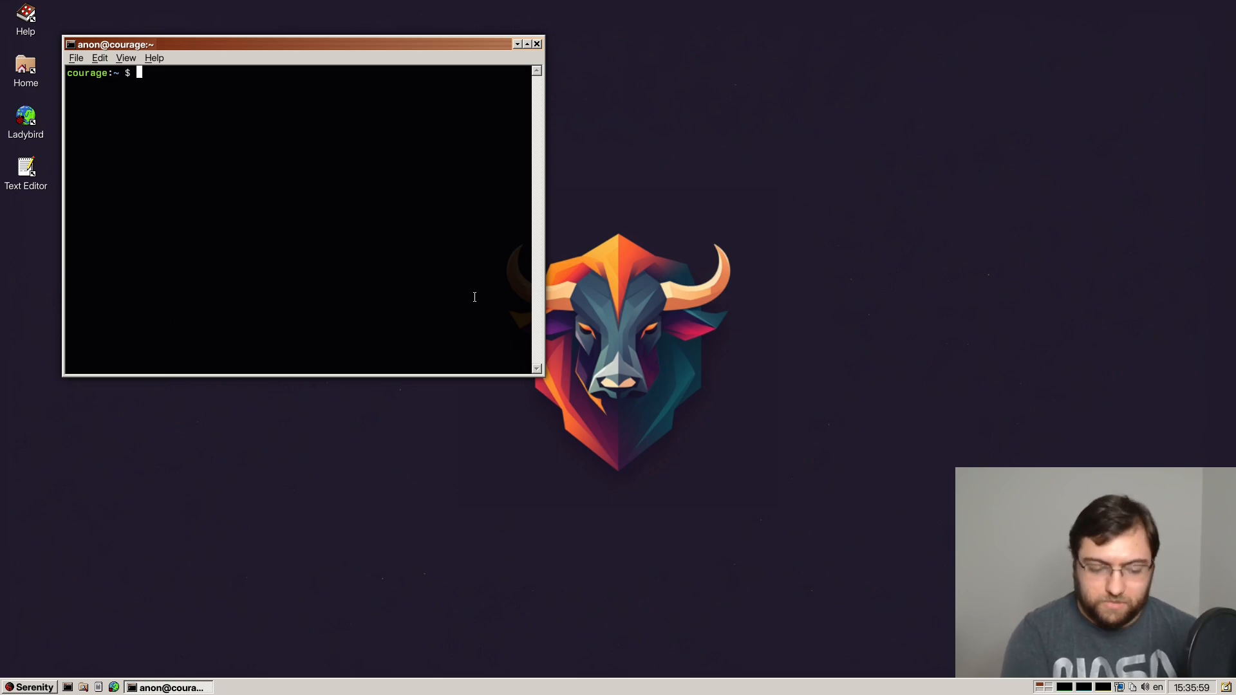
Launch Calendar from the Terminal prompt to show the August 2023 month view.
{"action": "type", "text": "Co"}
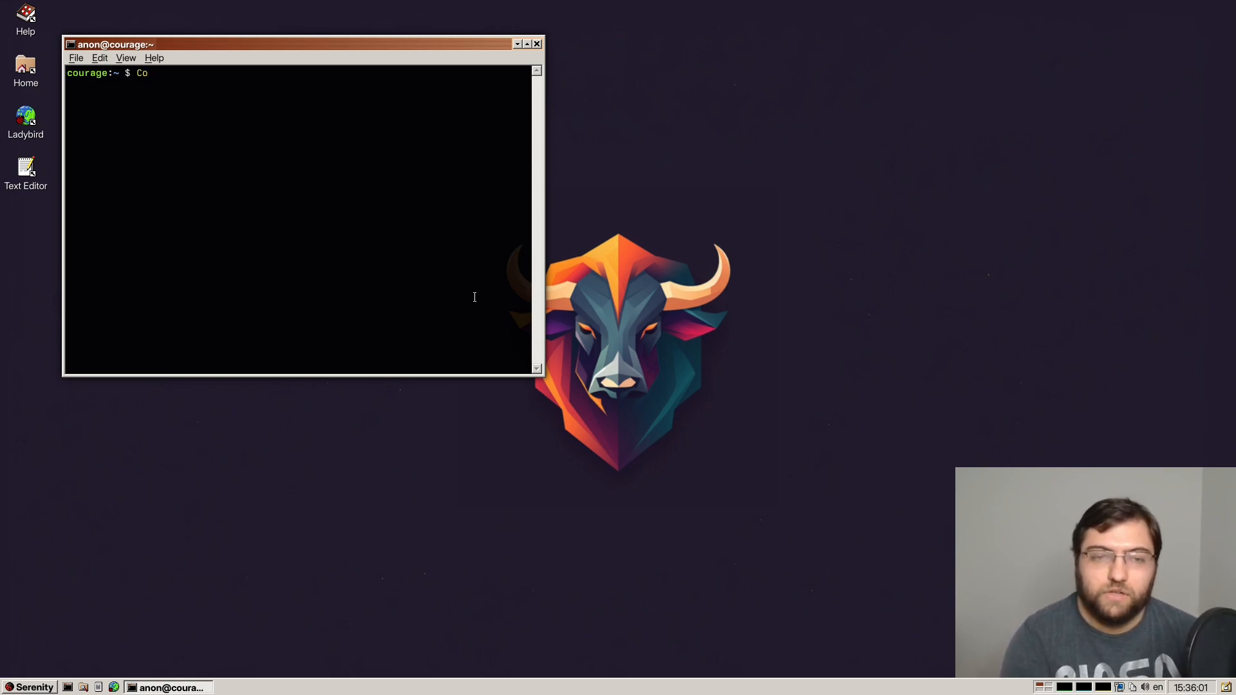
{"action": "type", "text": "n"}
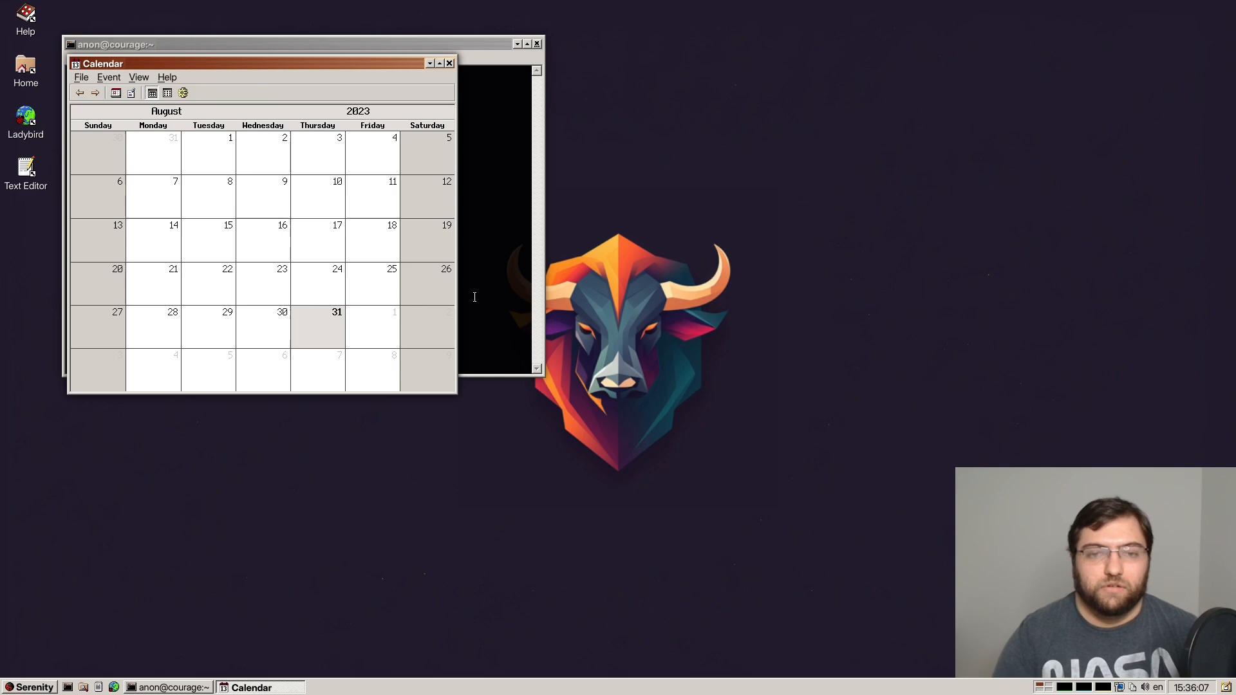
Add a 6 AM event titled 'My cool event' on August 16.
{"action": "left_click", "coordinate": [317, 240]}
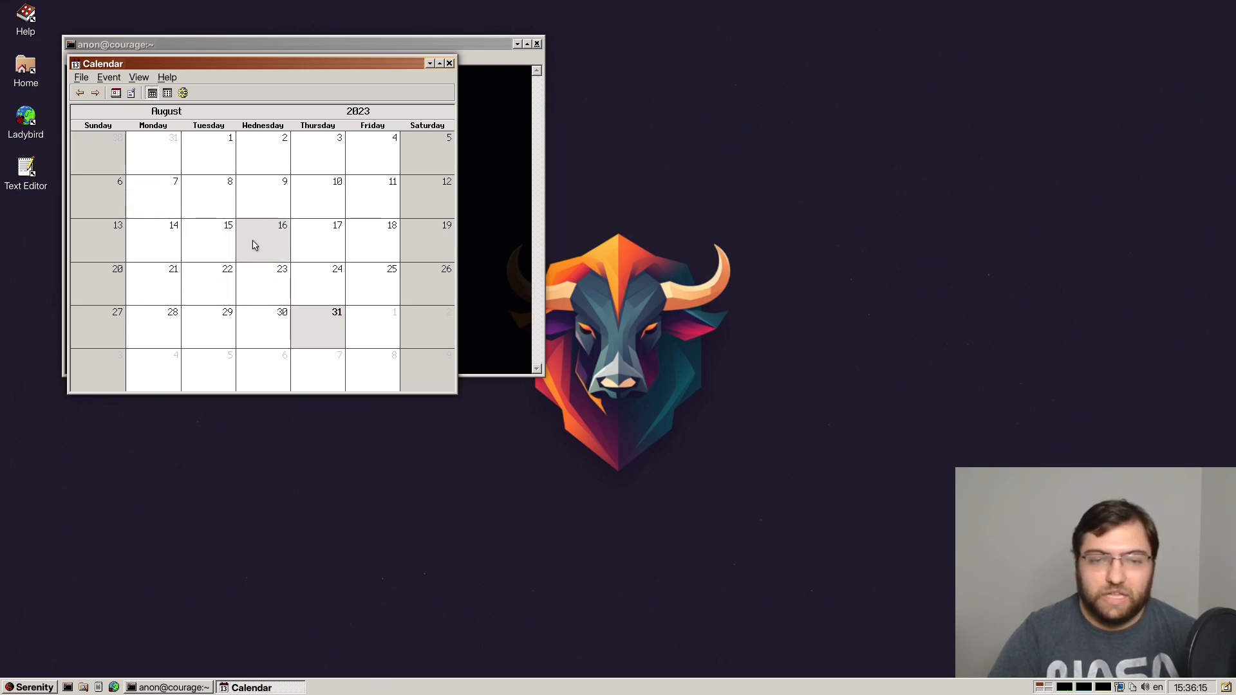
{"action": "double_click", "coordinate": [263, 240]}
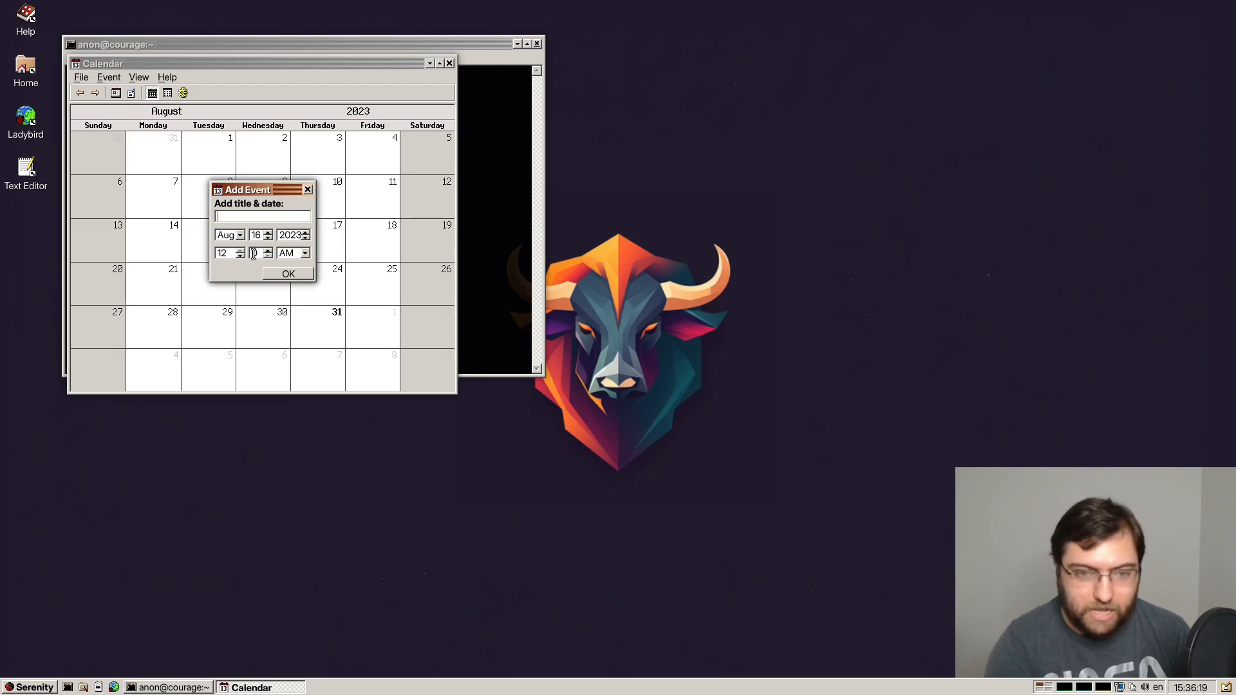
{"action": "type", "text": "<u"}
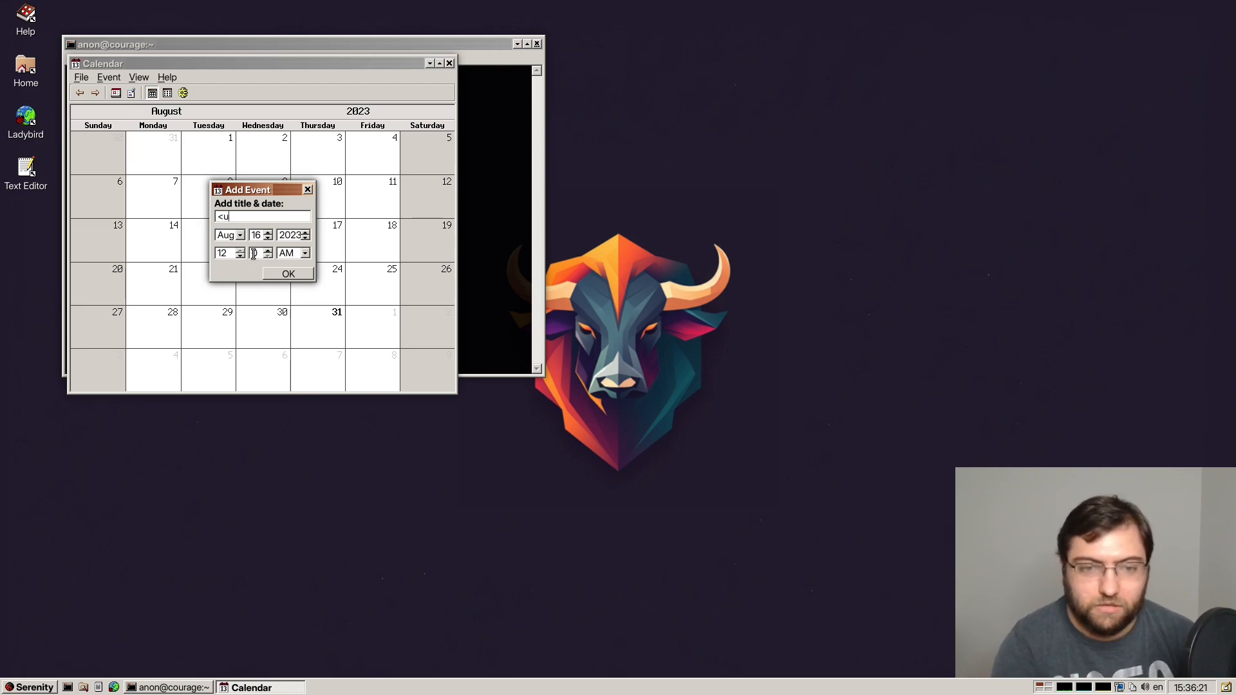
{"action": "type", "text": "My cool event"}
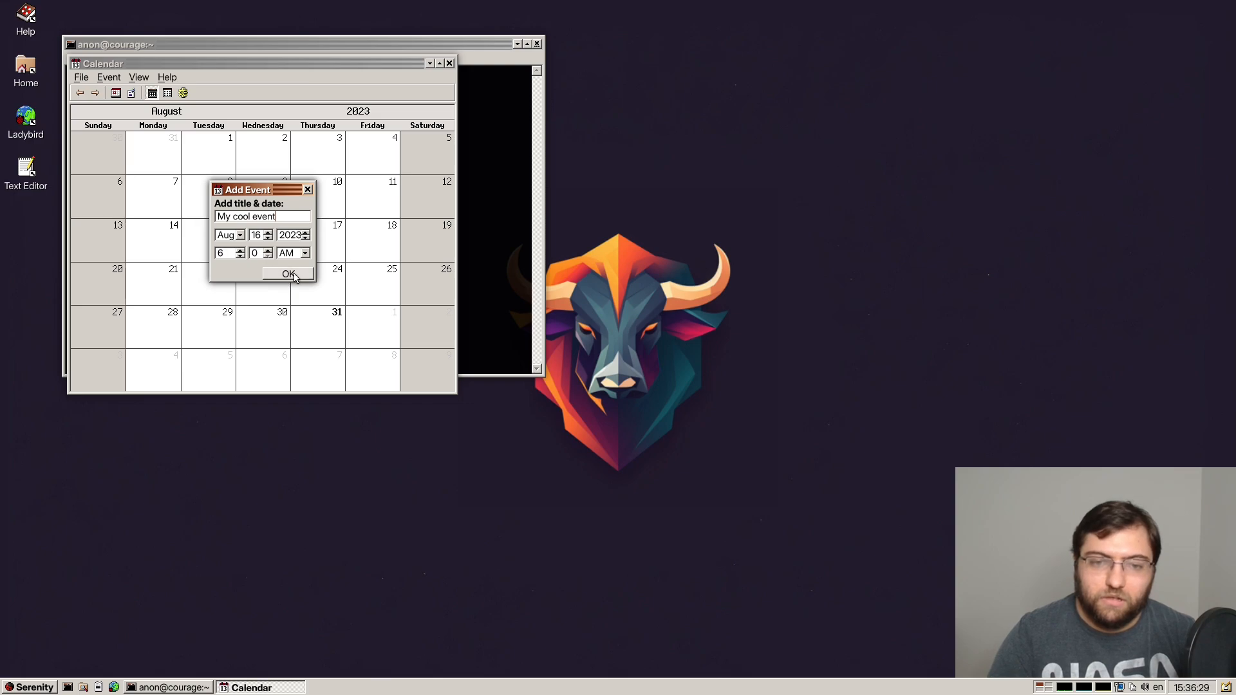
{"action": "left_click", "coordinate": [288, 273]}
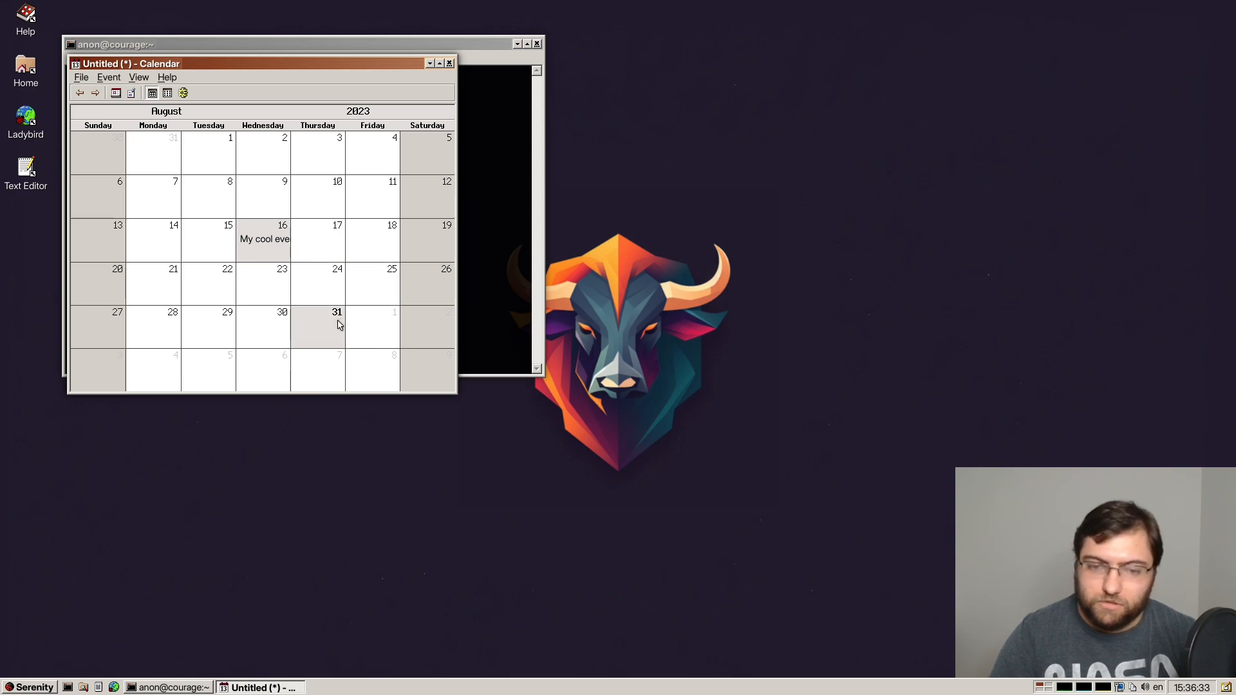
Add a test event on September 1, then return to August.
{"action": "left_click", "coordinate": [94, 93]}
{"action": "type", "text": "akd;fljdsa;l"}
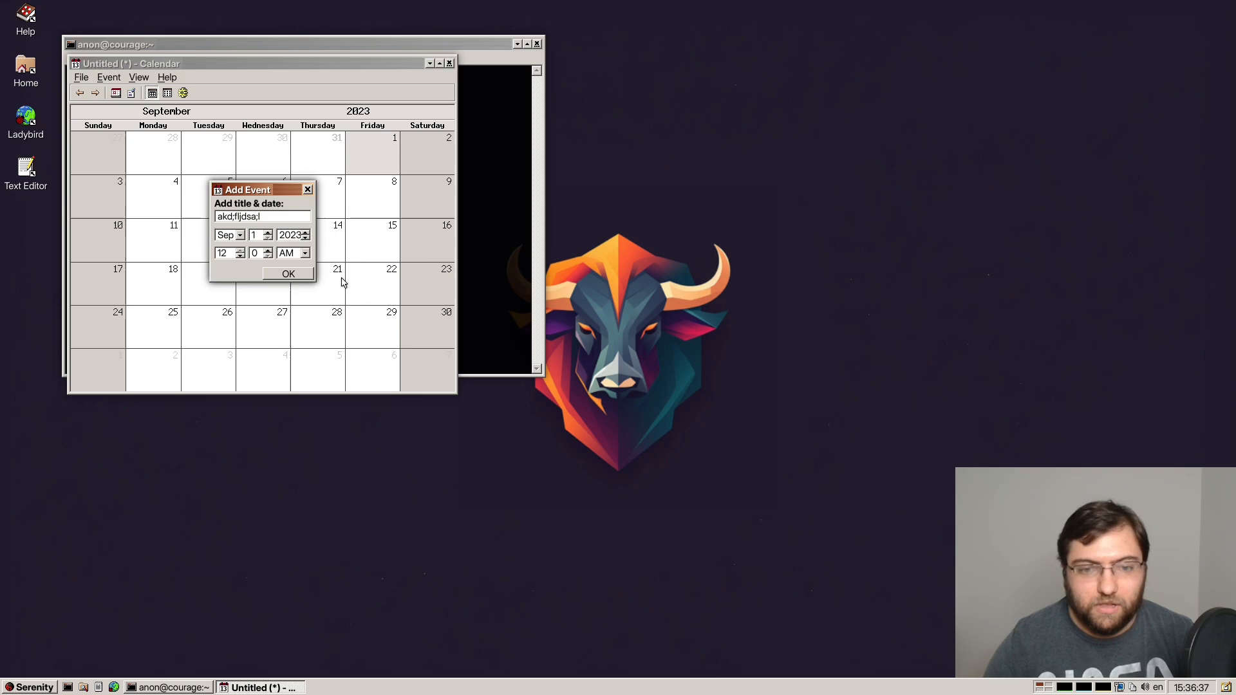
{"action": "left_click", "coordinate": [287, 273]}
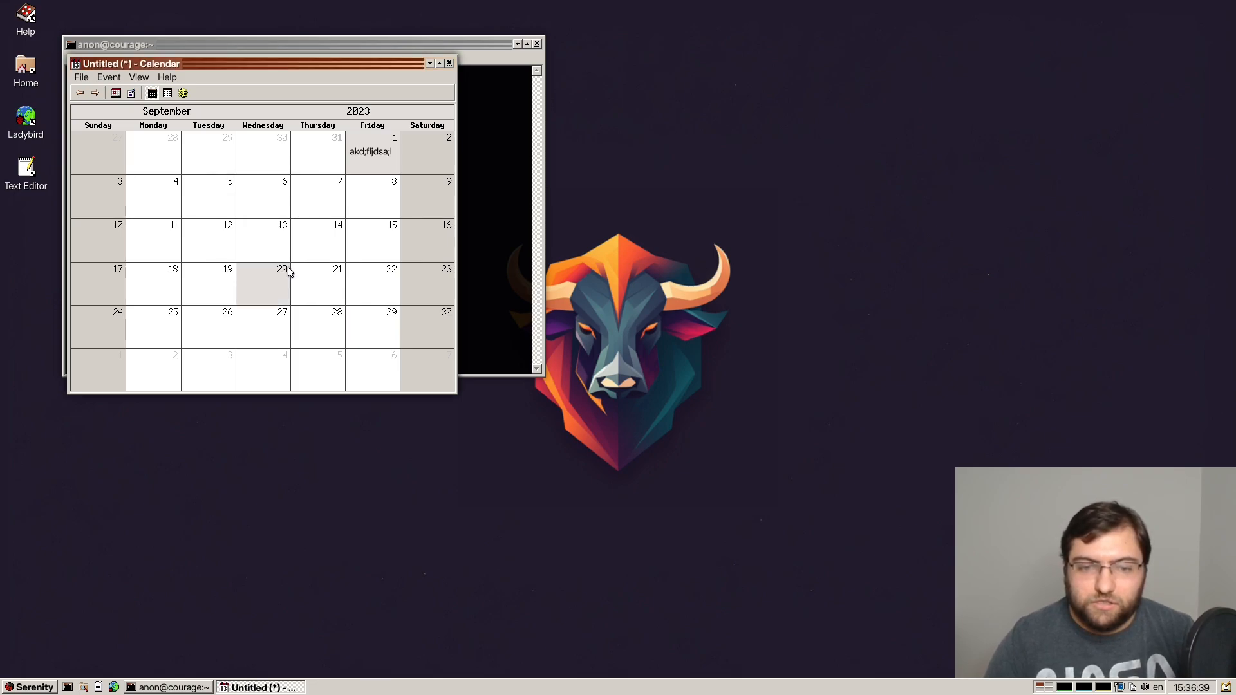
{"action": "left_click", "coordinate": [139, 77]}
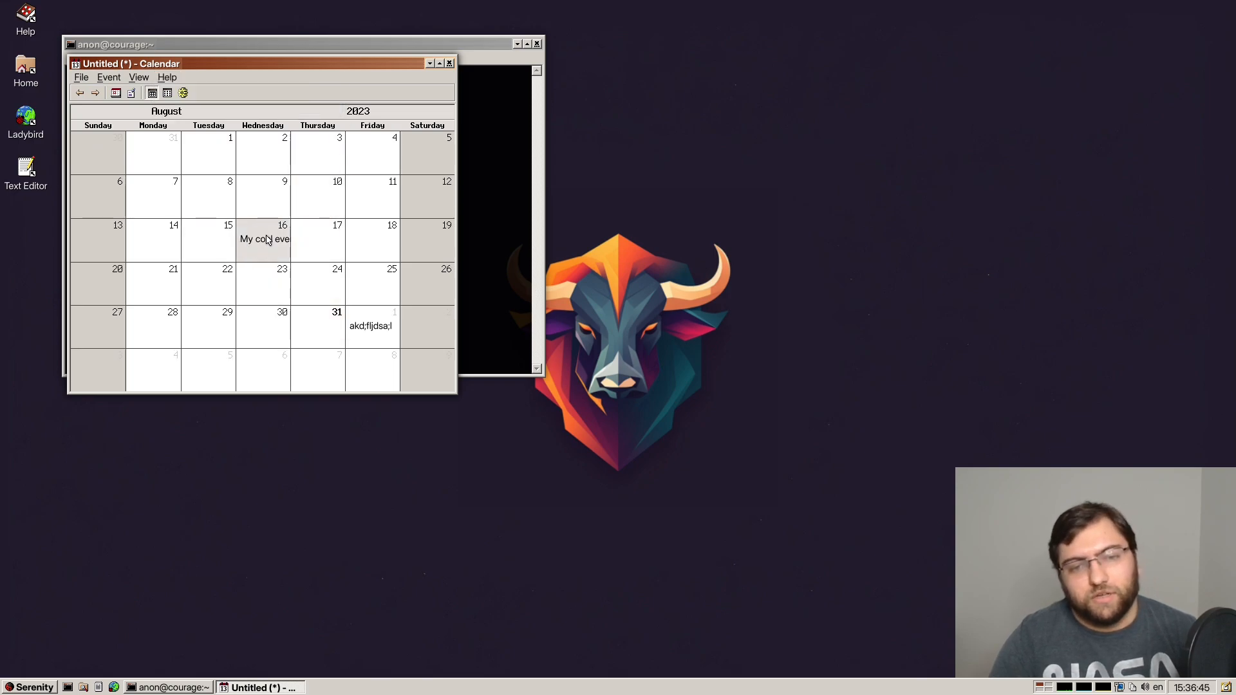
Add a second August 16 event 'asdfdsa' and save everything as calendar.cal.
{"action": "double_click", "coordinate": [263, 239]}
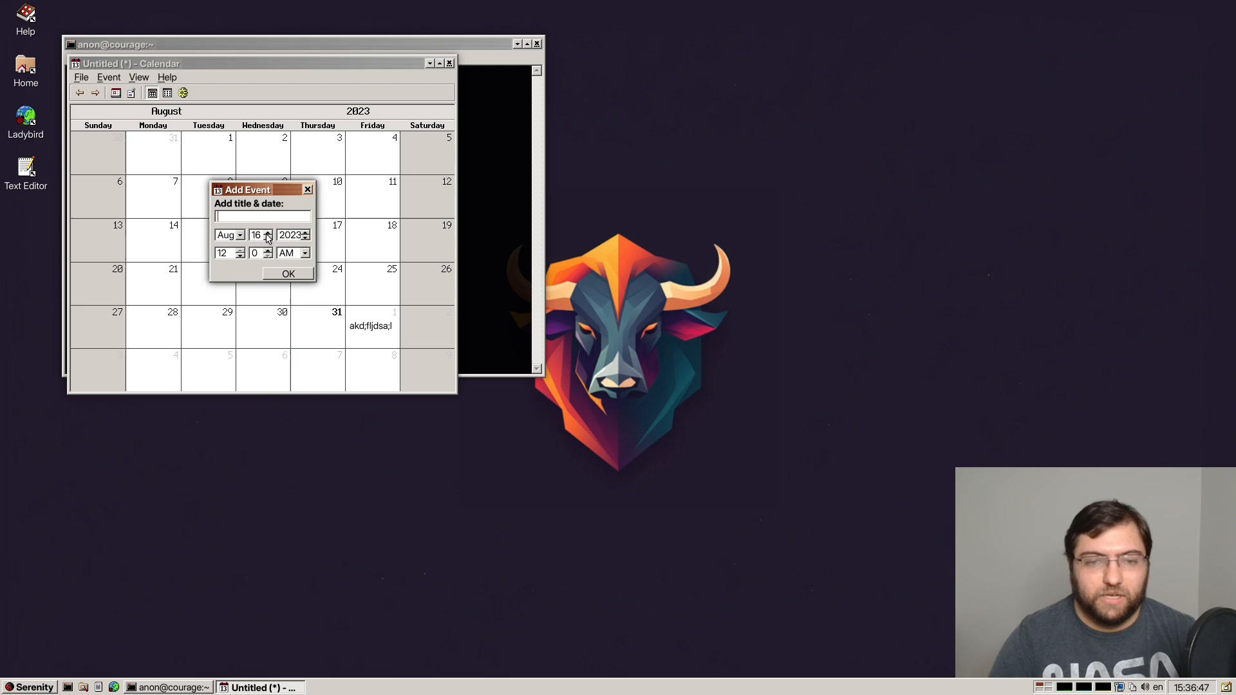
{"action": "type", "text": "asdfdsa"}
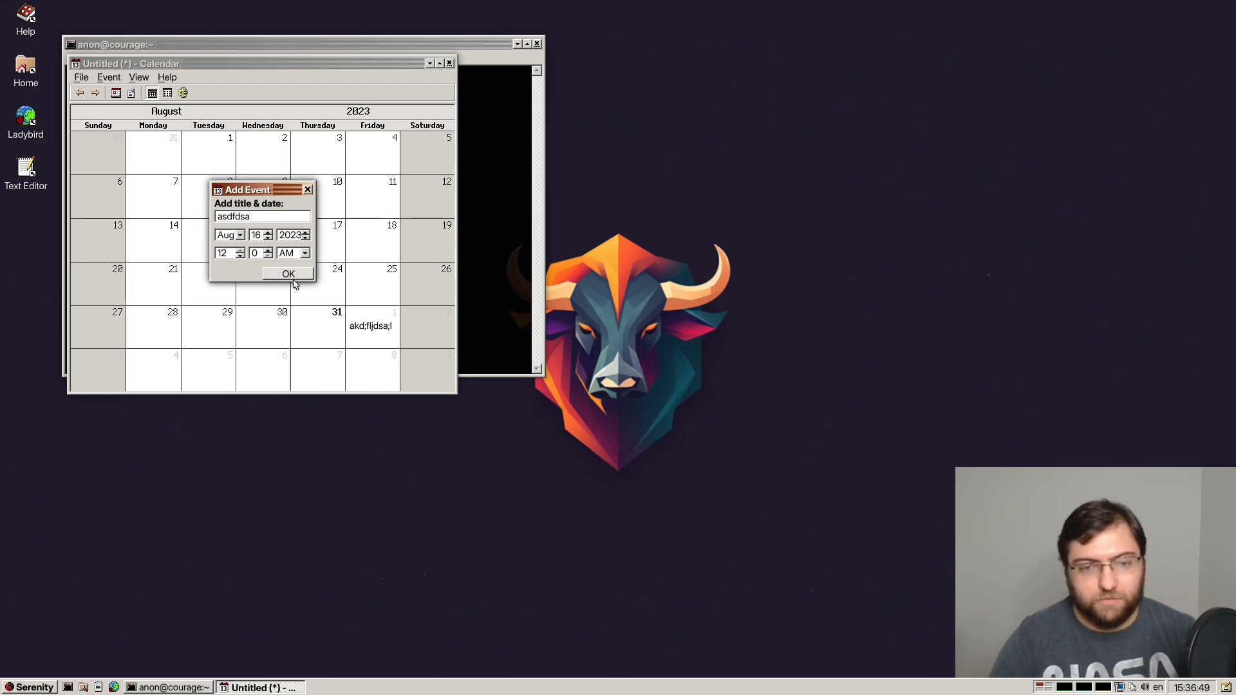
{"action": "left_click", "coordinate": [287, 273]}
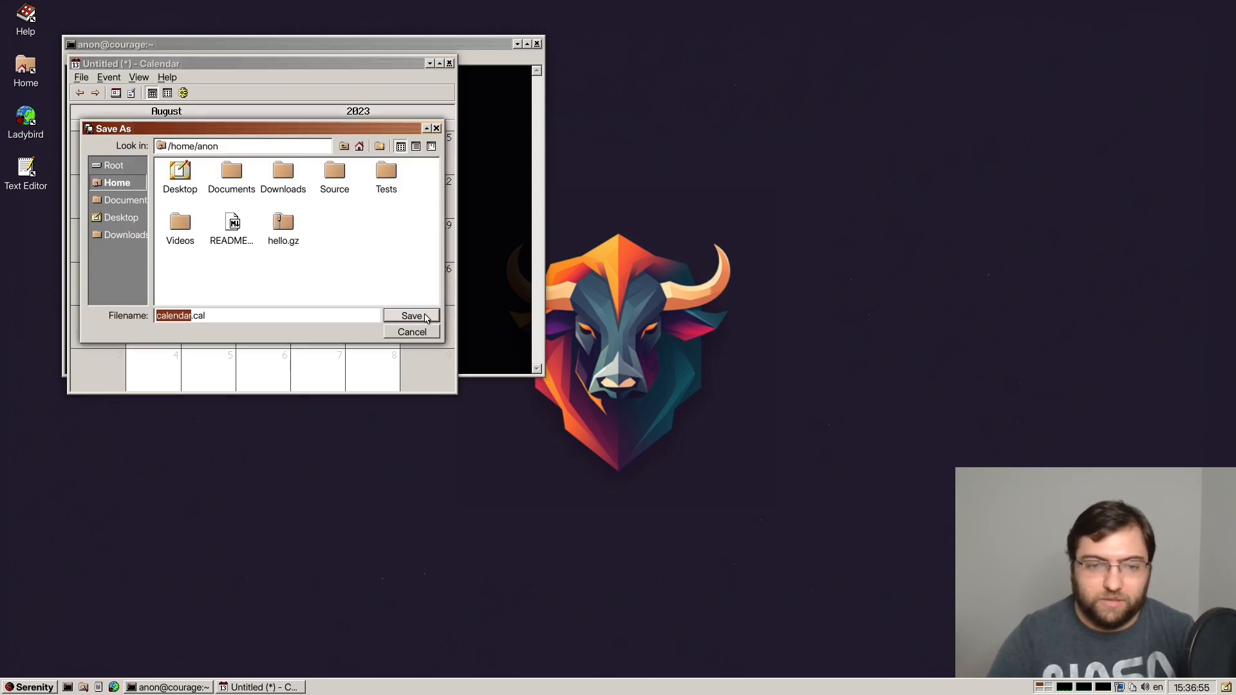
{"action": "left_click", "coordinate": [411, 316]}
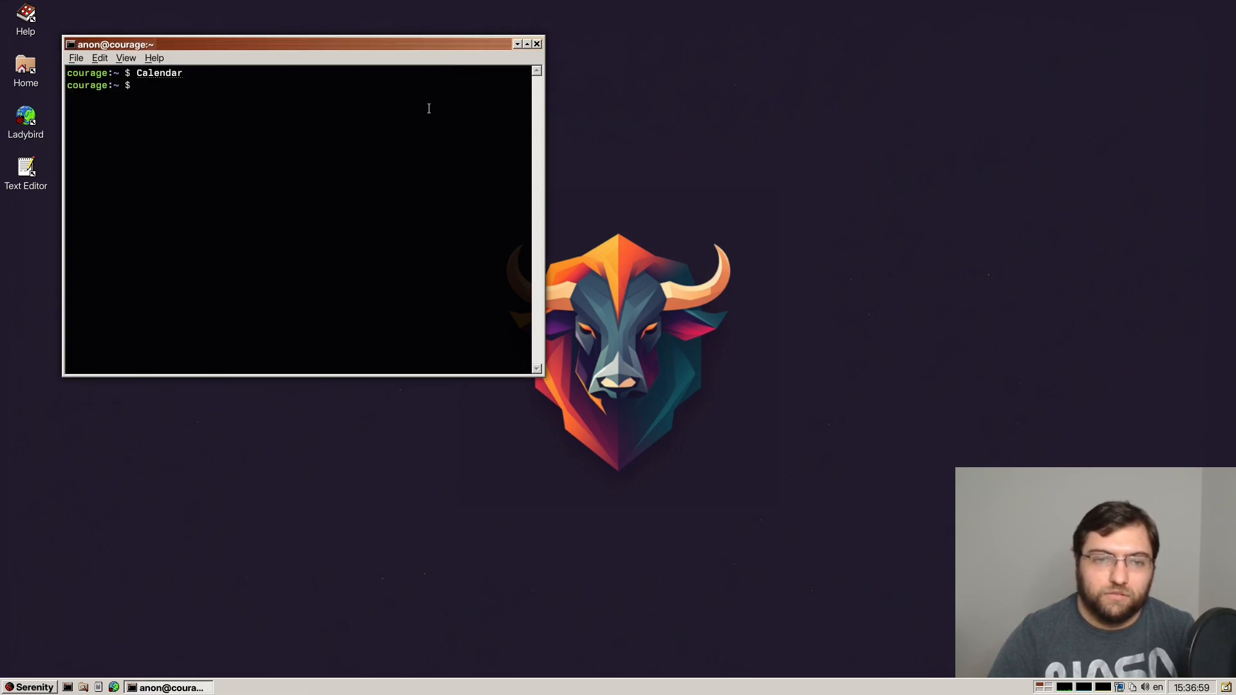
Run Calendar with calendar.cal, printing the three saved events as JSON.
{"action": "type", "text": "Calendar calendar.cal"}
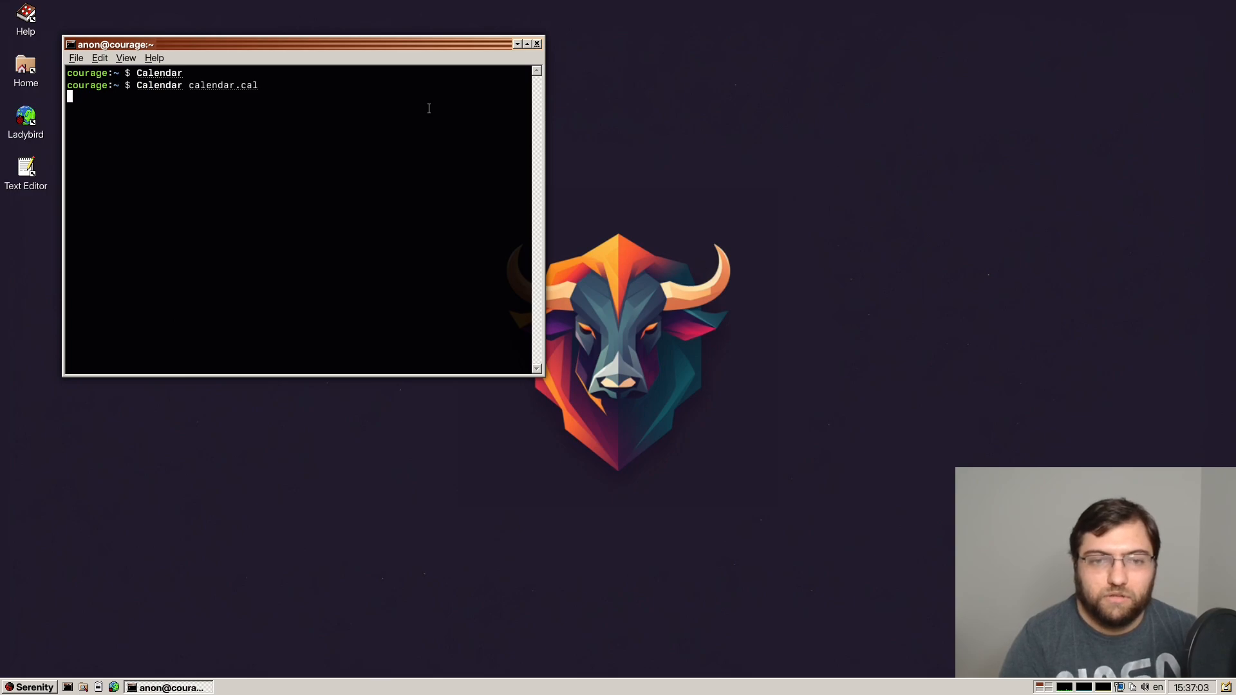
{"action": "key", "text": "Return"}
{"action": "type", "text": "c"}
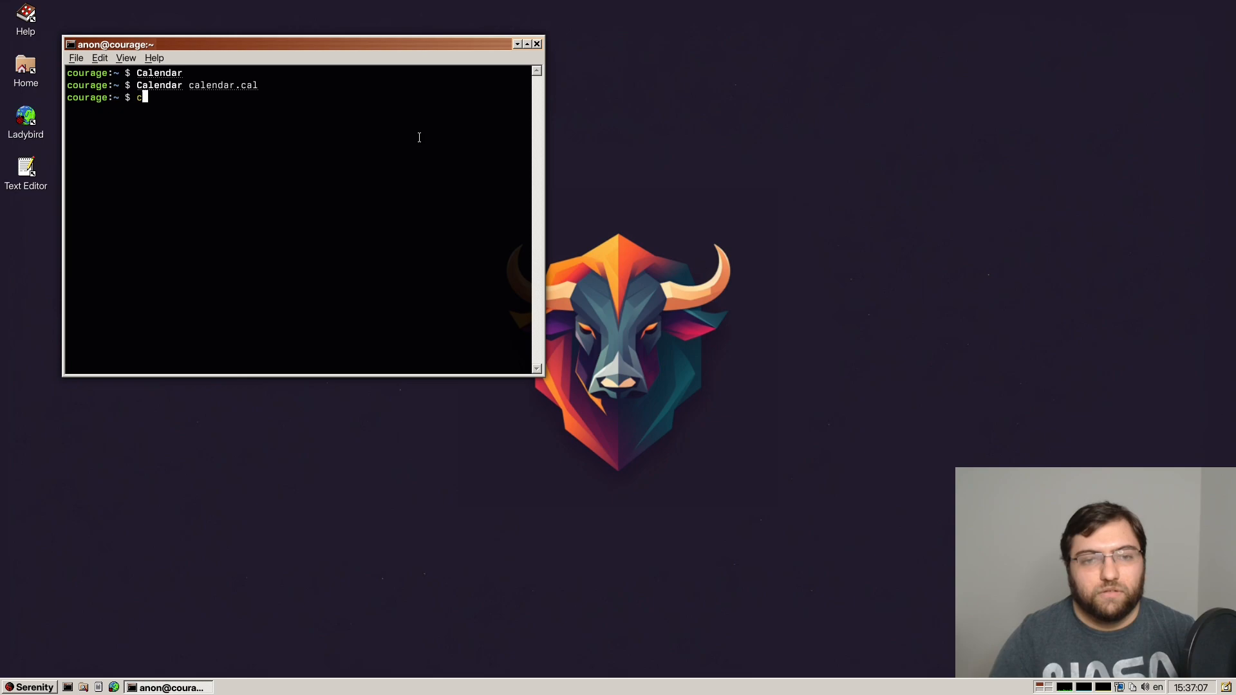
{"action": "type", "text": "at calendar.cal"}
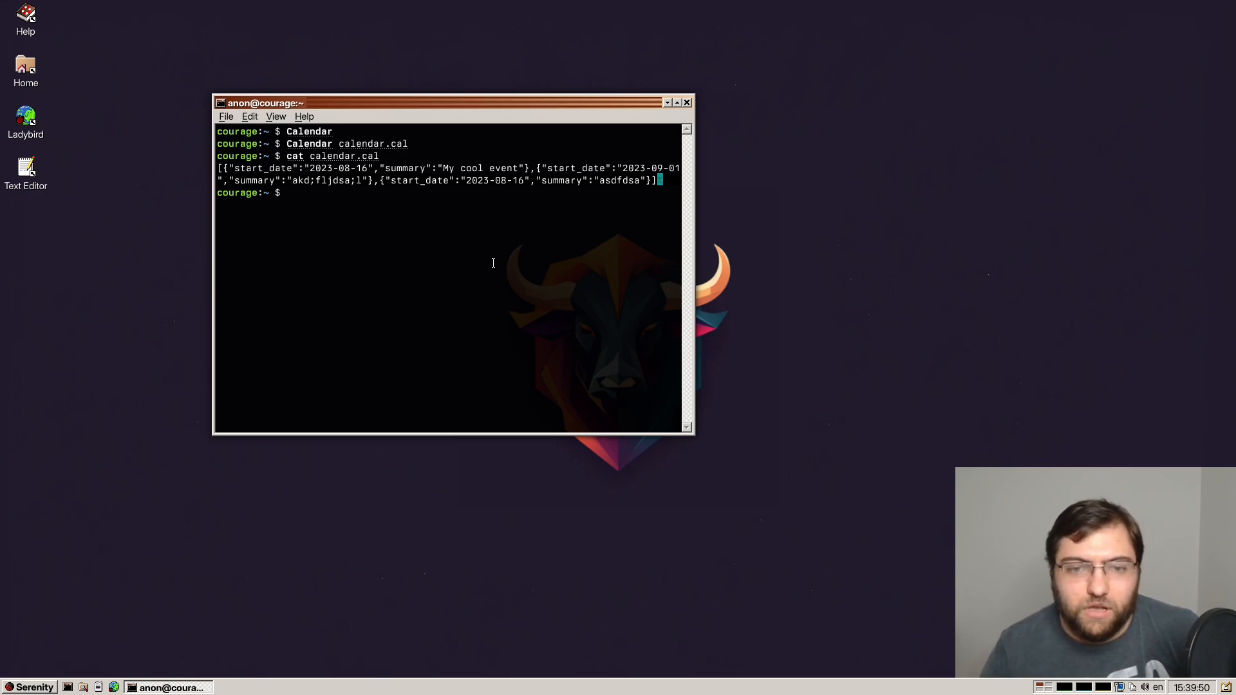
{"action": "left_click_drag", "start_coordinate": [450, 103], "coordinate": [773, 123]}
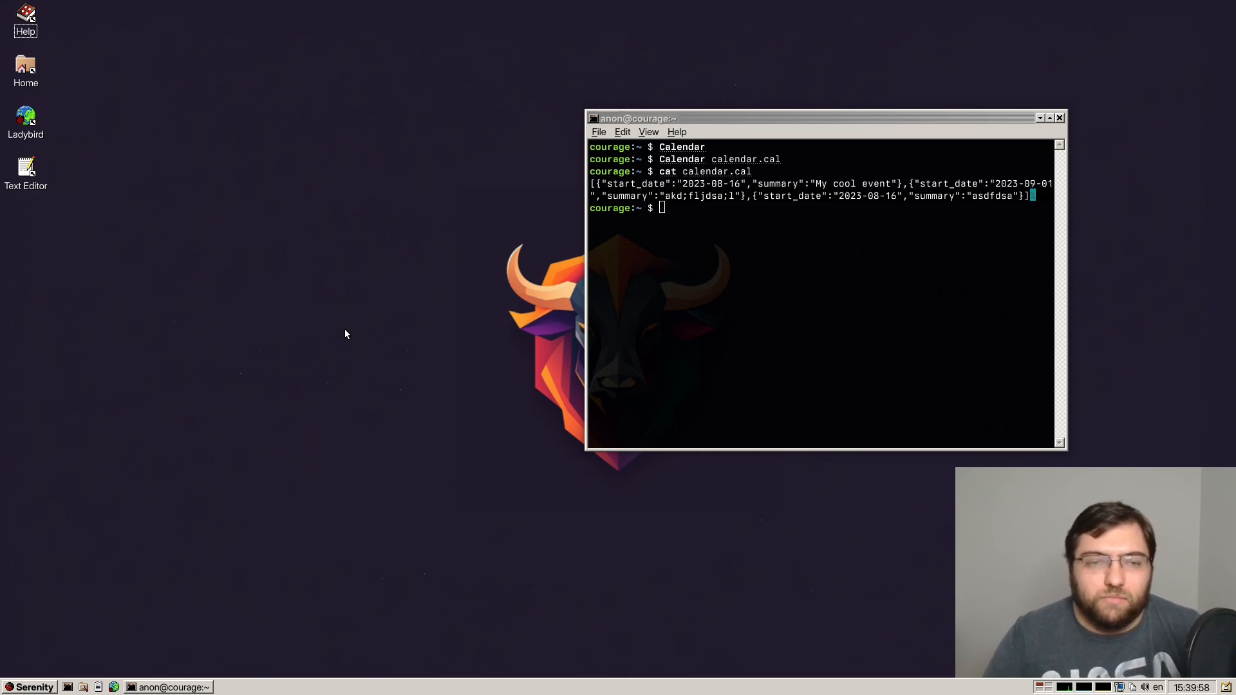
{"action": "mouse_move", "coordinate": [393, 302]}
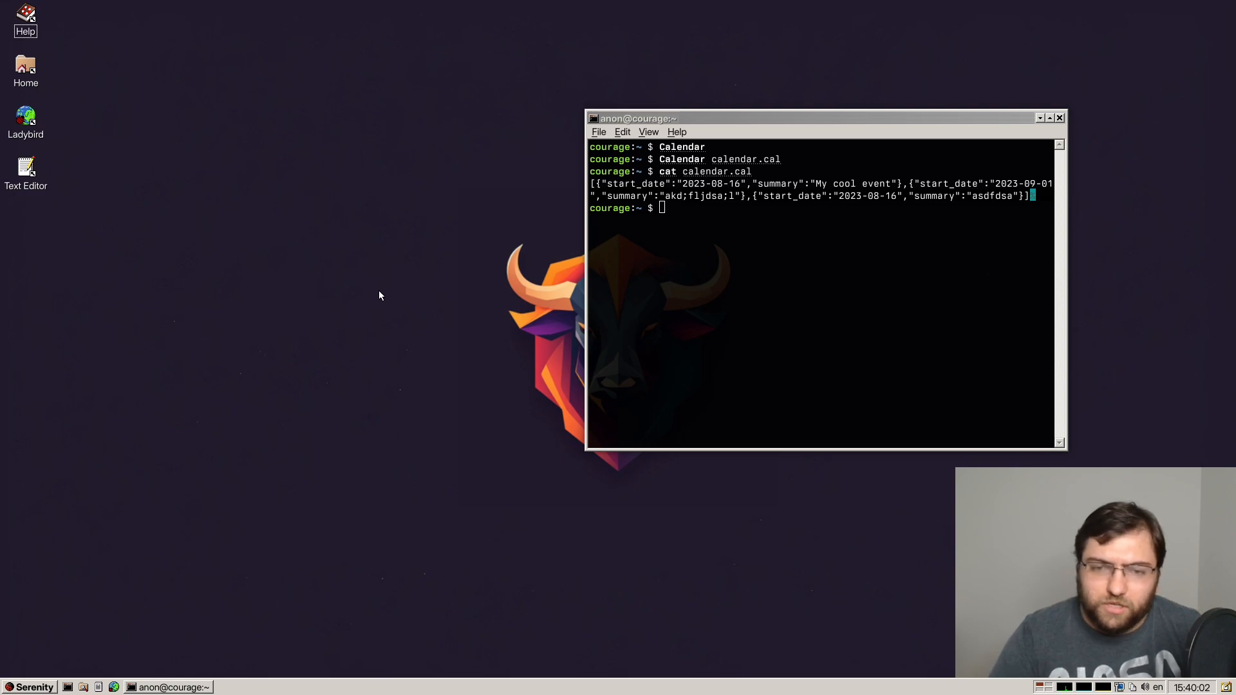
{"action": "mouse_move", "coordinate": [385, 209]}
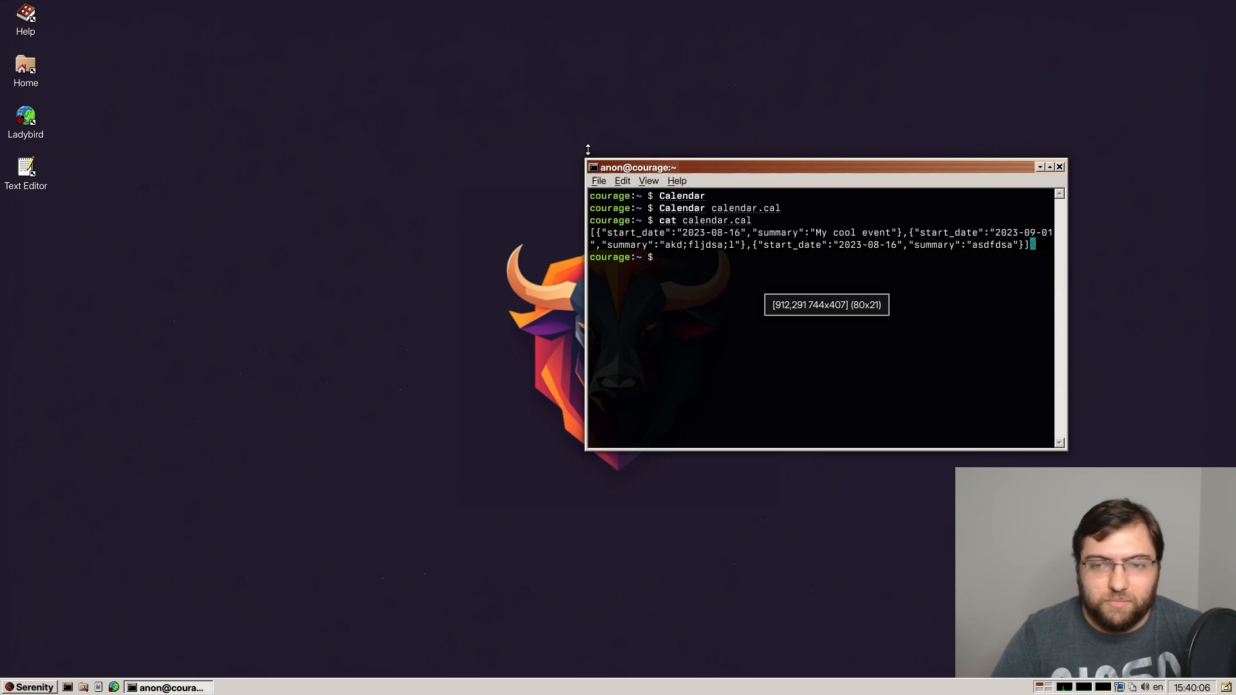
{"action": "left_click_drag", "start_coordinate": [820, 166], "coordinate": [674, 196]}
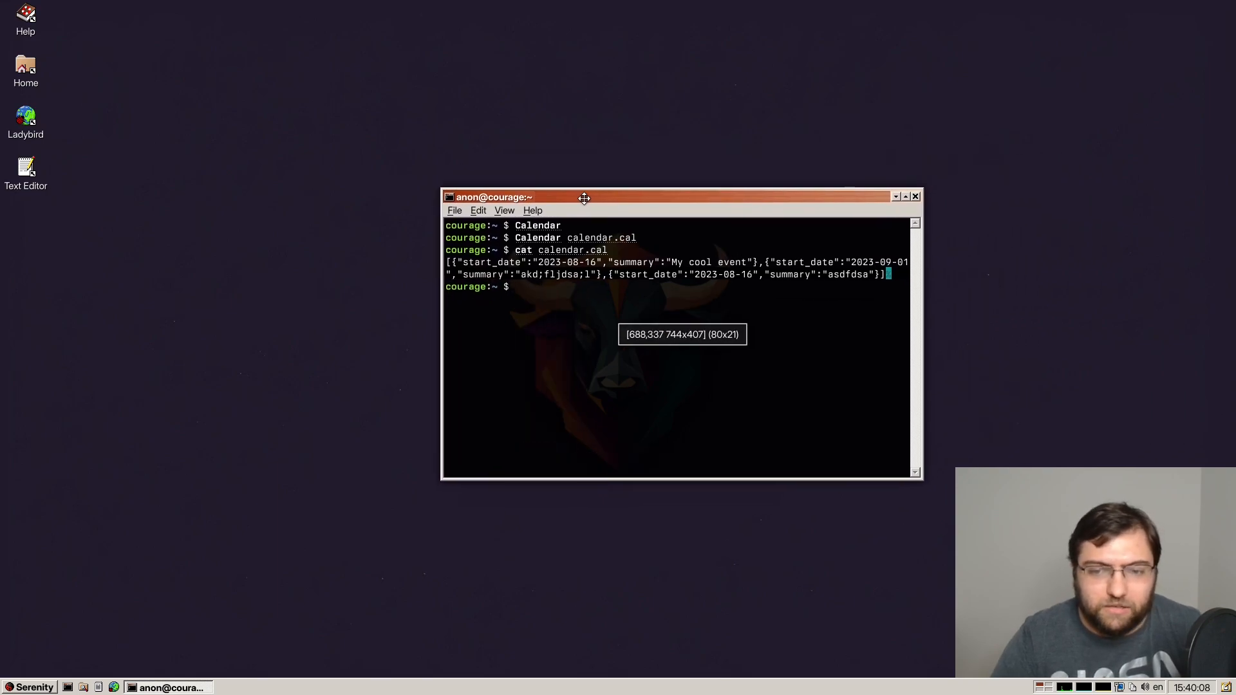
{"action": "left_click_drag", "start_coordinate": [583, 197], "coordinate": [631, 201]}
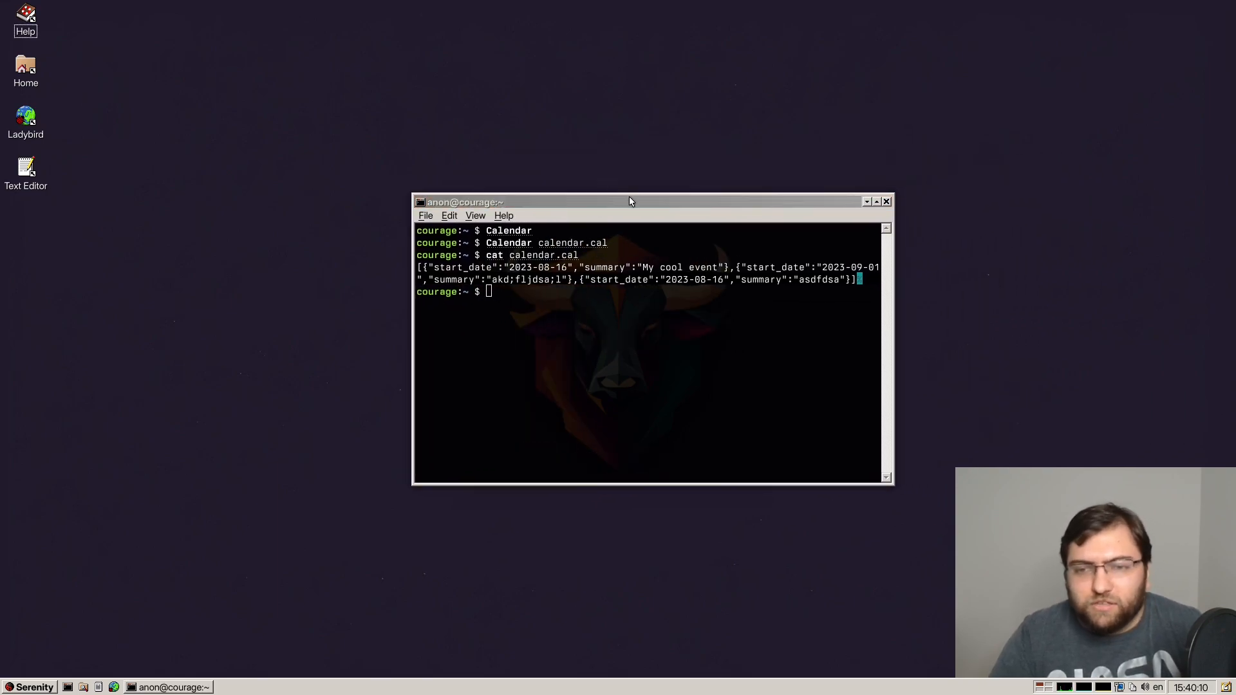
{"action": "left_click_drag", "start_coordinate": [631, 201], "coordinate": [615, 182]}
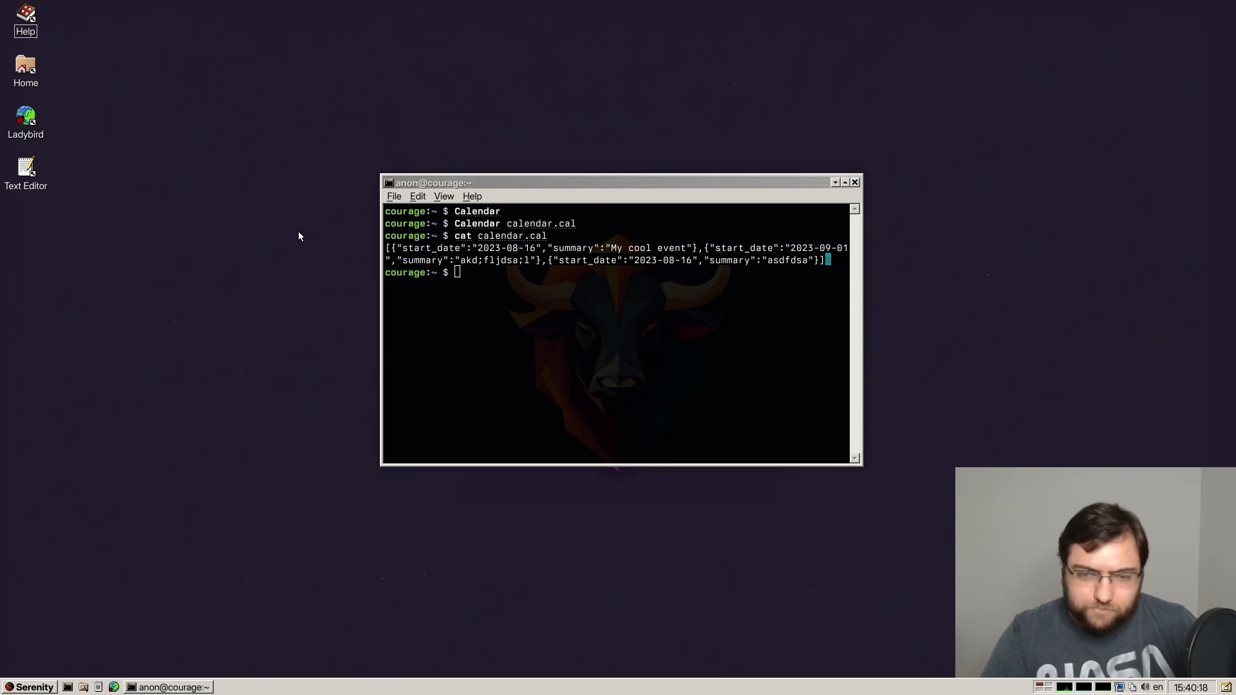
{"action": "mouse_move", "coordinate": [268, 288]}
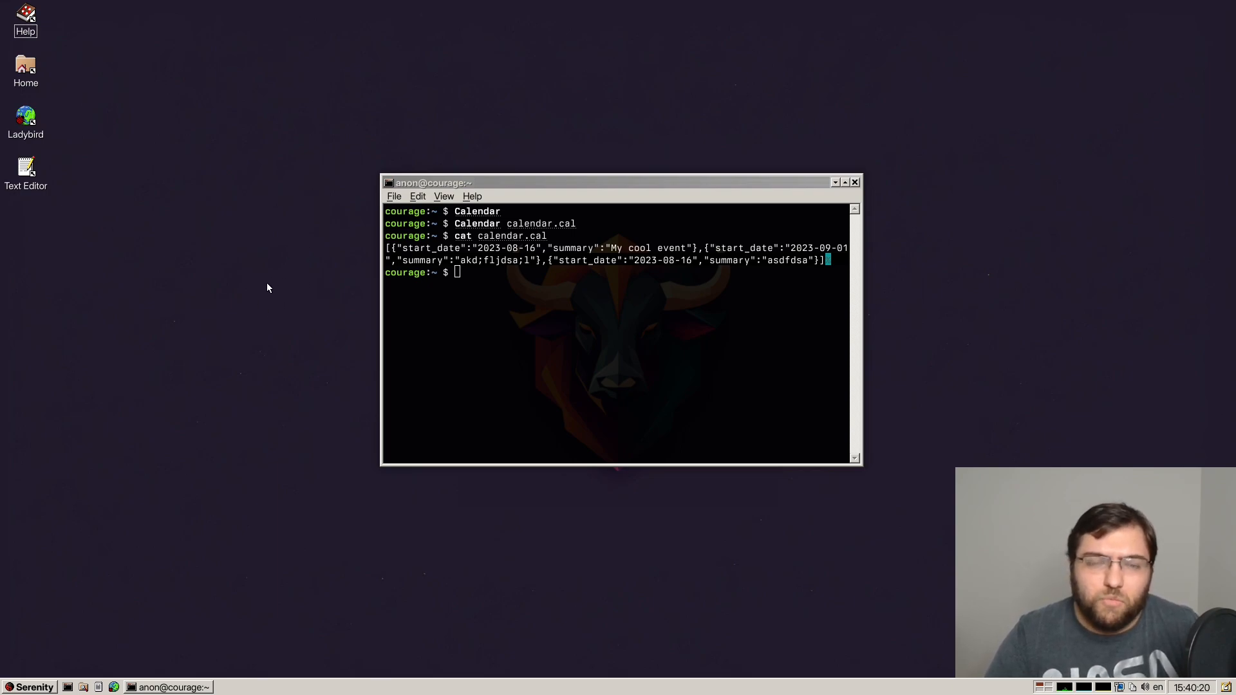
{"action": "mouse_move", "coordinate": [299, 269]}
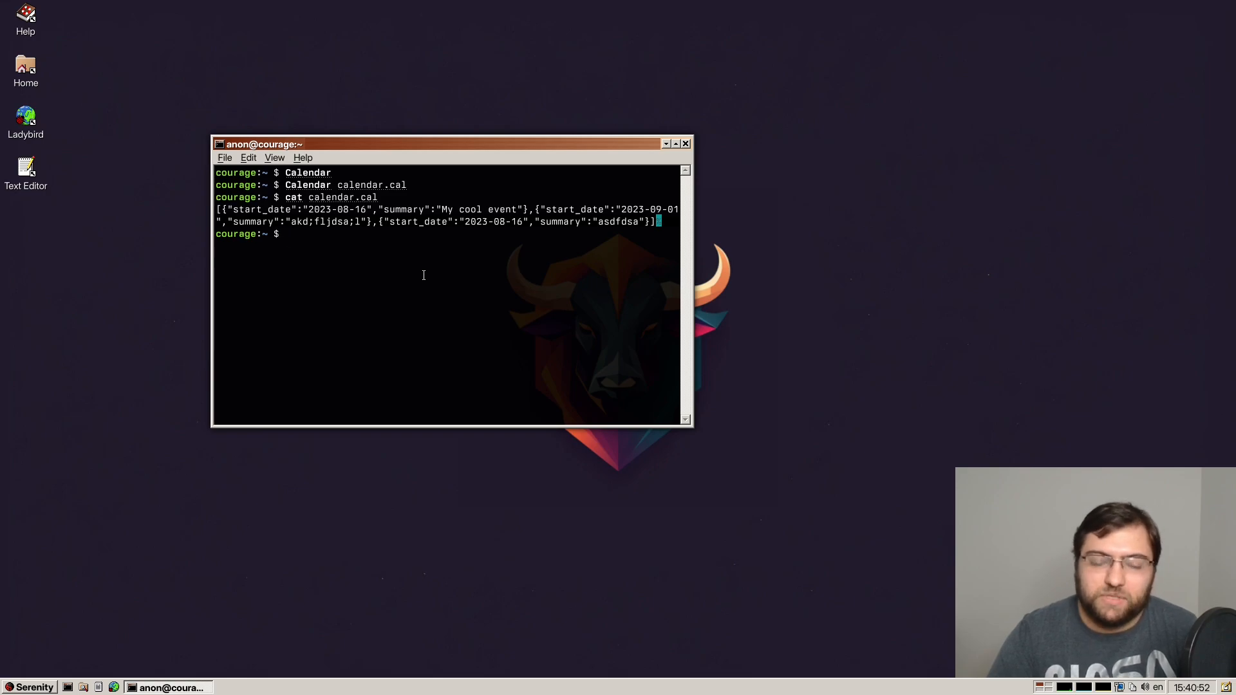
{"action": "mouse_move", "coordinate": [538, 253]}
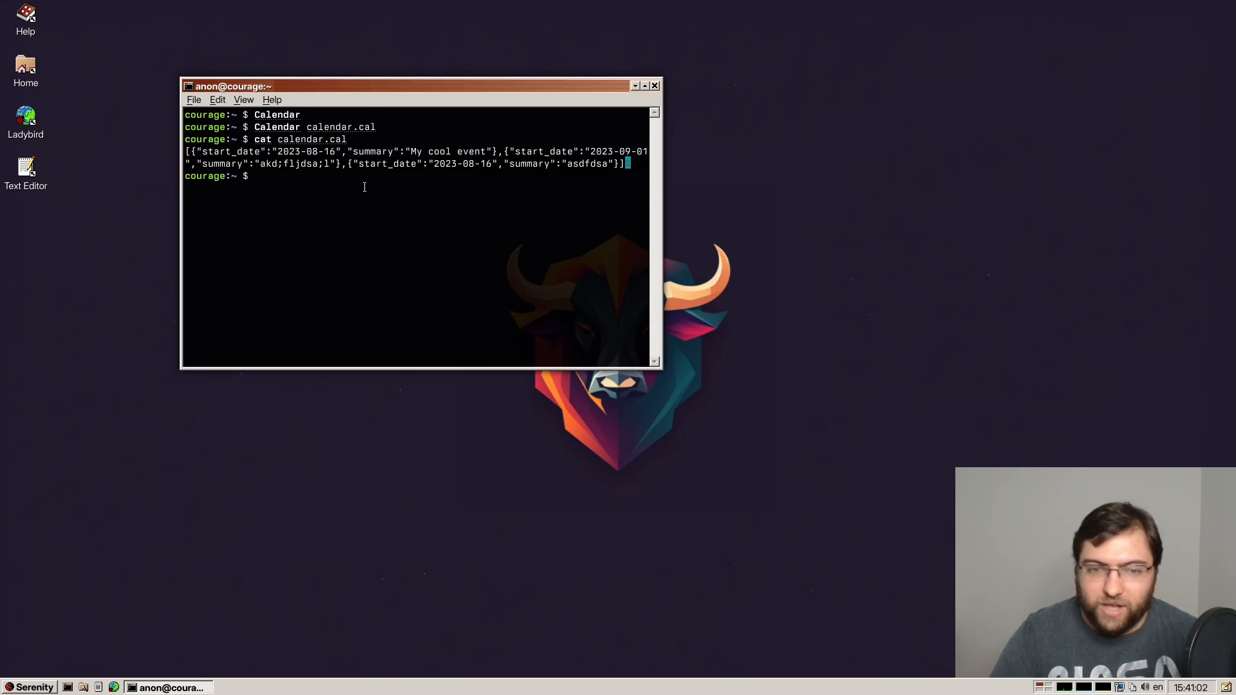
Enter supertuxkart at the Terminal prompt to open the game's main menu.
{"action": "left_click_drag", "start_coordinate": [410, 85], "coordinate": [291, 43]}
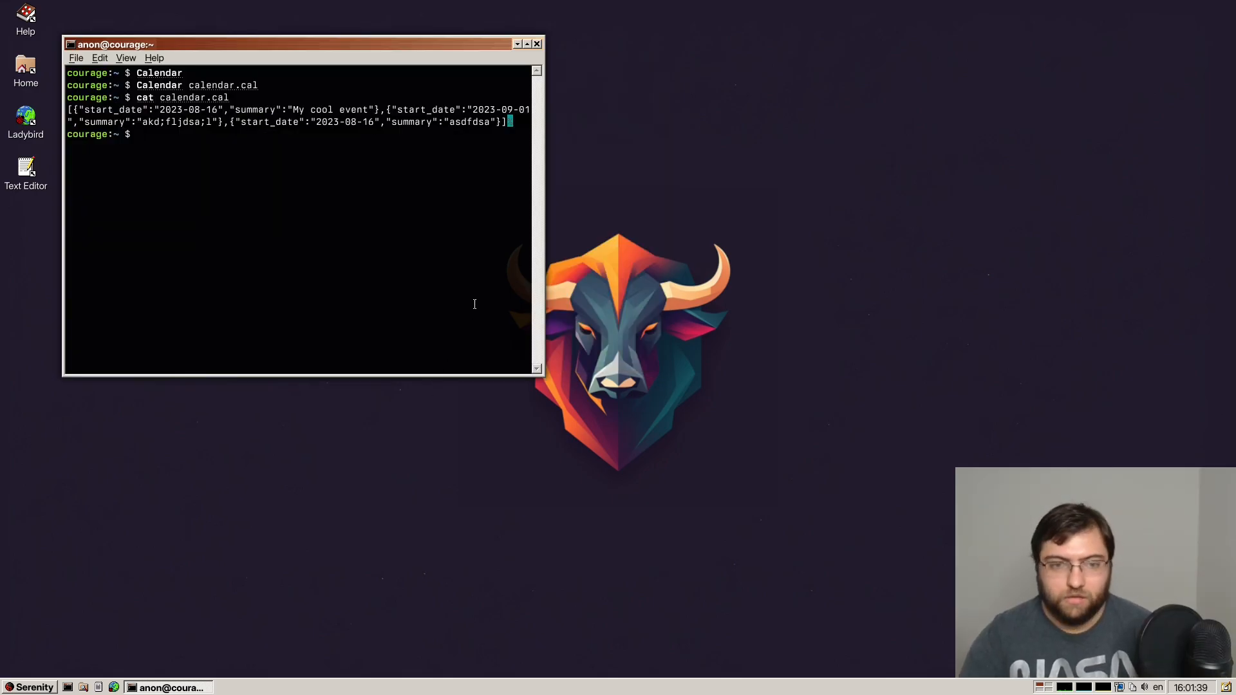
{"action": "type", "text": "s"}
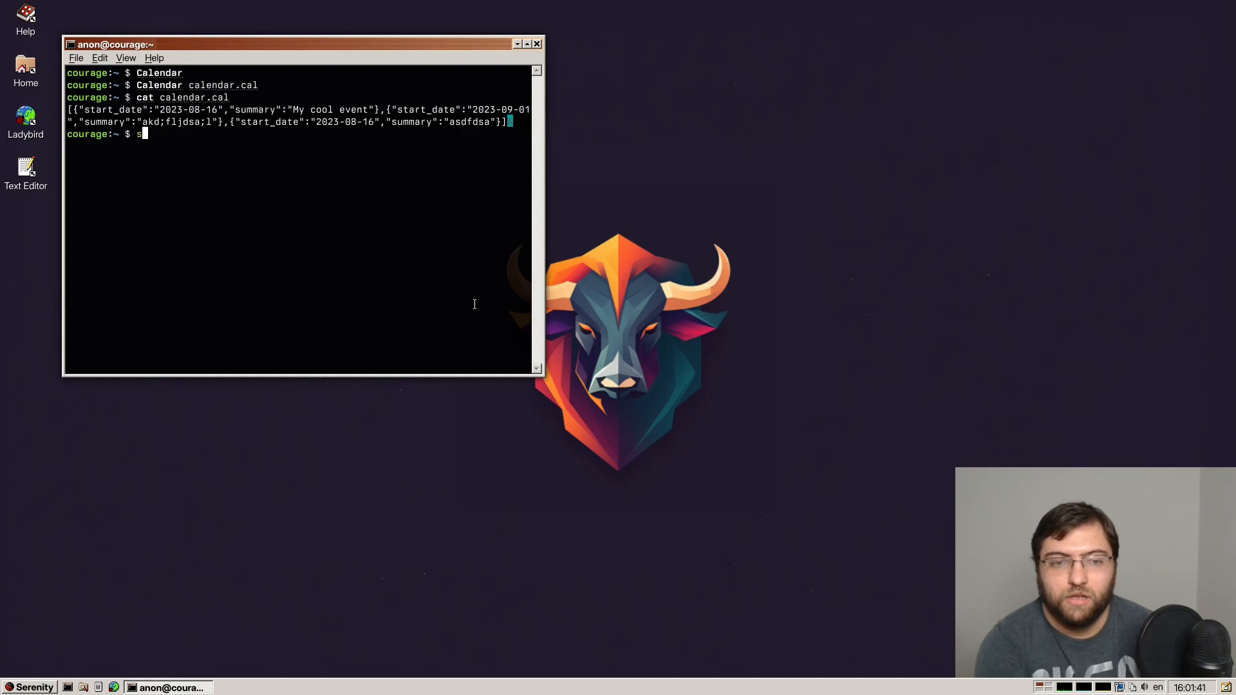
{"action": "type", "text": "up"}
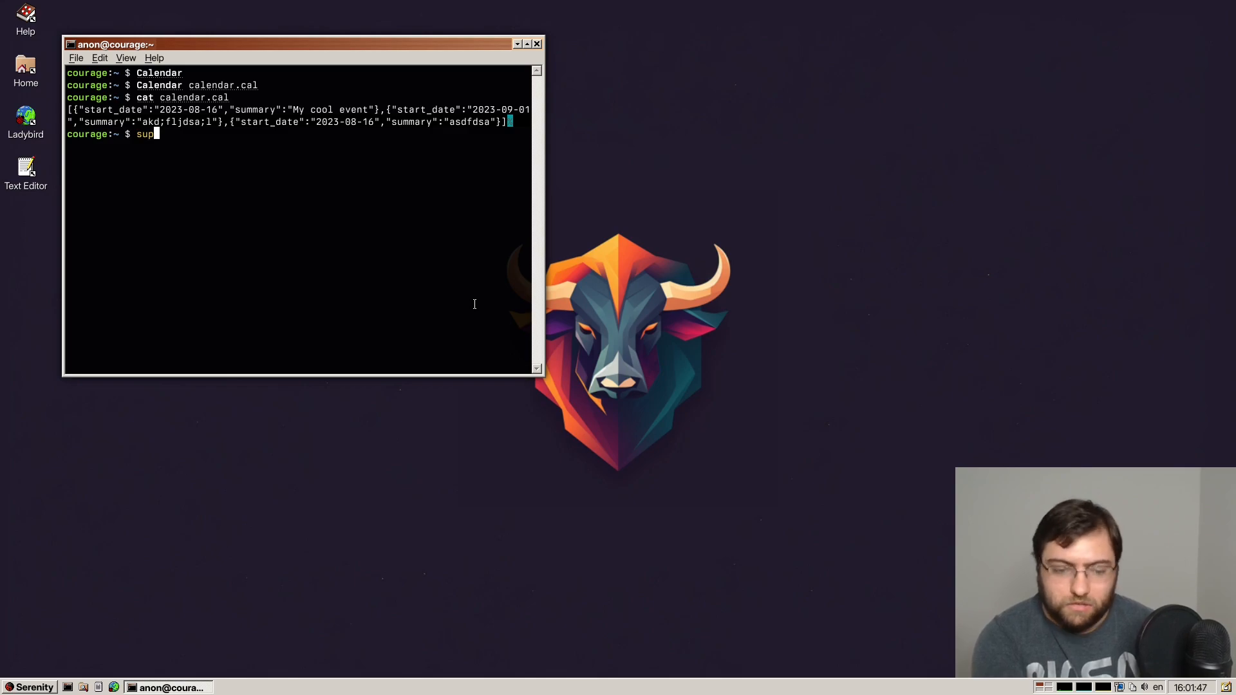
{"action": "type", "text": "ertuxkart"}
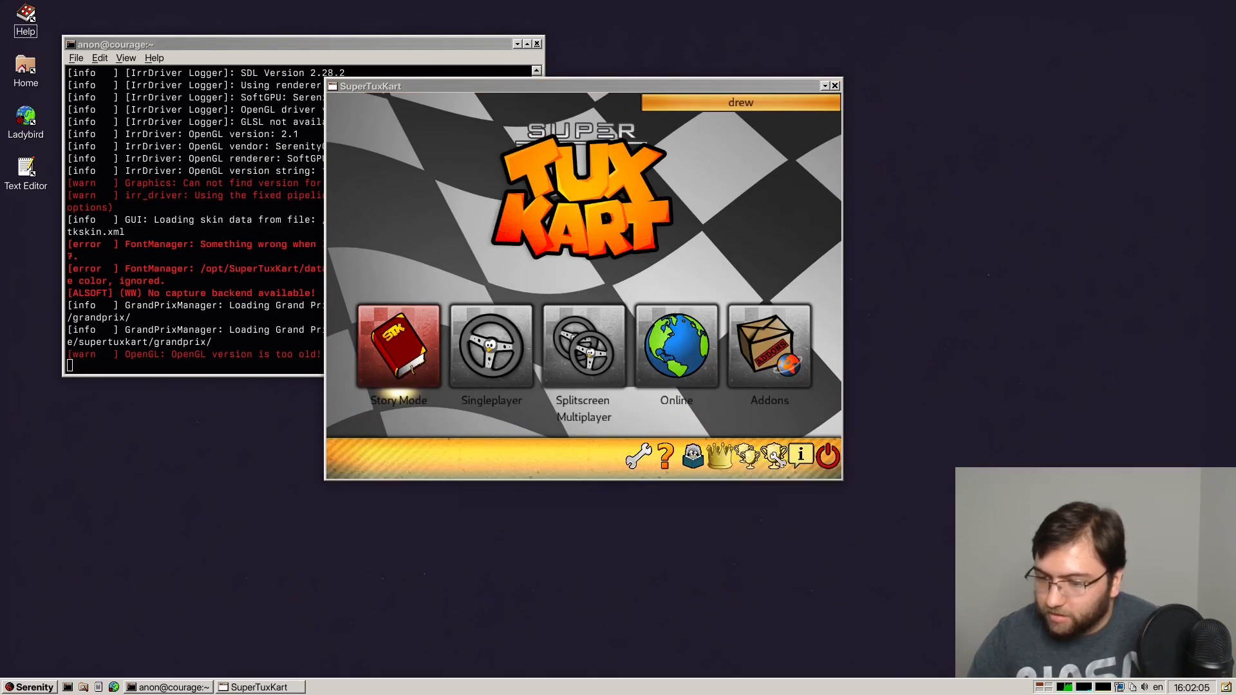
{"action": "mouse_move", "coordinate": [674, 530]}
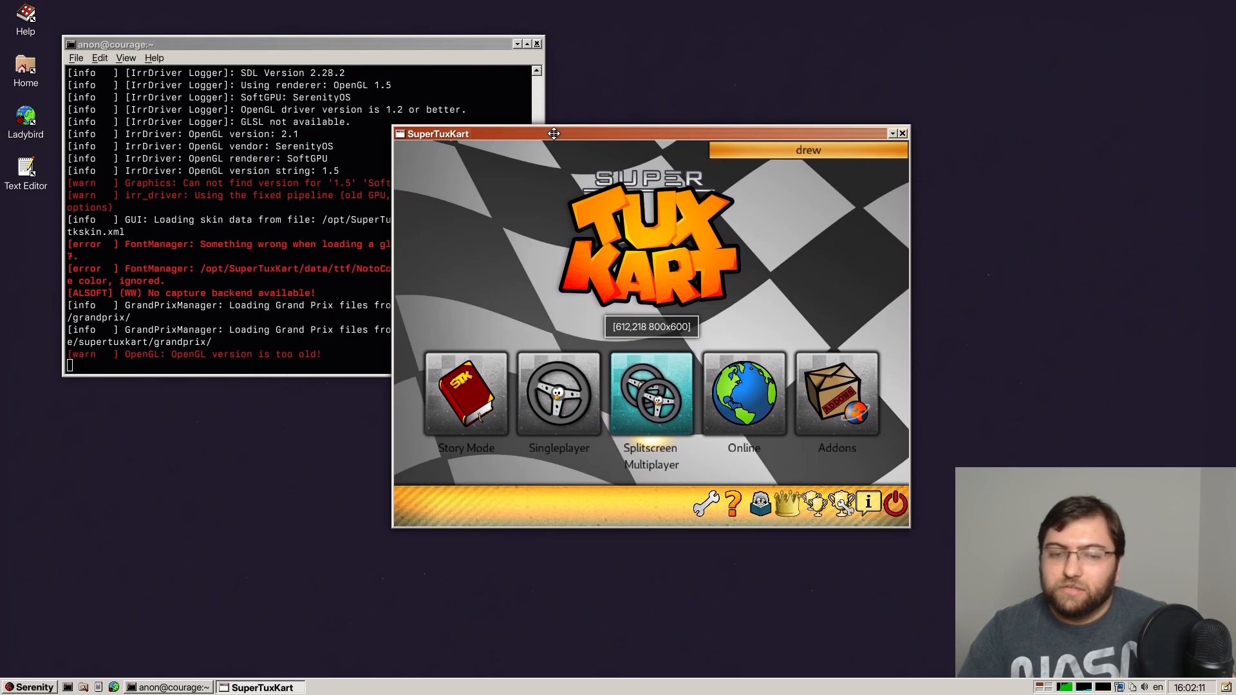
Drag the SuperTuxKart window to sit right of the Terminal log.
{"action": "left_click_drag", "start_coordinate": [552, 133], "coordinate": [551, 110]}
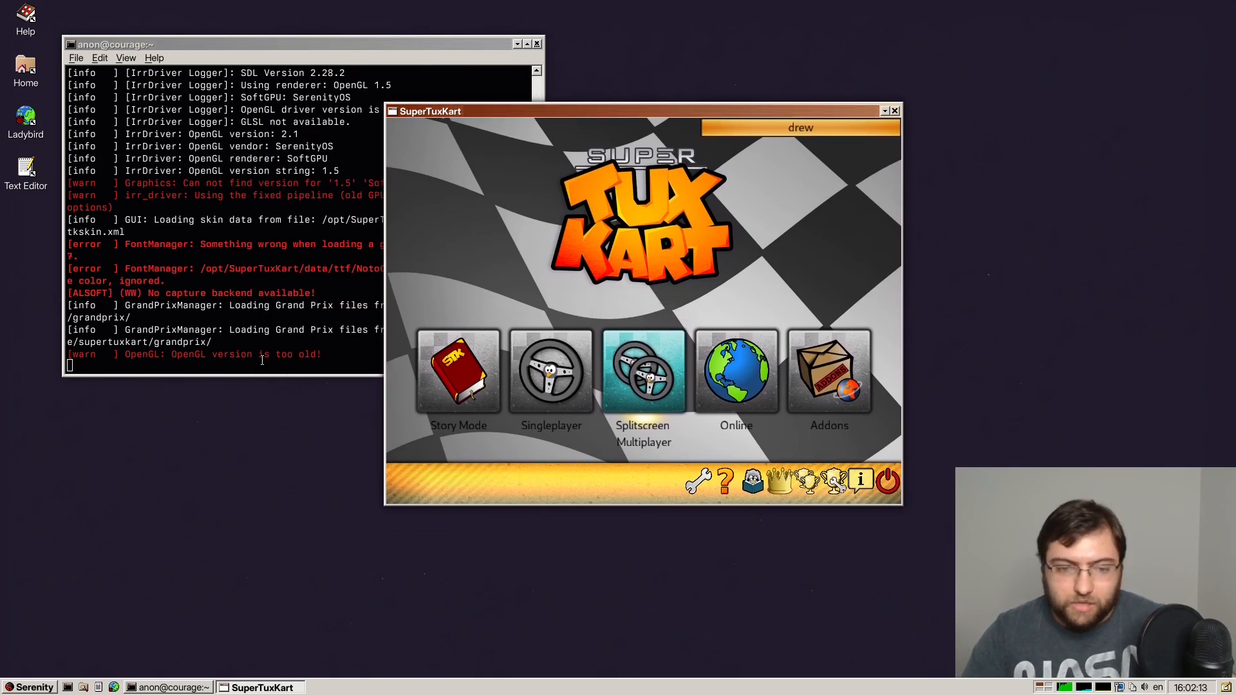
{"action": "mouse_move", "coordinate": [458, 371]}
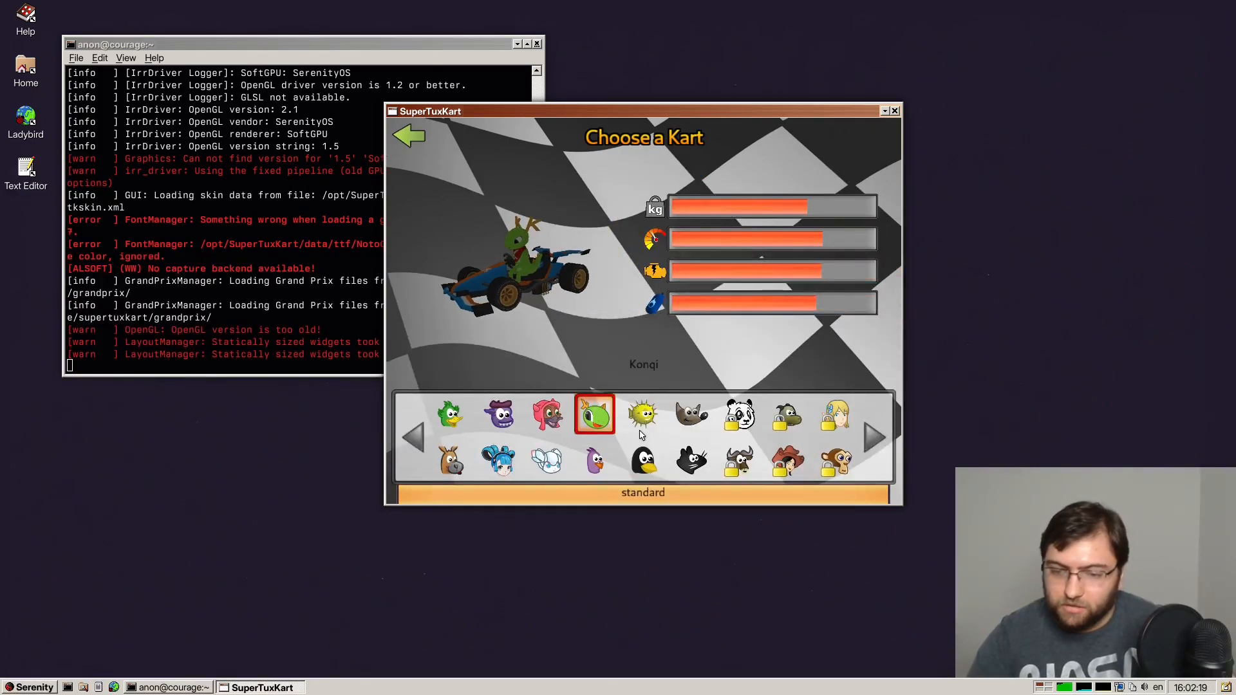
Pick and confirm Wilber as the kart to reach the Snow Peak setup.
{"action": "left_click", "coordinate": [691, 415]}
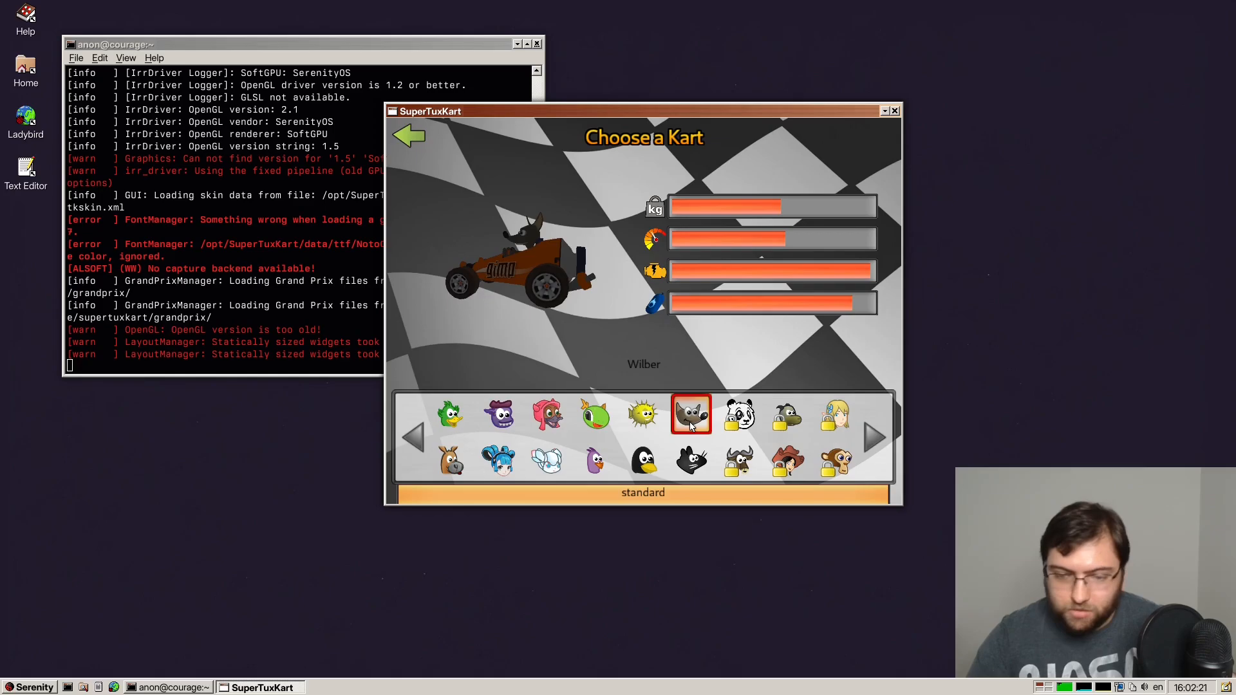
{"action": "left_click", "coordinate": [690, 413]}
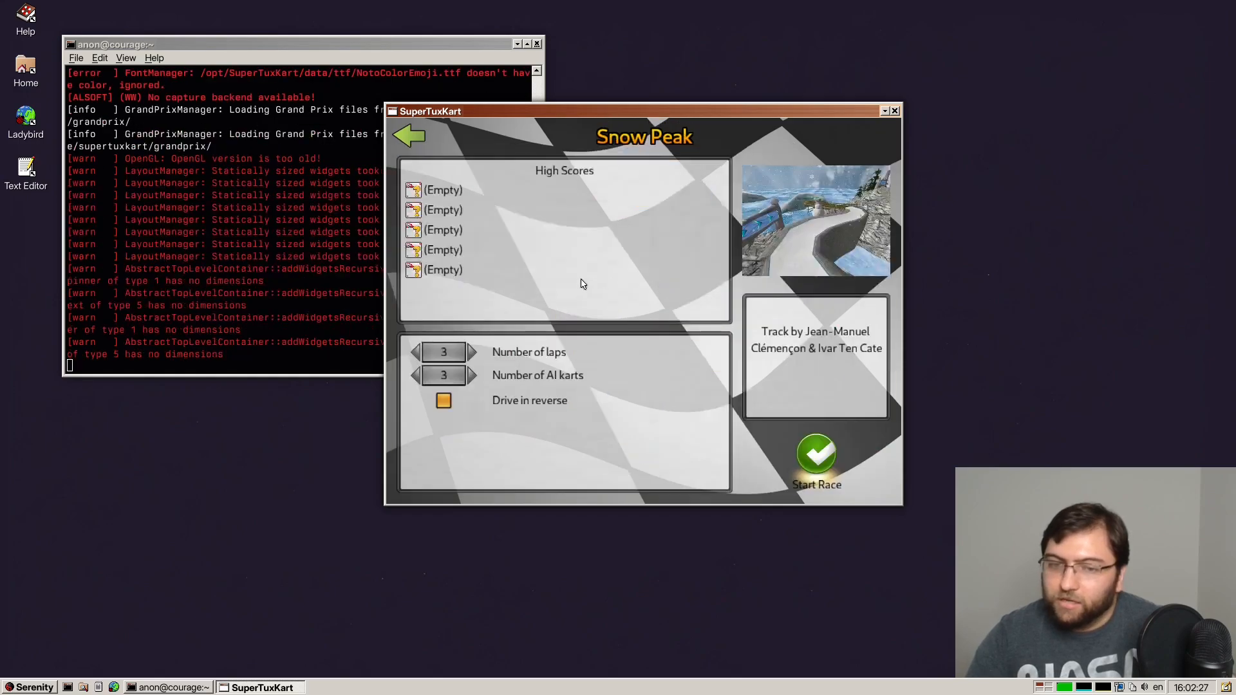
Start the 3-lap Snow Peak race with 3 AI karts.
{"action": "left_click", "coordinate": [815, 457]}
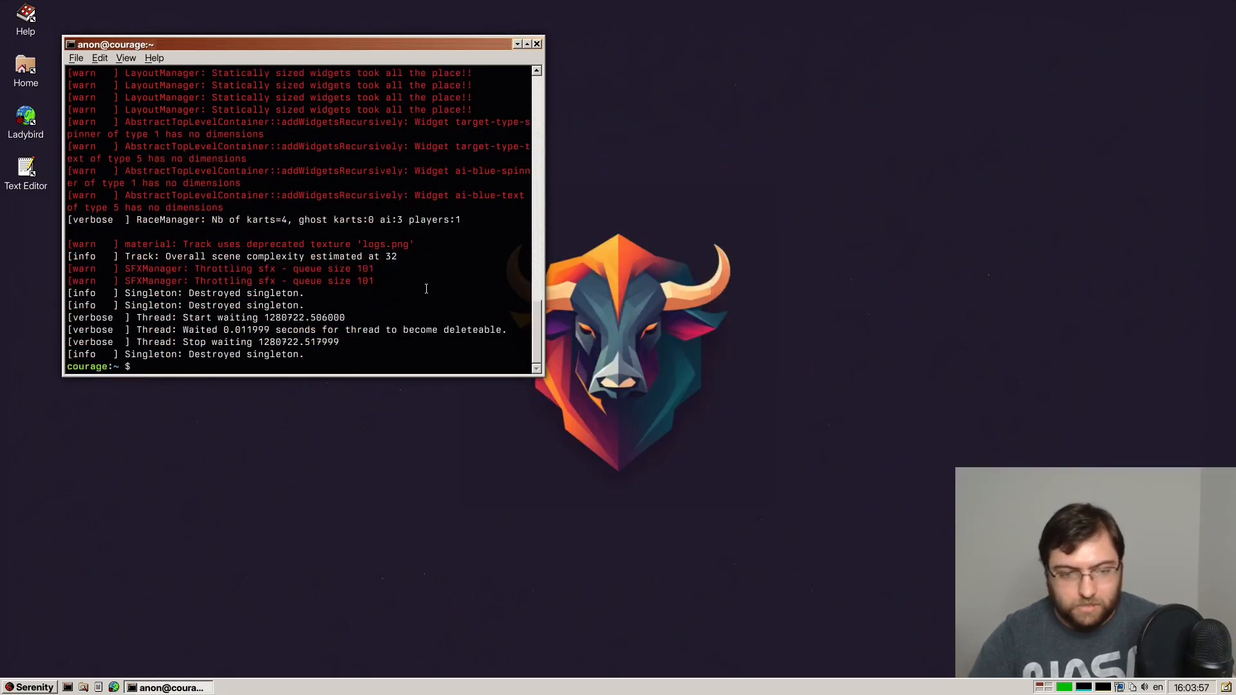
Open a new Terminal window from the taskbar and type 'Browser'.
{"action": "left_click", "coordinate": [537, 43]}
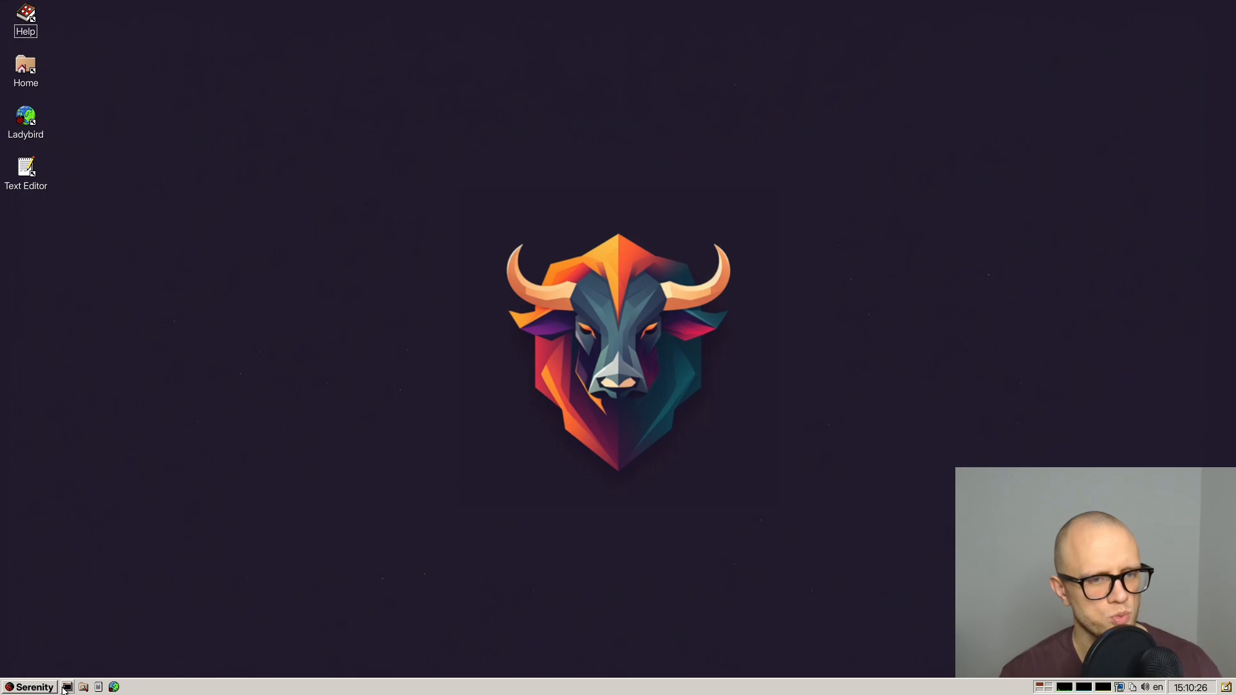
{"action": "left_click", "coordinate": [67, 688]}
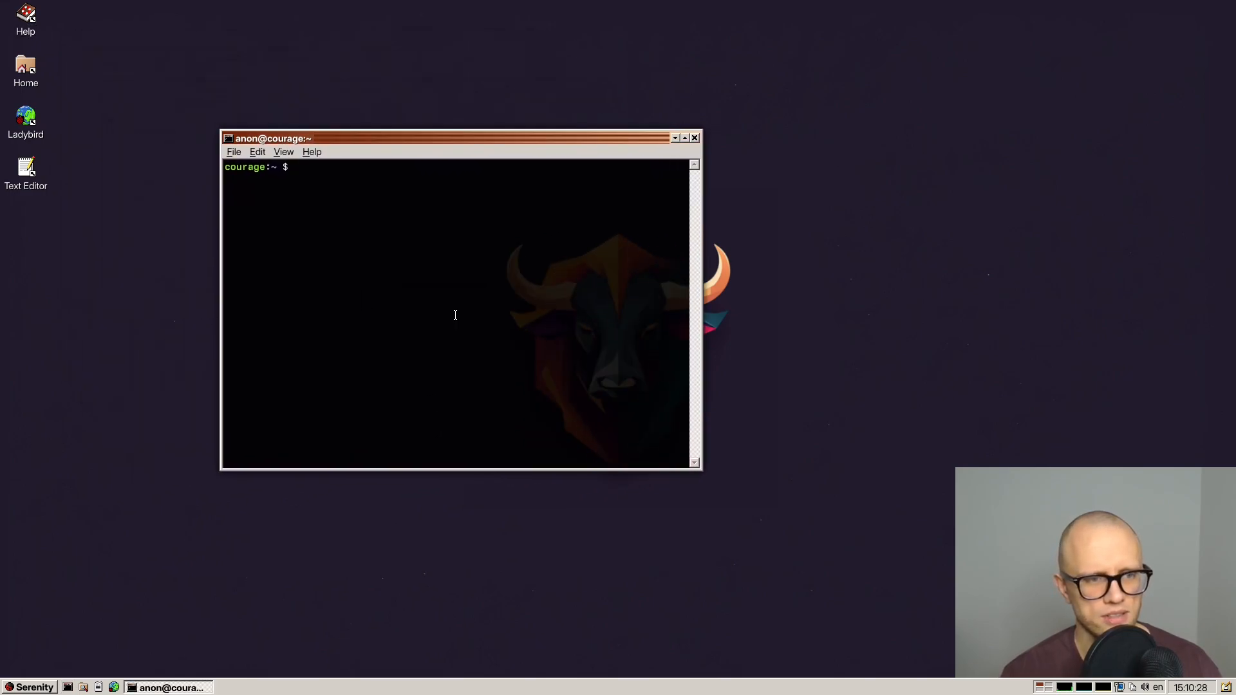
{"action": "mouse_move", "coordinate": [217, 555]}
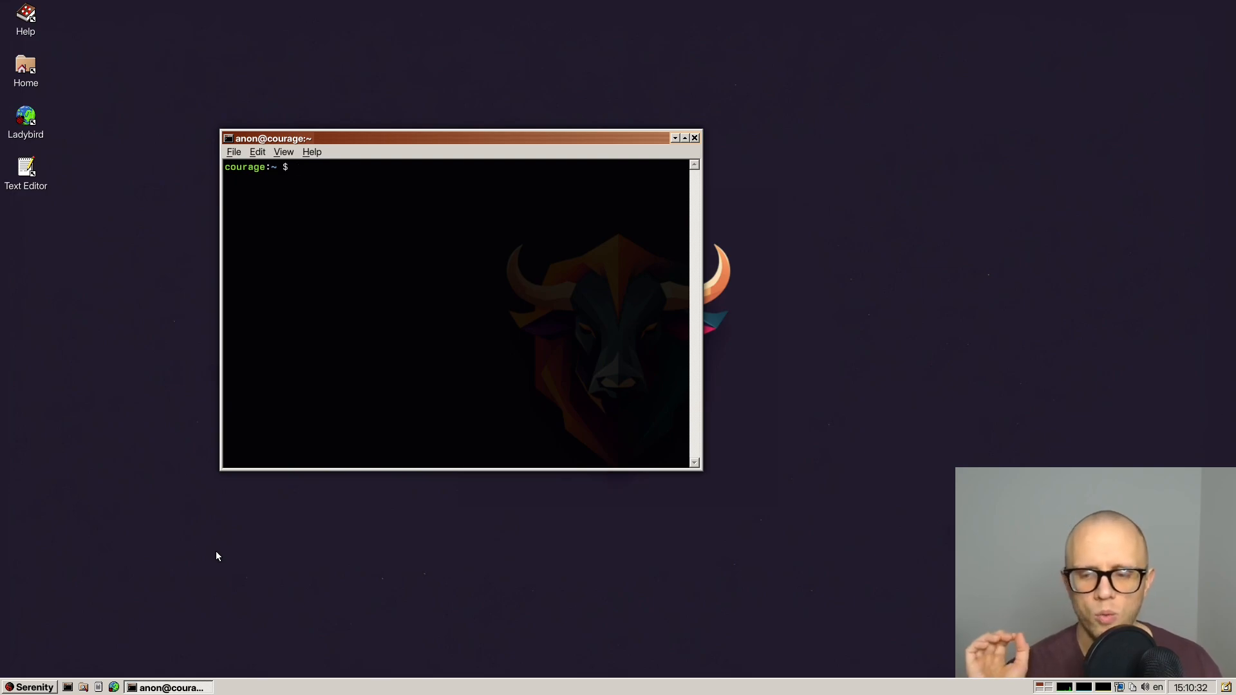
{"action": "type", "text": "Bro"}
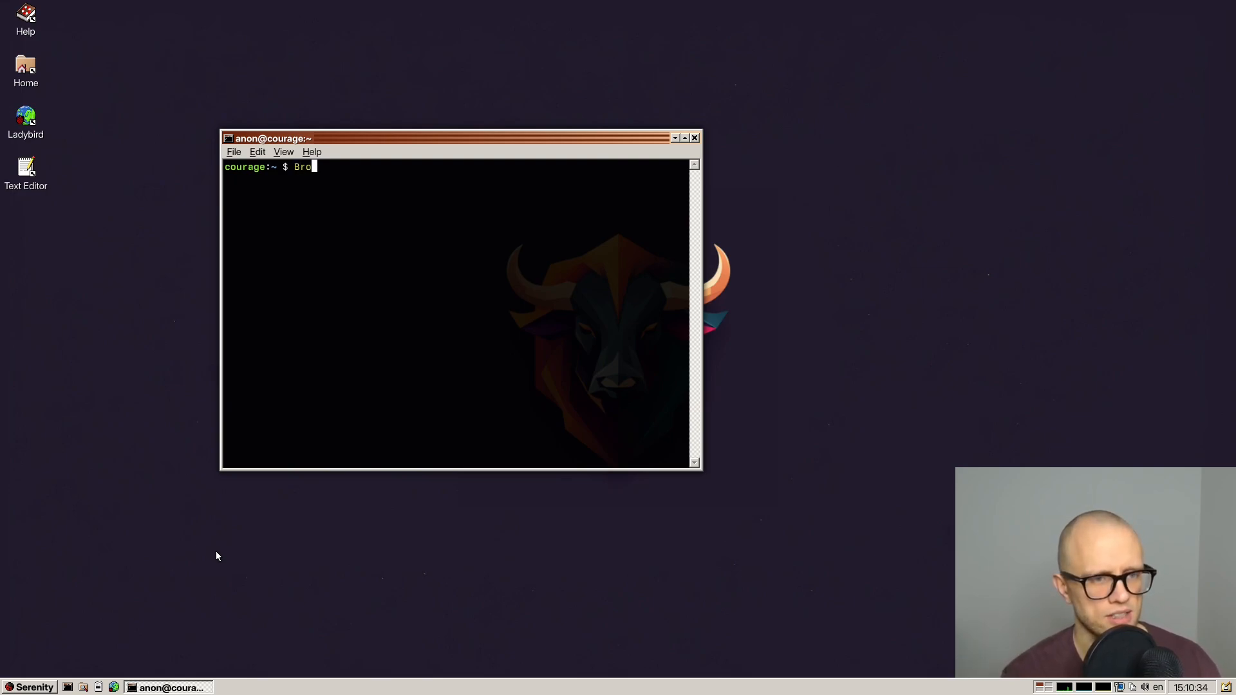
{"action": "type", "text": "ws"}
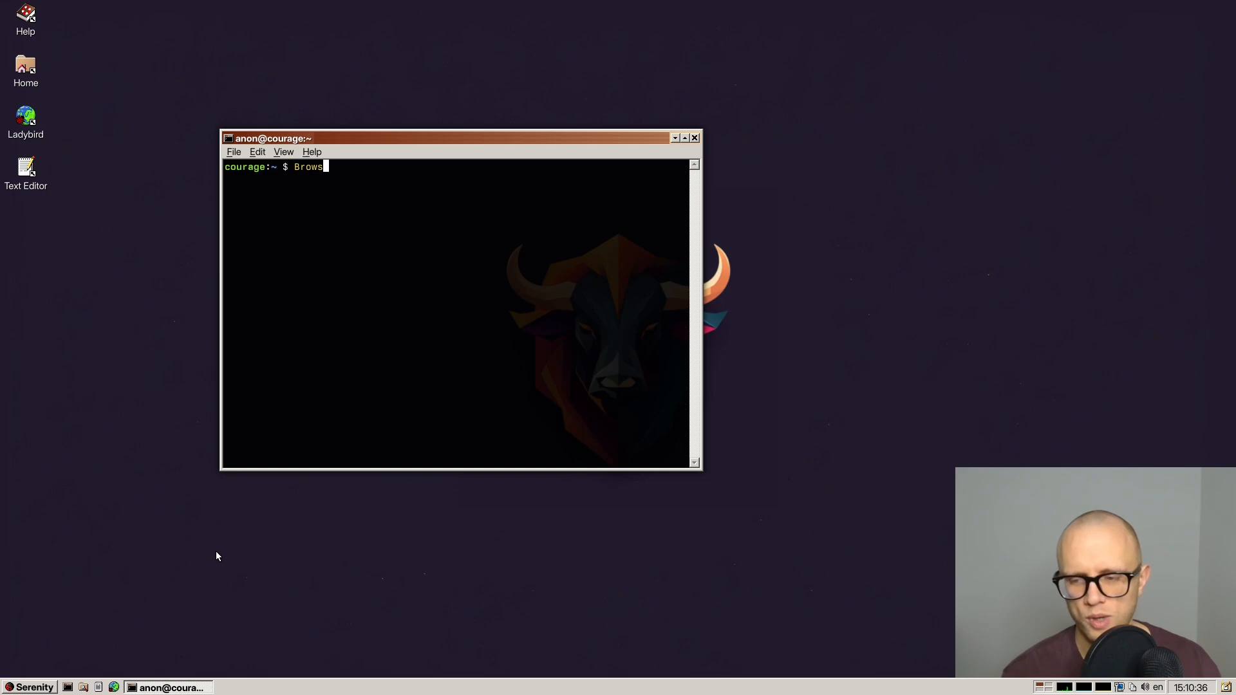
{"action": "type", "text": "er"}
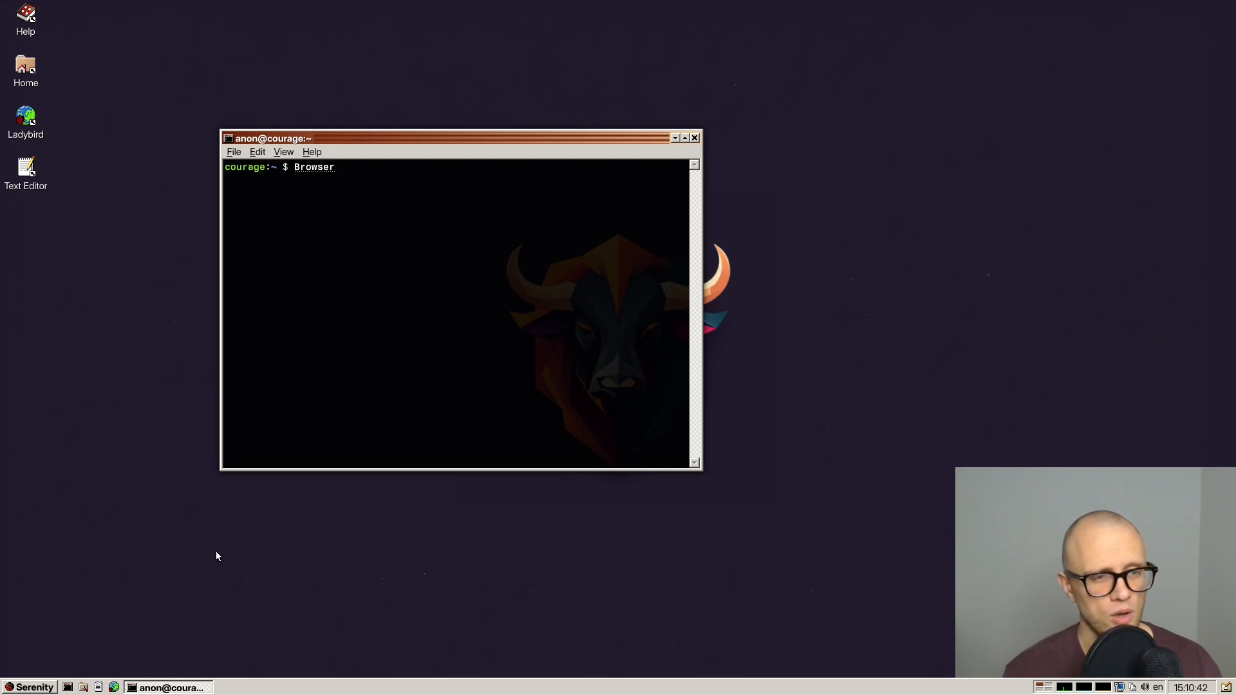
Erase and retype parts of 'Browser' to try line editing, then clear the line.
{"action": "key", "text": "BackSpace"}
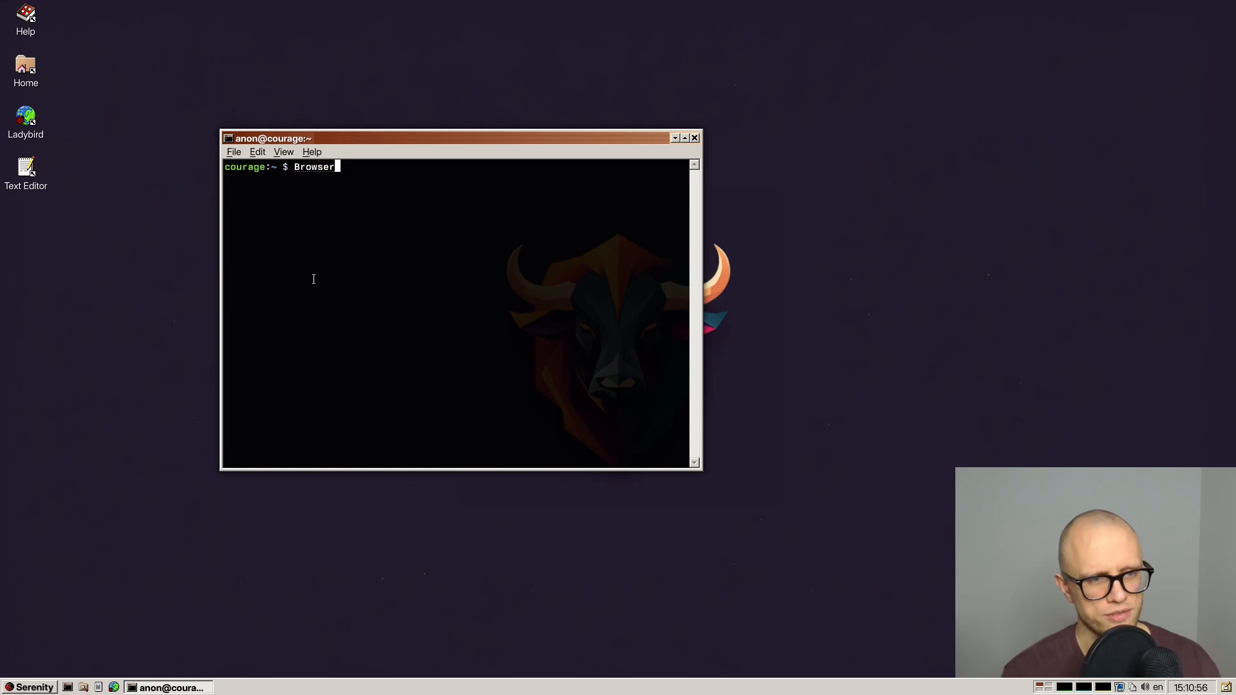
{"action": "key", "text": "Backspace"}
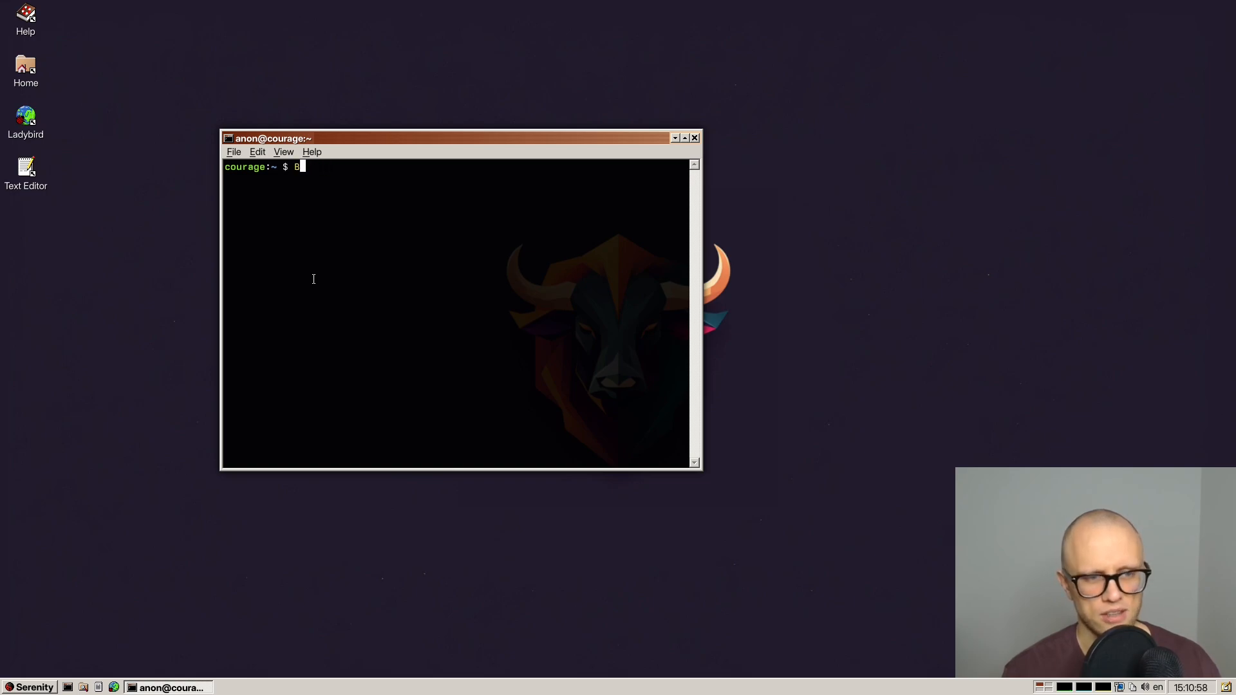
{"action": "type", "text": "rowxx"}
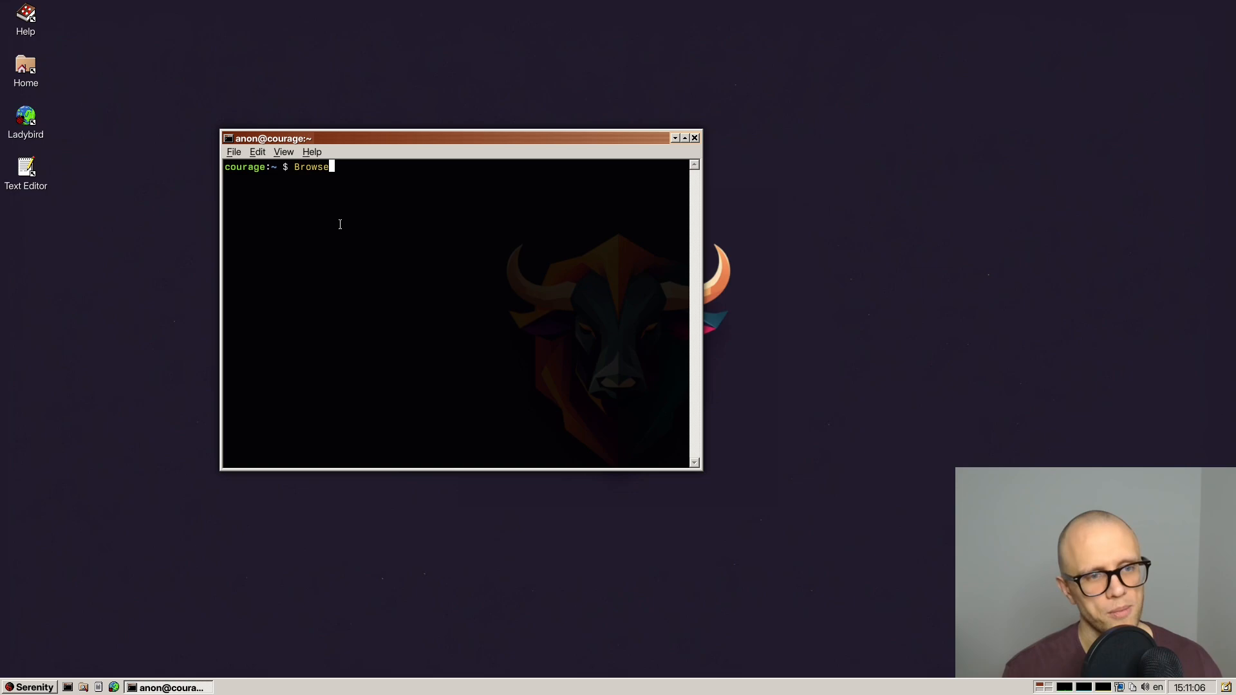
{"action": "key", "text": "BackSpace"}
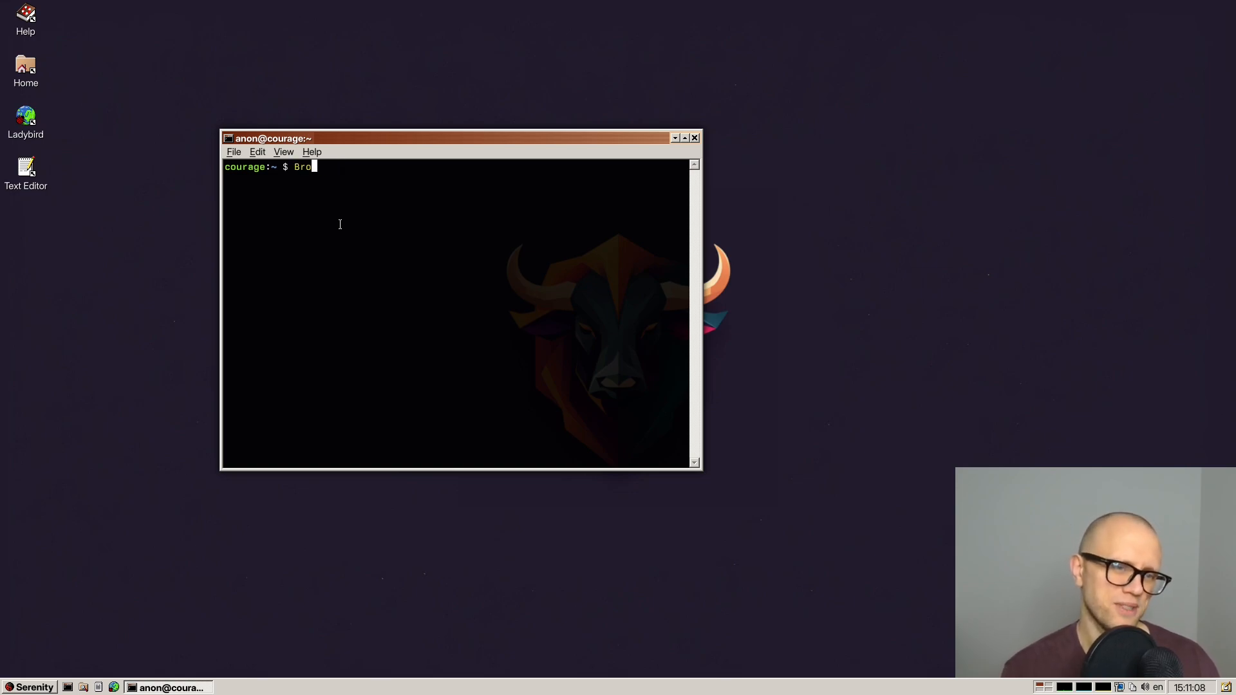
{"action": "type", "text": "wser"}
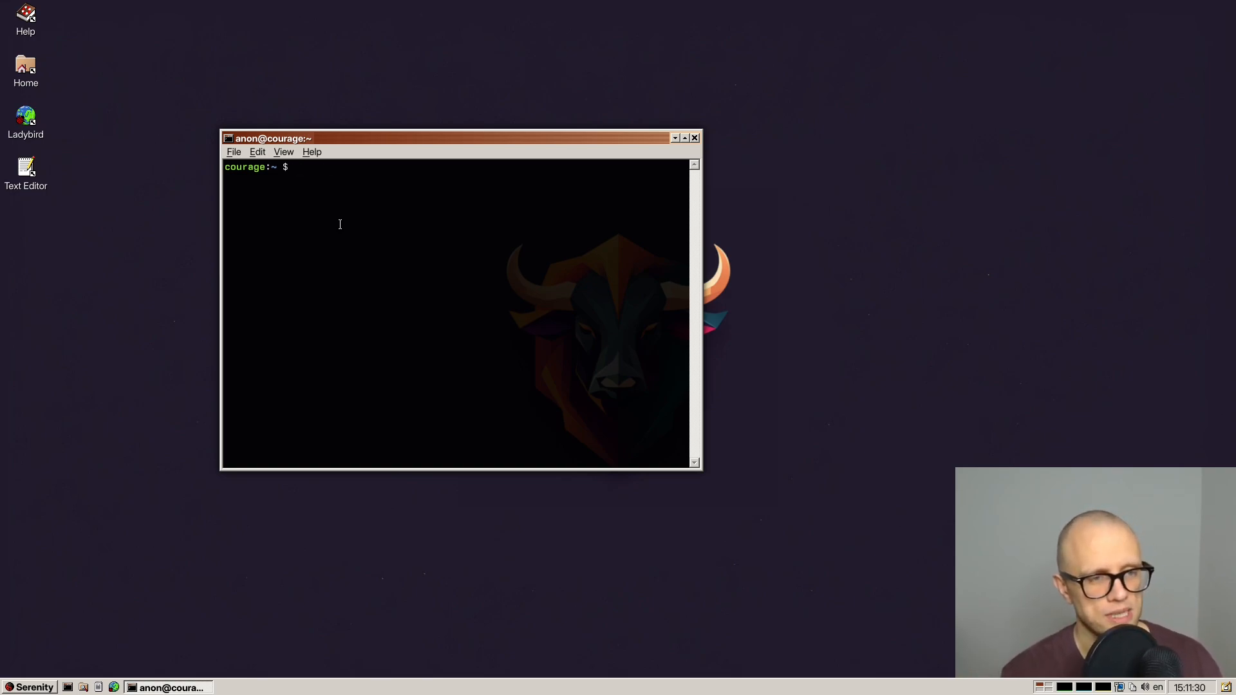
Create hello.gz with echo and gzip and try zcat on it.
{"action": "type", "text": "zcat"}
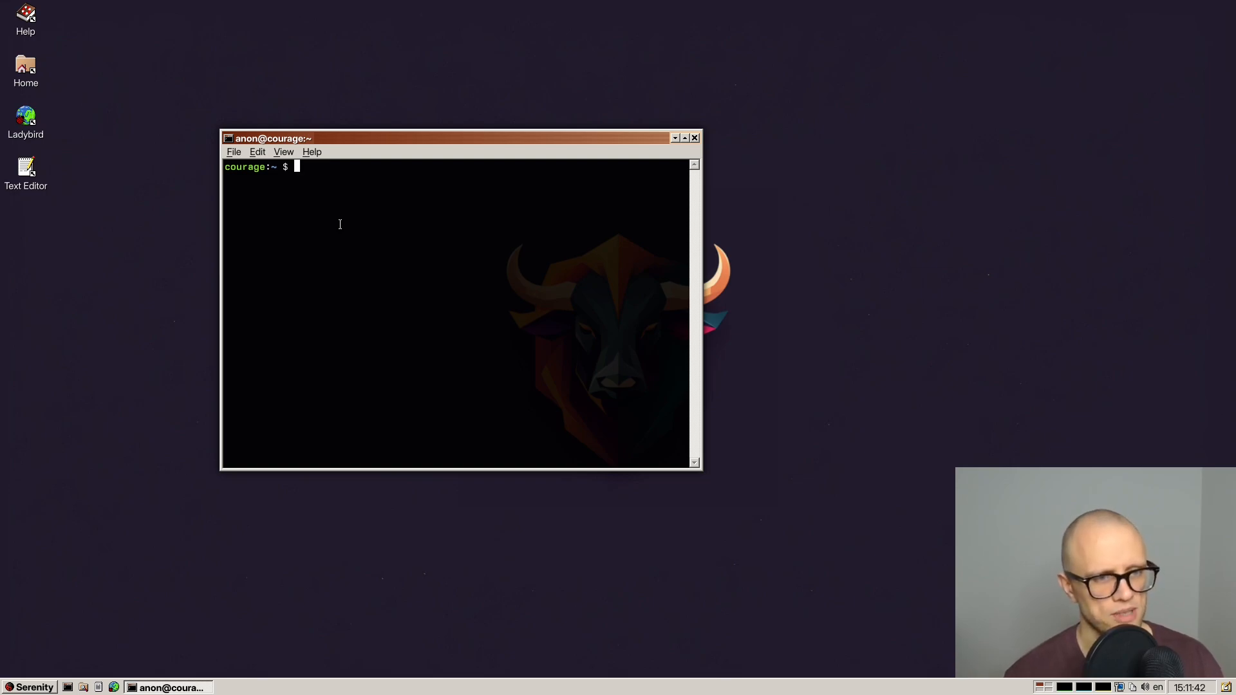
{"action": "type", "text": "c"}
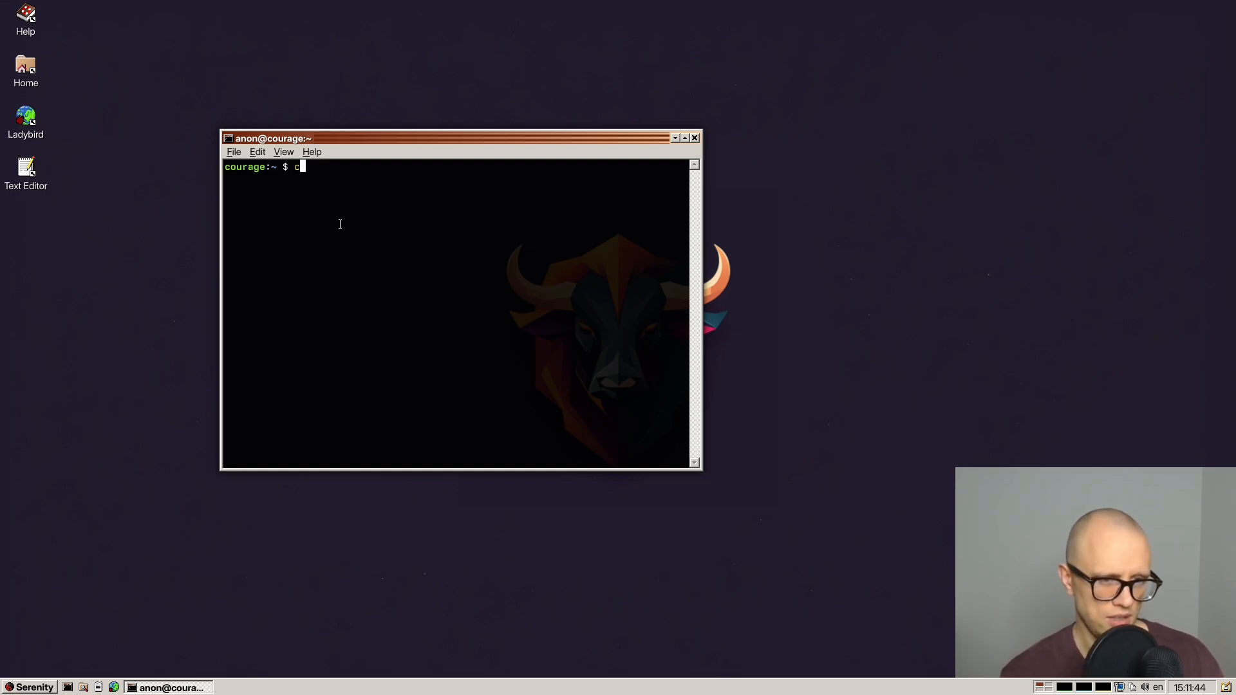
{"action": "type", "text": "echo Hello friends |"}
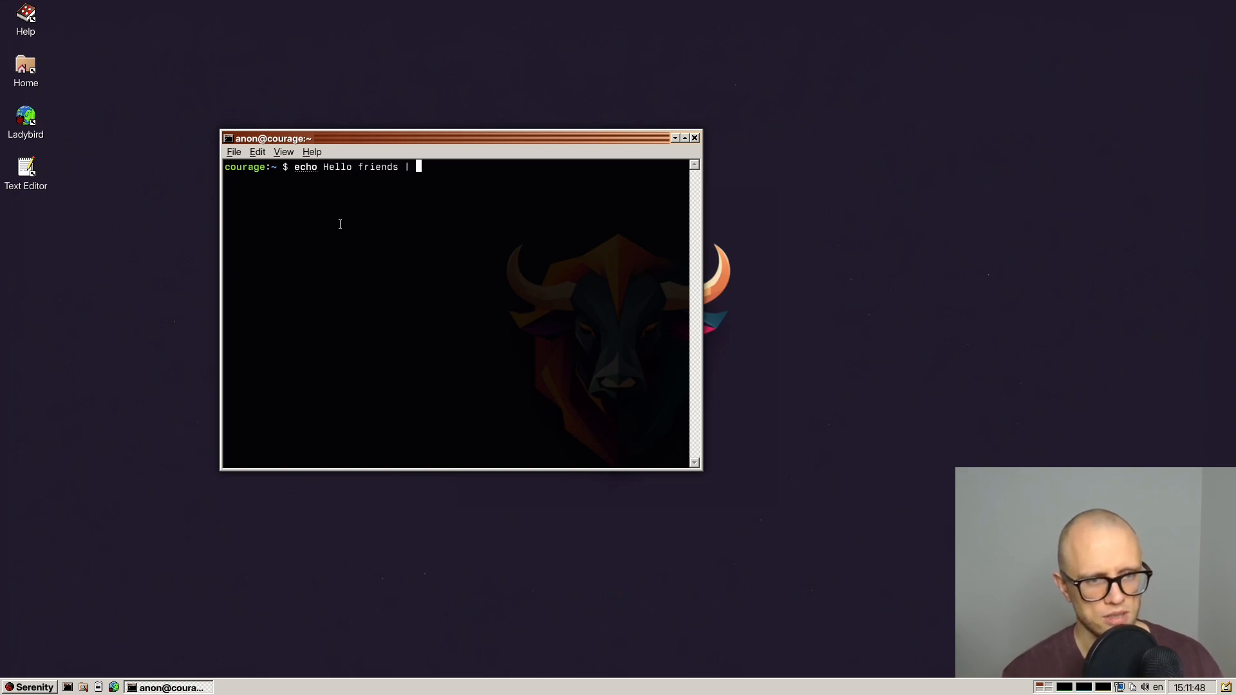
{"action": "type", "text": "gzip > hello."}
{"action": "type", "text": "echo Hello friends >"}
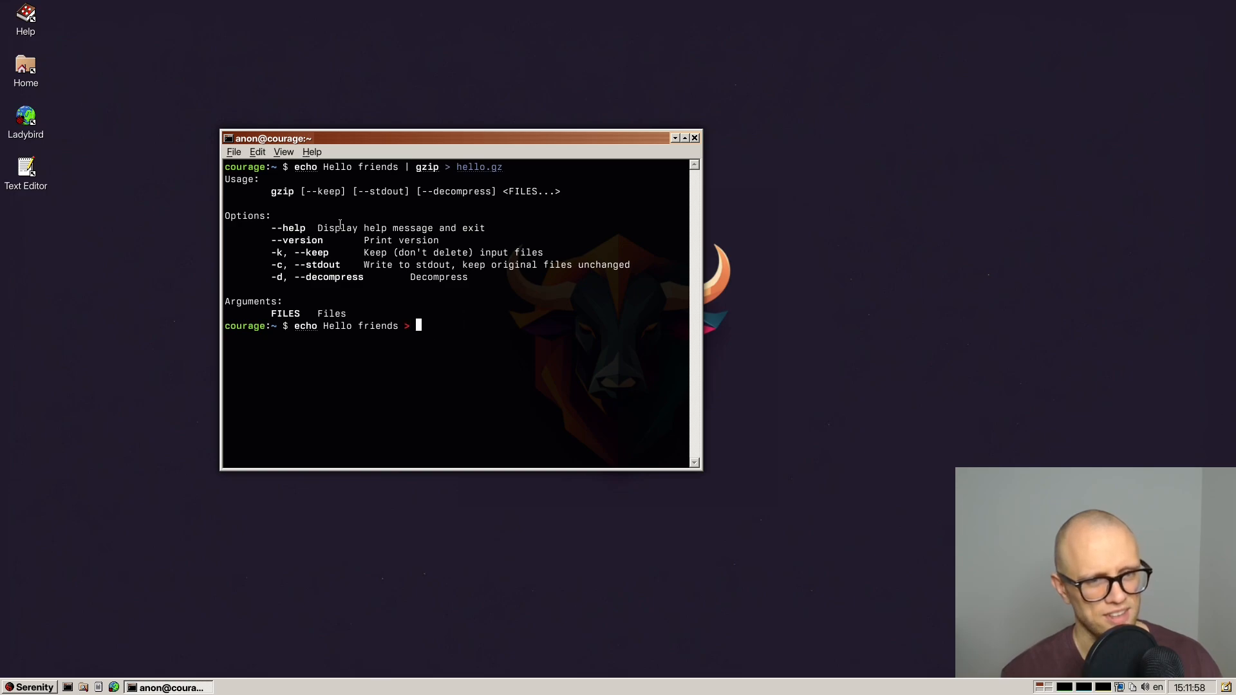
{"action": "type", "text": "gzip hello"}
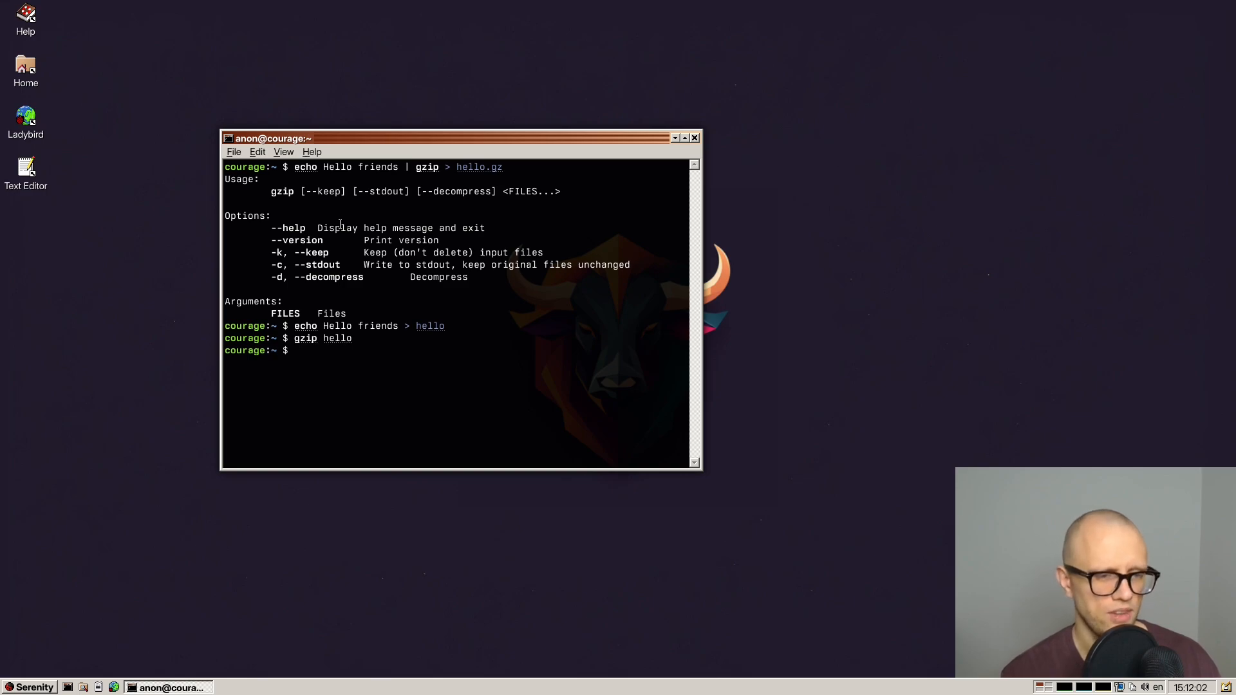
Run 'cat hello.gz | zcat /dev/stdin', see piped input fail, and retry zcat.
{"action": "type", "text": "zcat hello.gz"}
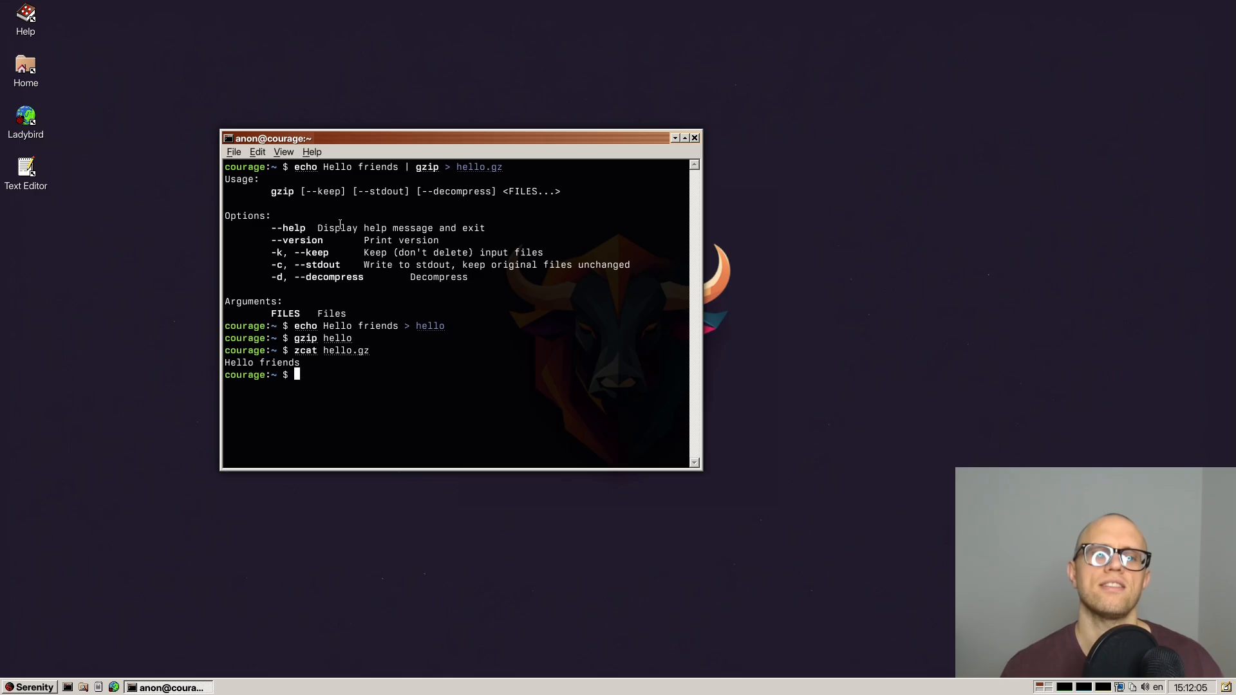
{"action": "type", "text": "cat"}
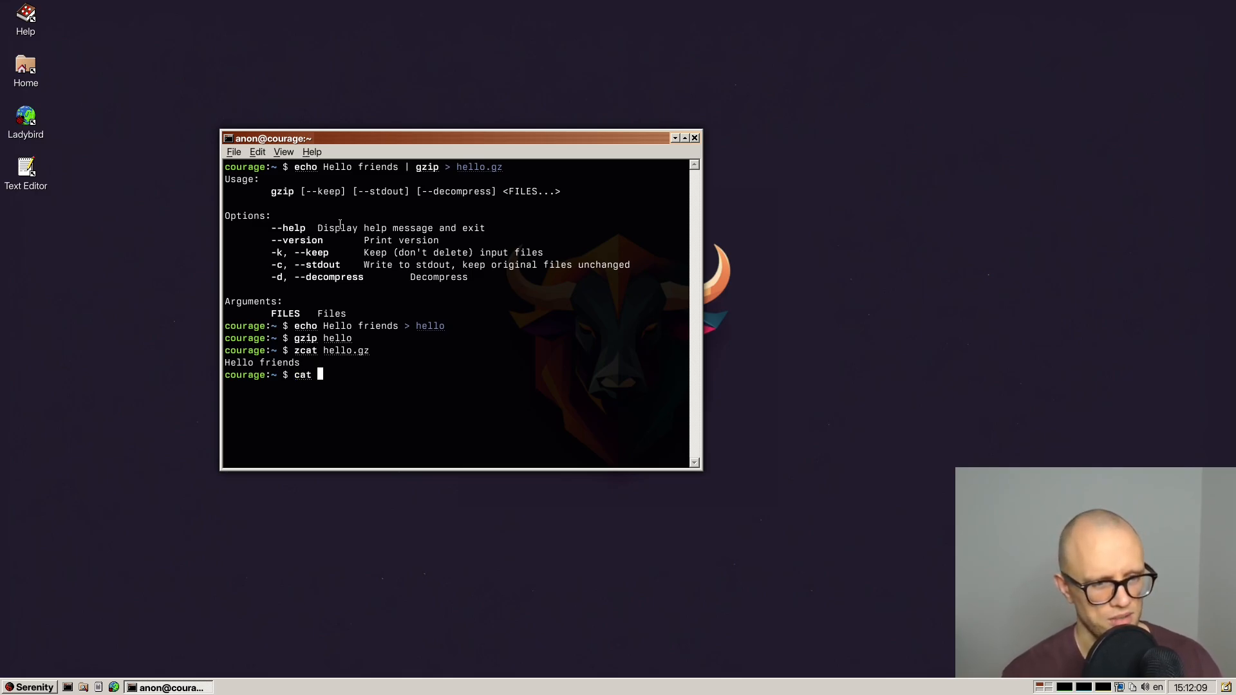
{"action": "type", "text": "hello.gz | x"}
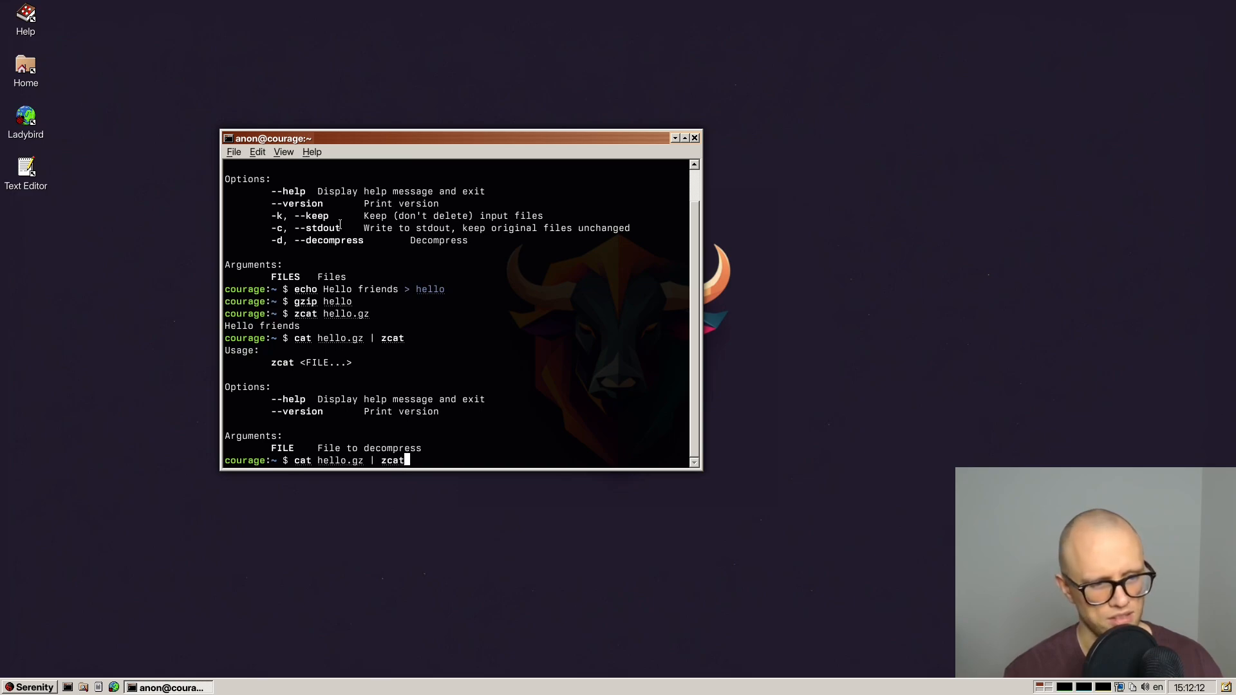
{"action": "type", "text": "/d"}
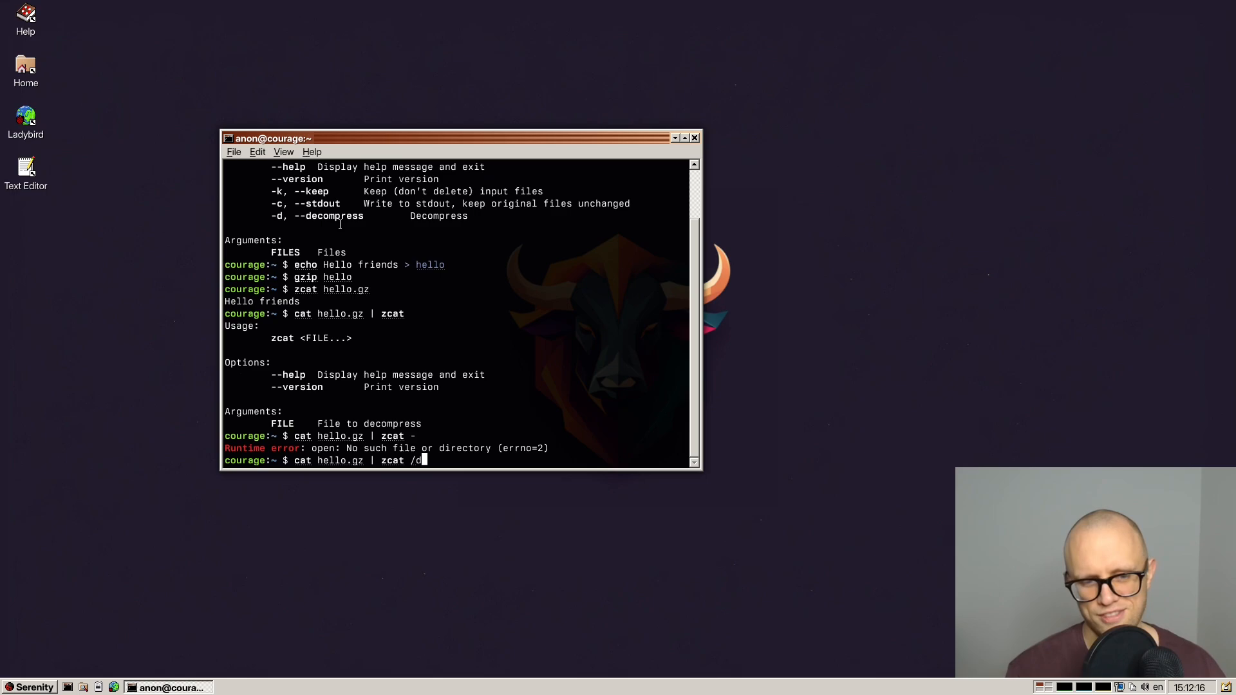
{"action": "type", "text": "ev/stdin"}
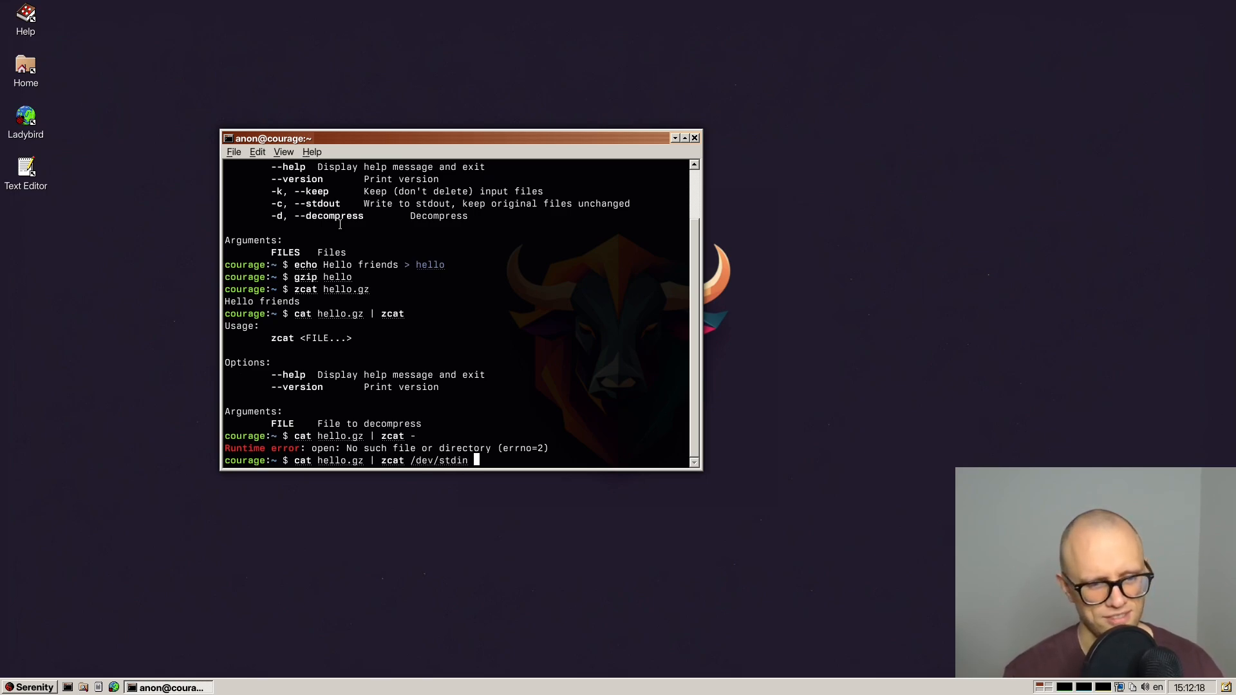
{"action": "key", "text": "Return"}
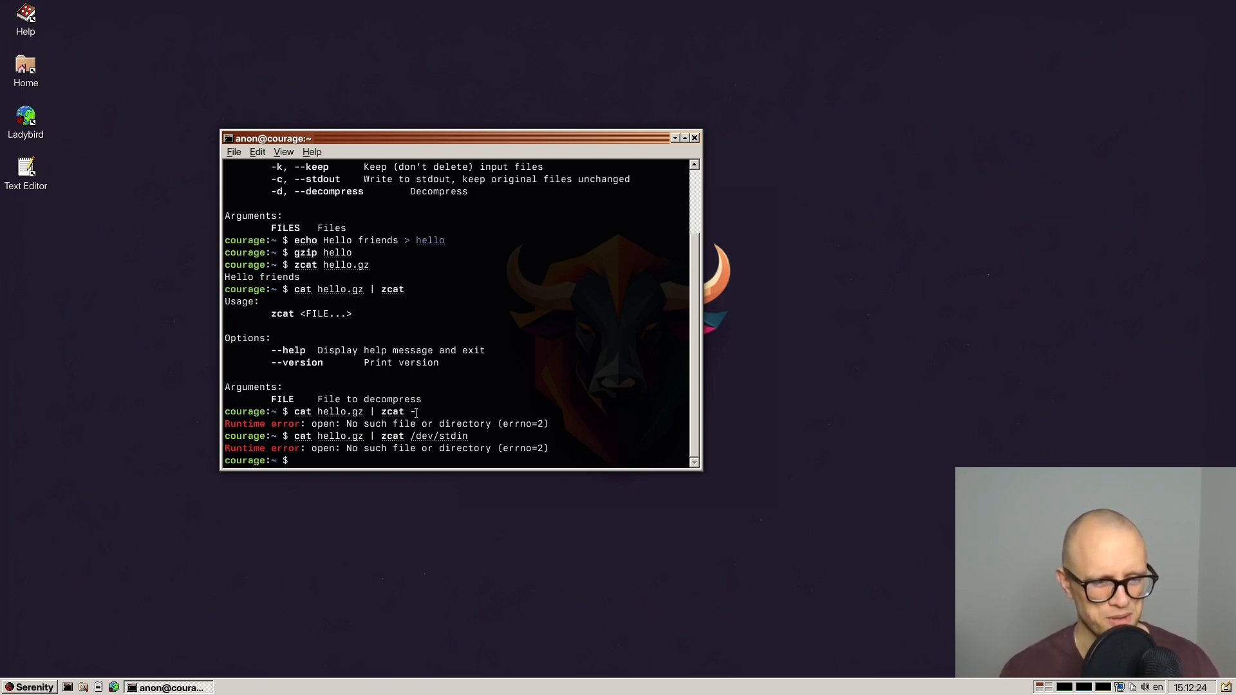
{"action": "type", "text": "zcat"}
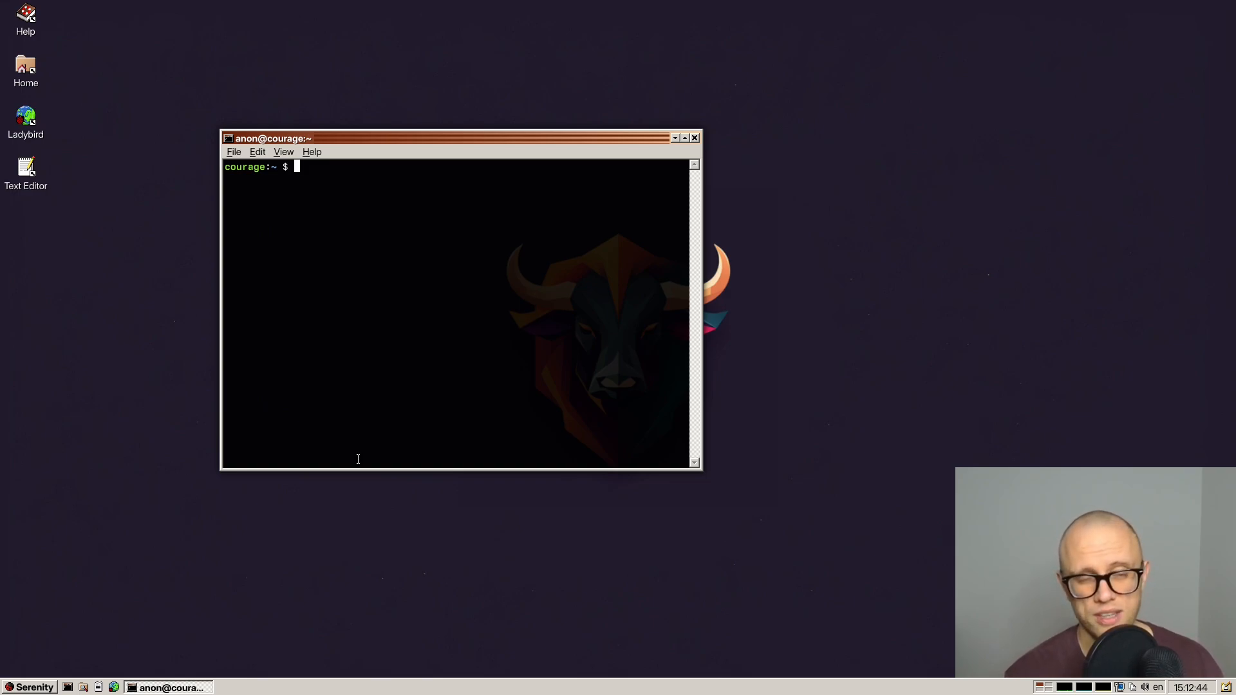
Run useradd without arguments to see its usage help.
{"action": "type", "text": "u"}
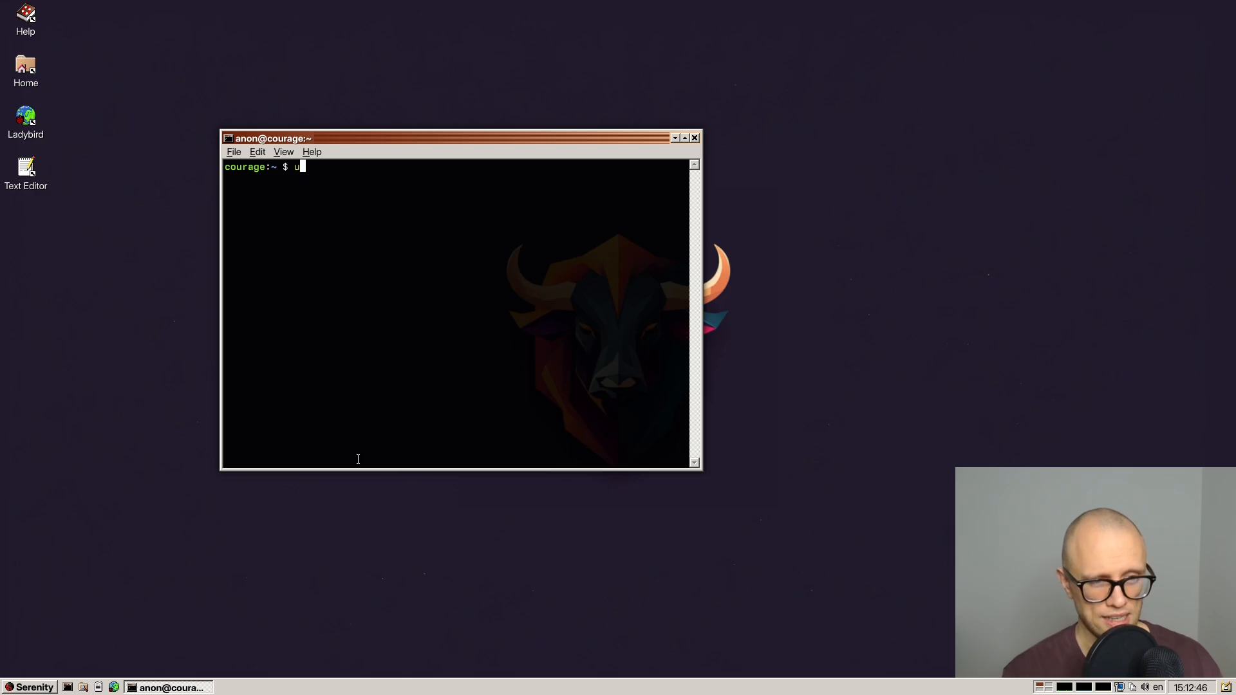
{"action": "type", "text": "seradd --ge"}
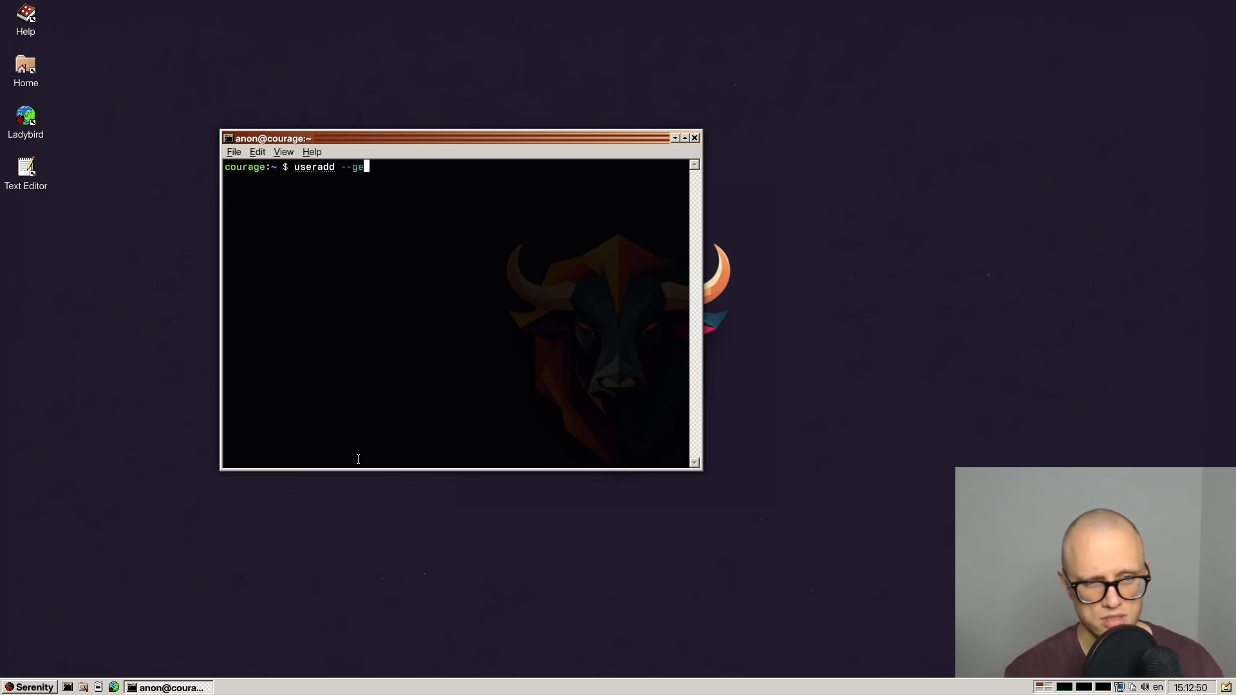
{"action": "key", "text": "Return"}
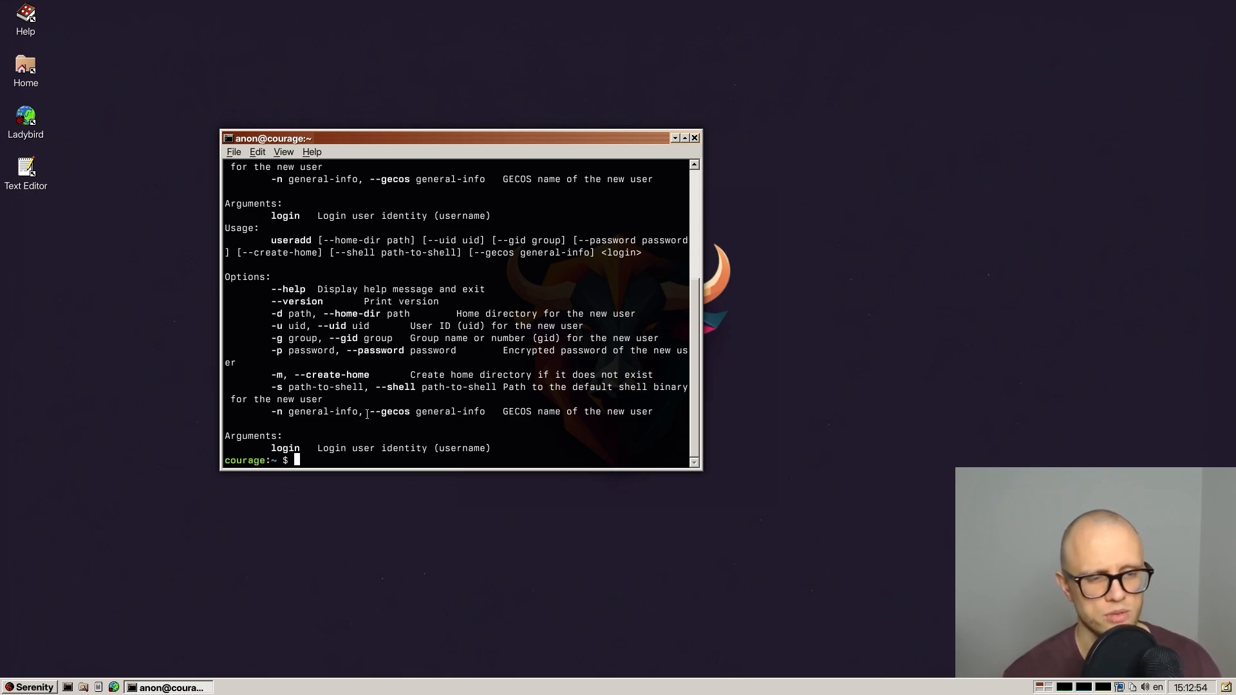
Switch to root with su and draft a useradd command for coolio with -g.
{"action": "type", "text": "su"}
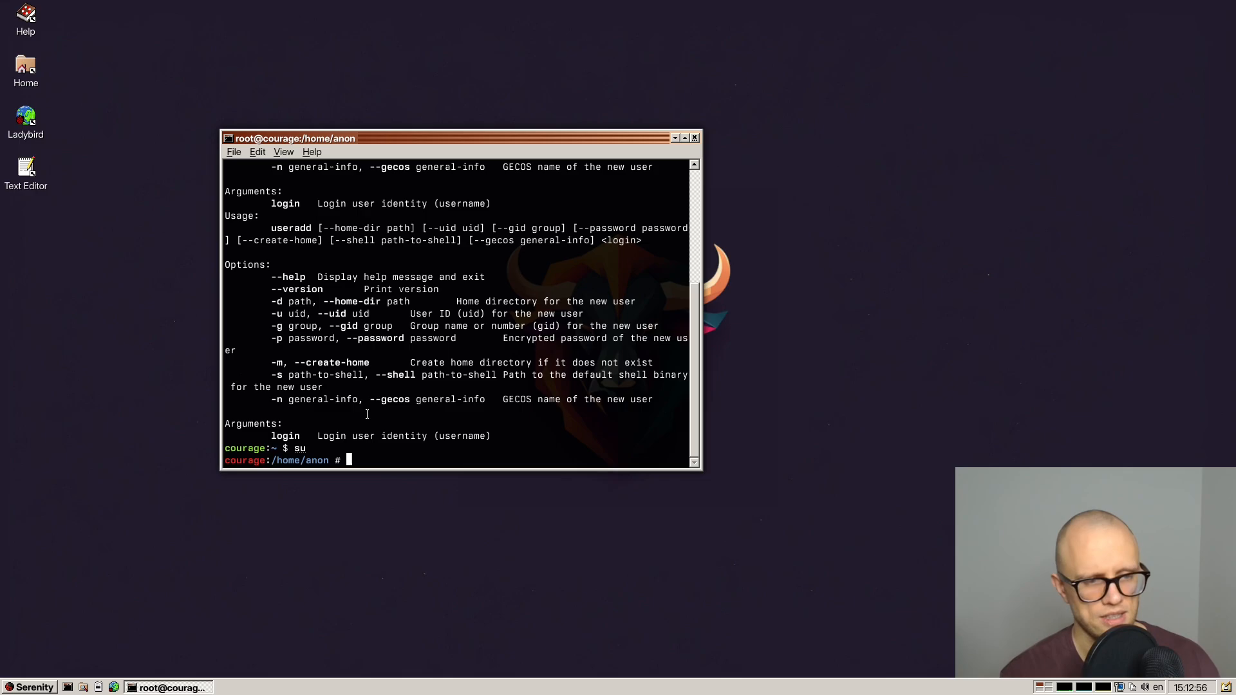
{"action": "type", "text": "useradd"}
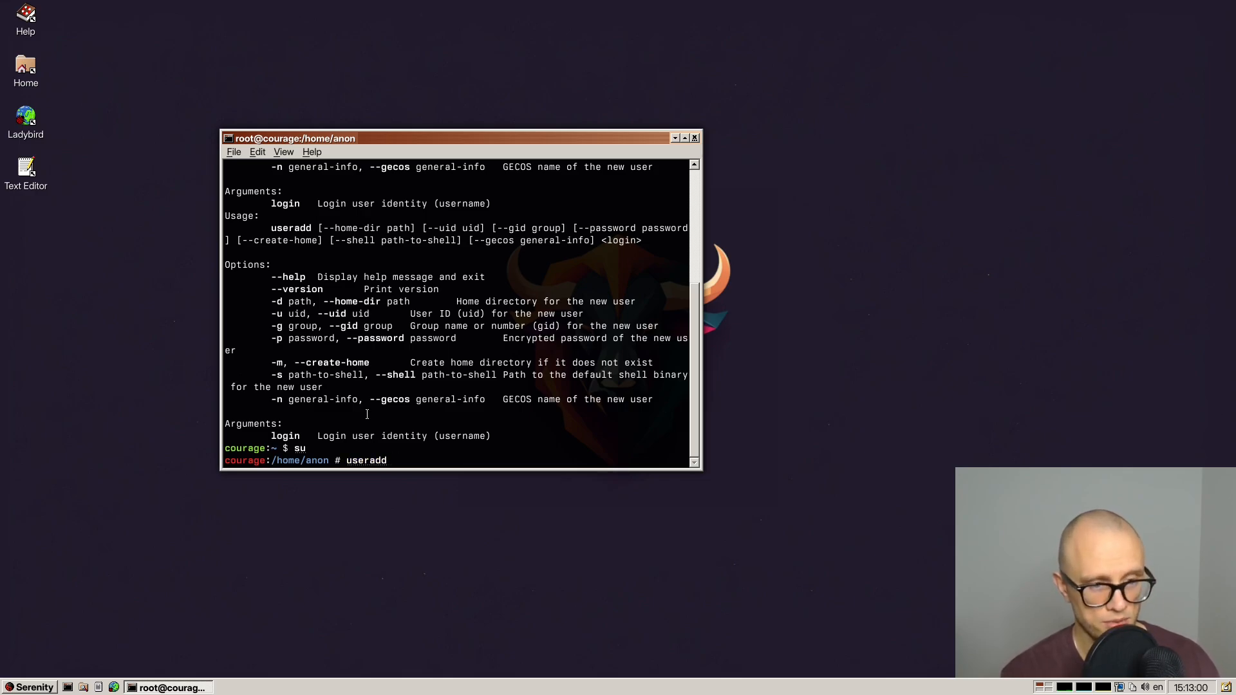
{"action": "type", "text": "coolio"}
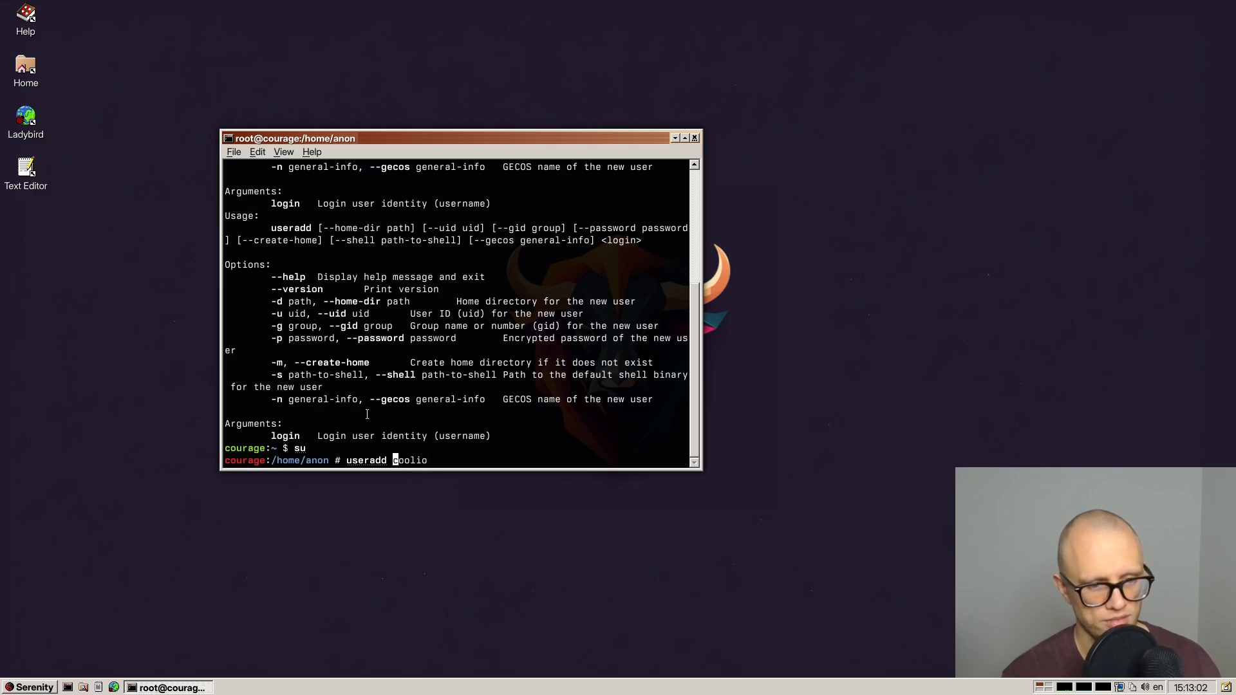
{"action": "type", "text": "-g"}
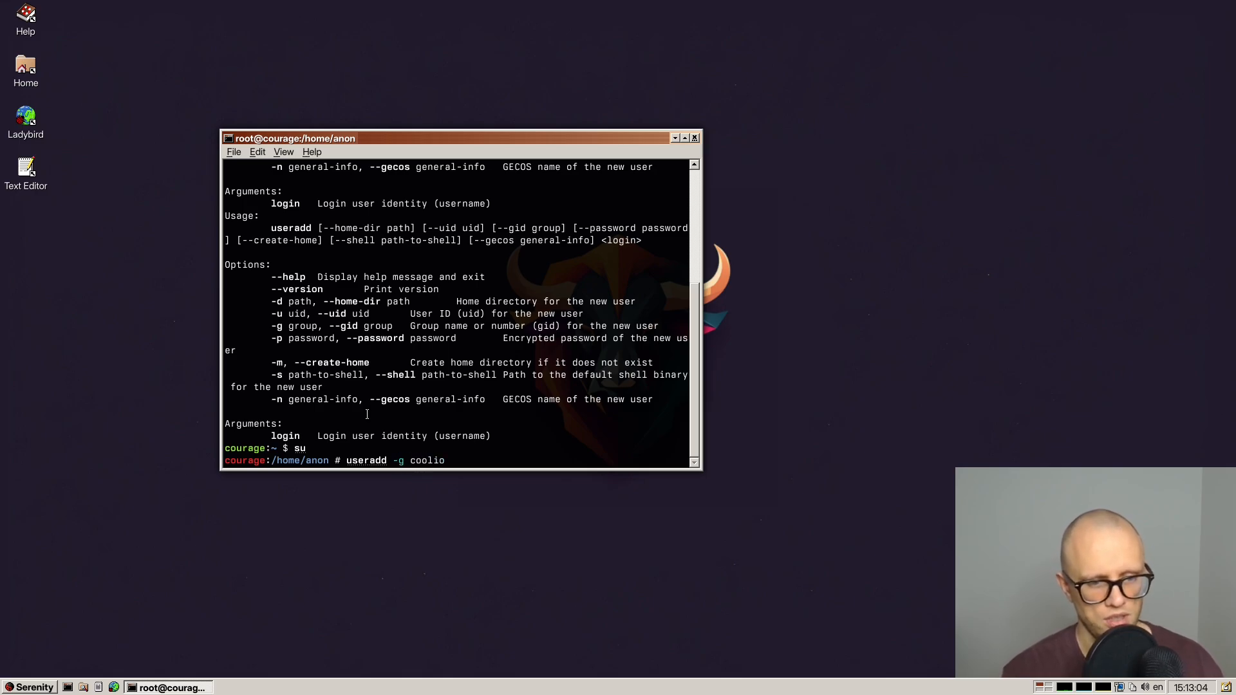
{"action": "type", "text": "59"}
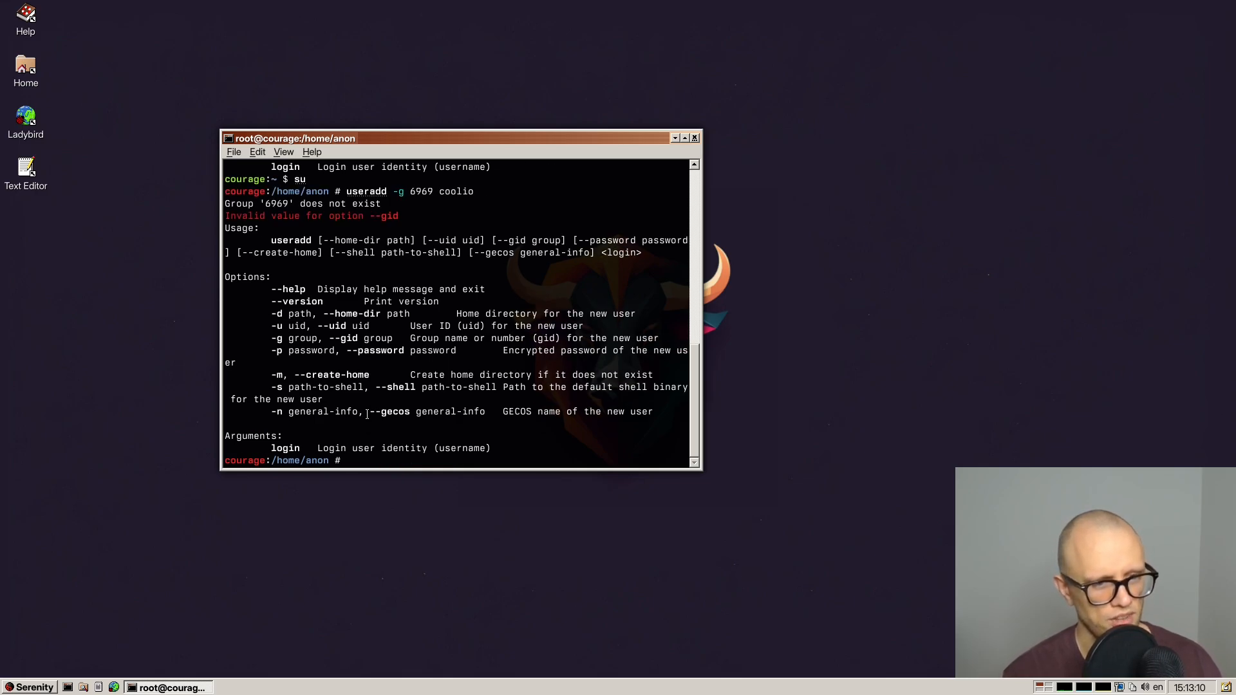
Create group coolios with GID 6969, add user coolio to it, and check with id.
{"action": "type", "text": "useradd -g 6969"}
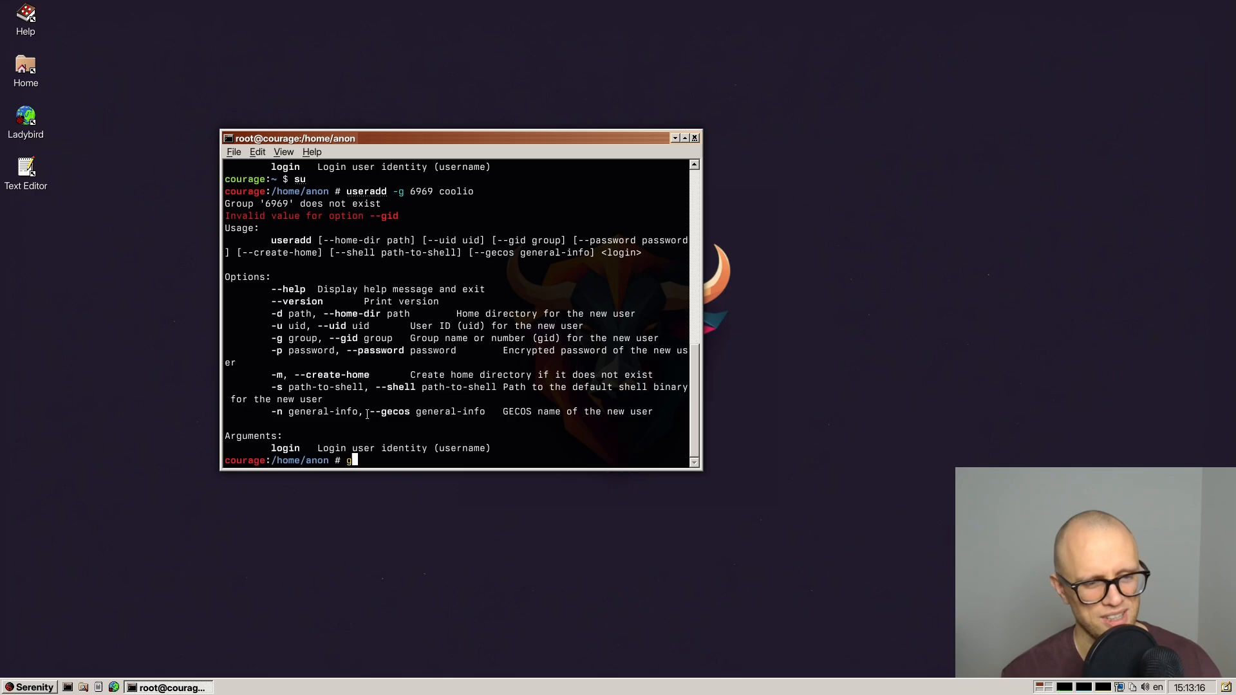
{"action": "type", "text": "roupadd -g"}
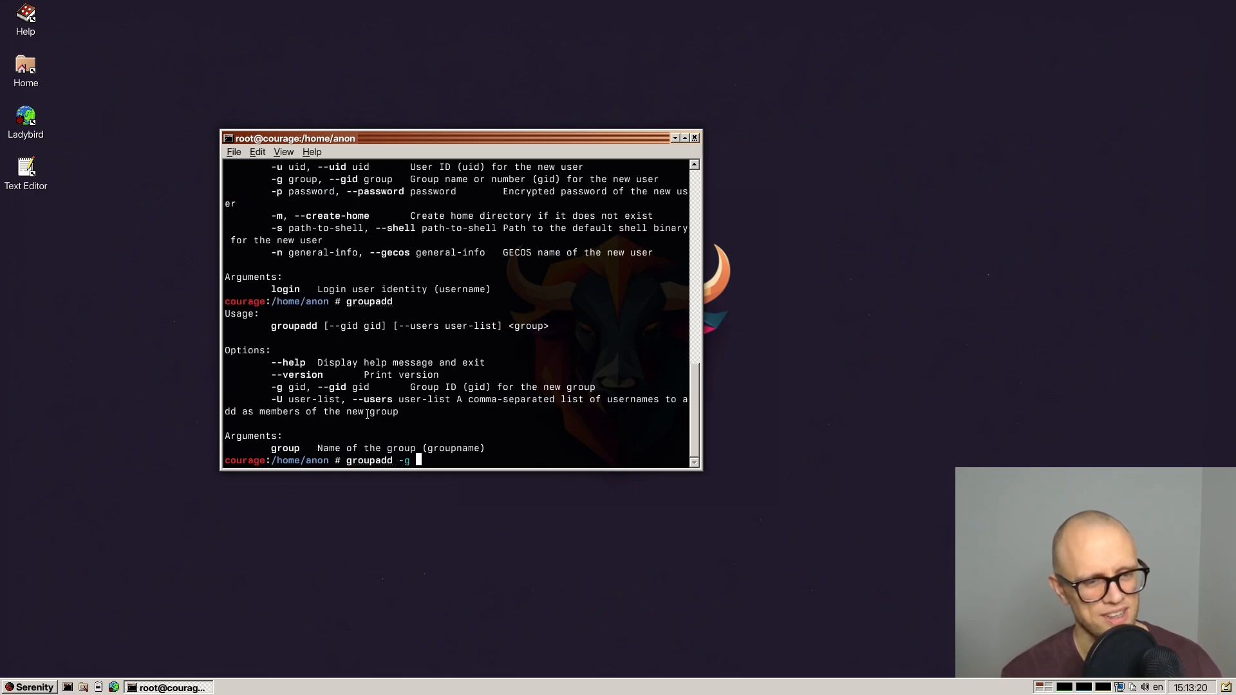
{"action": "type", "text": "6969 coolios"}
{"action": "type", "text": "useradd -g 6969 coolio"}
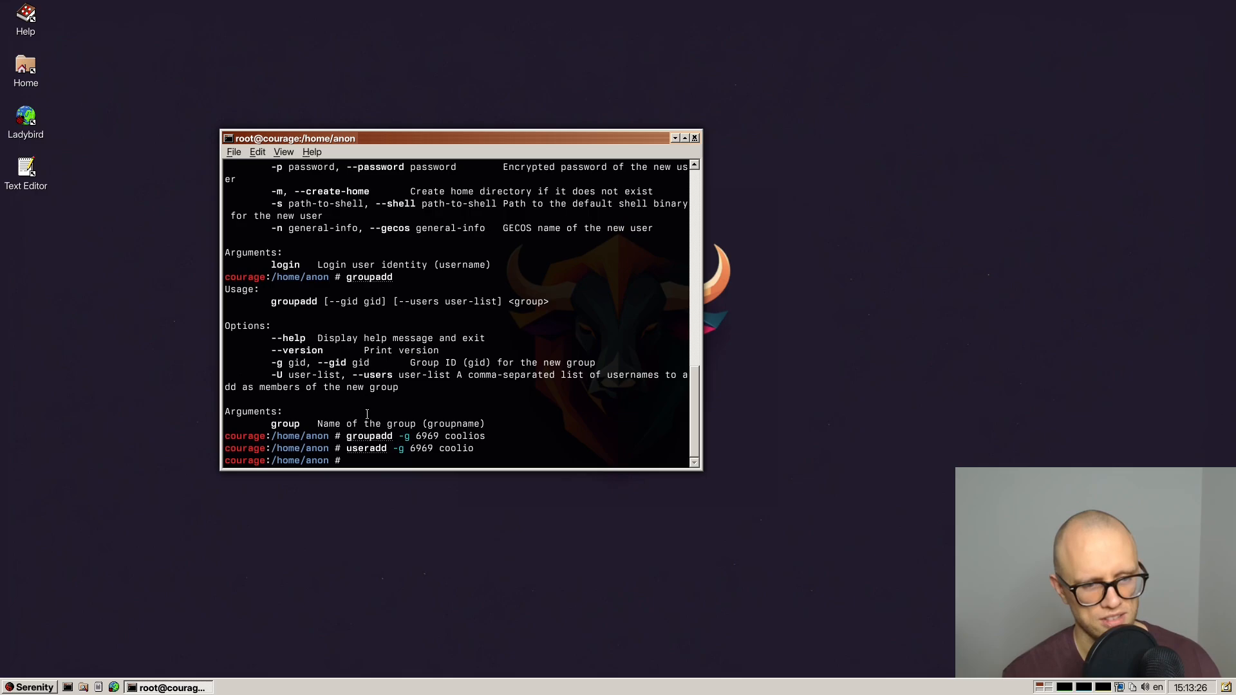
{"action": "type", "text": "id coo"}
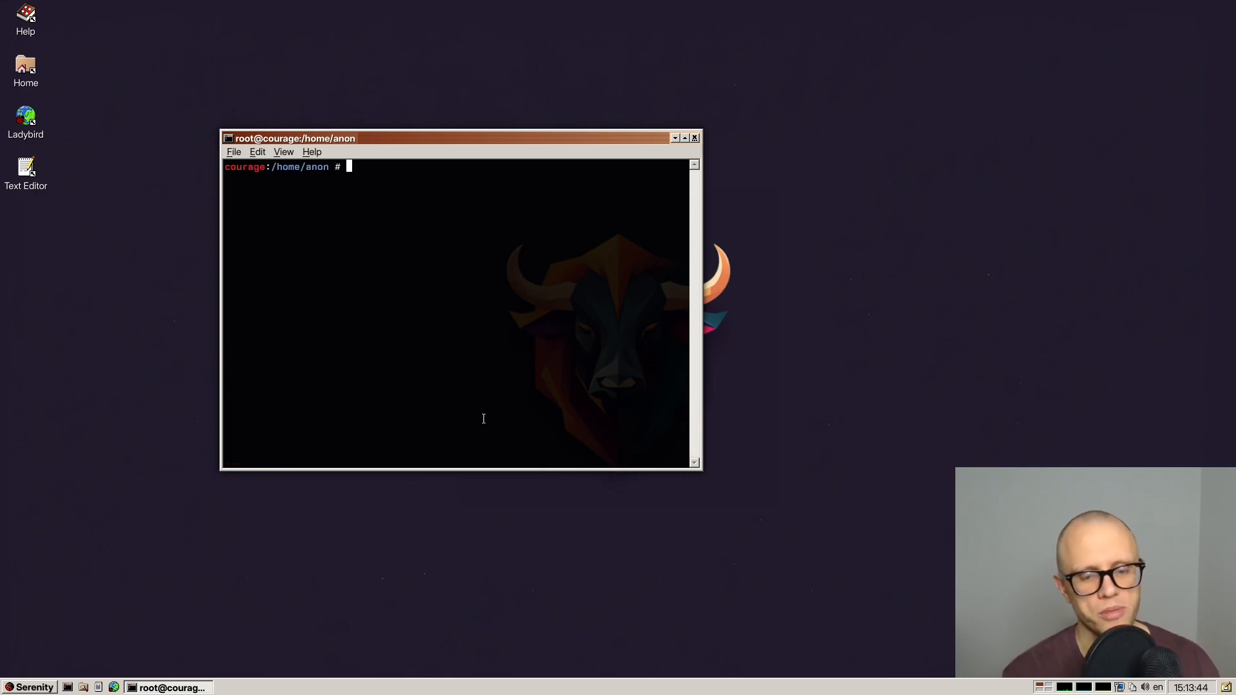
Try find / and a first -regex 'SuperTuxKart' pattern.
{"action": "type", "text": "find /"}
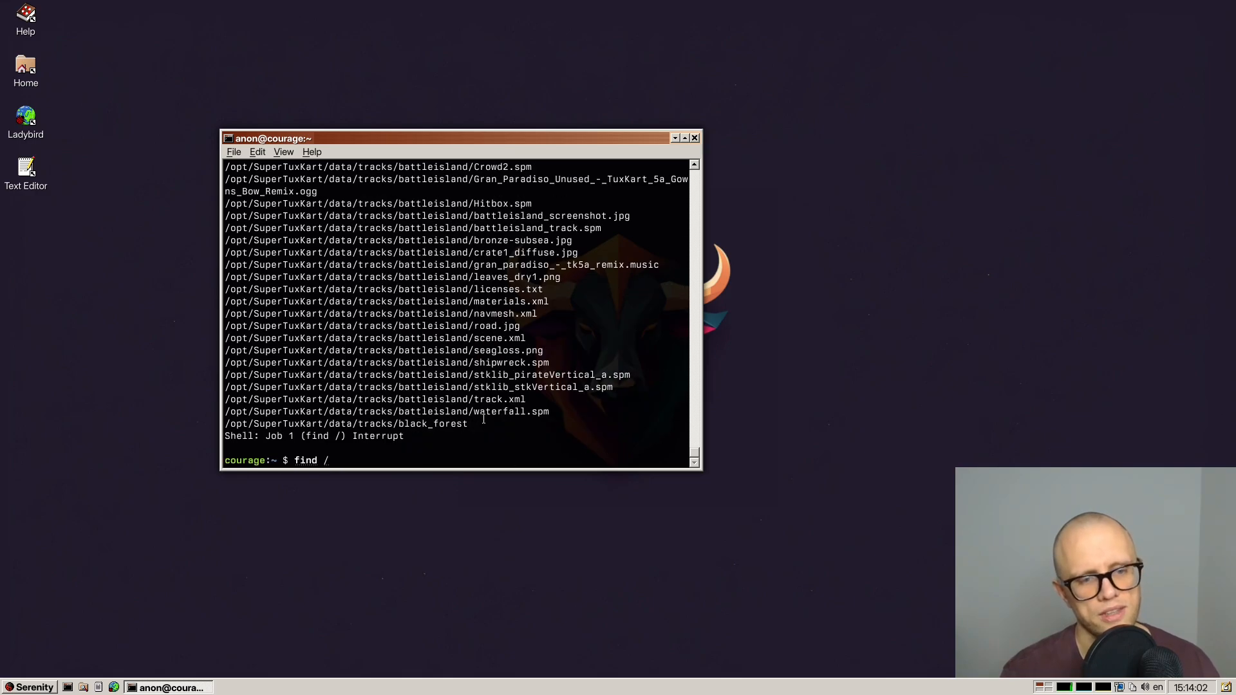
{"action": "type", "text": "-regex"}
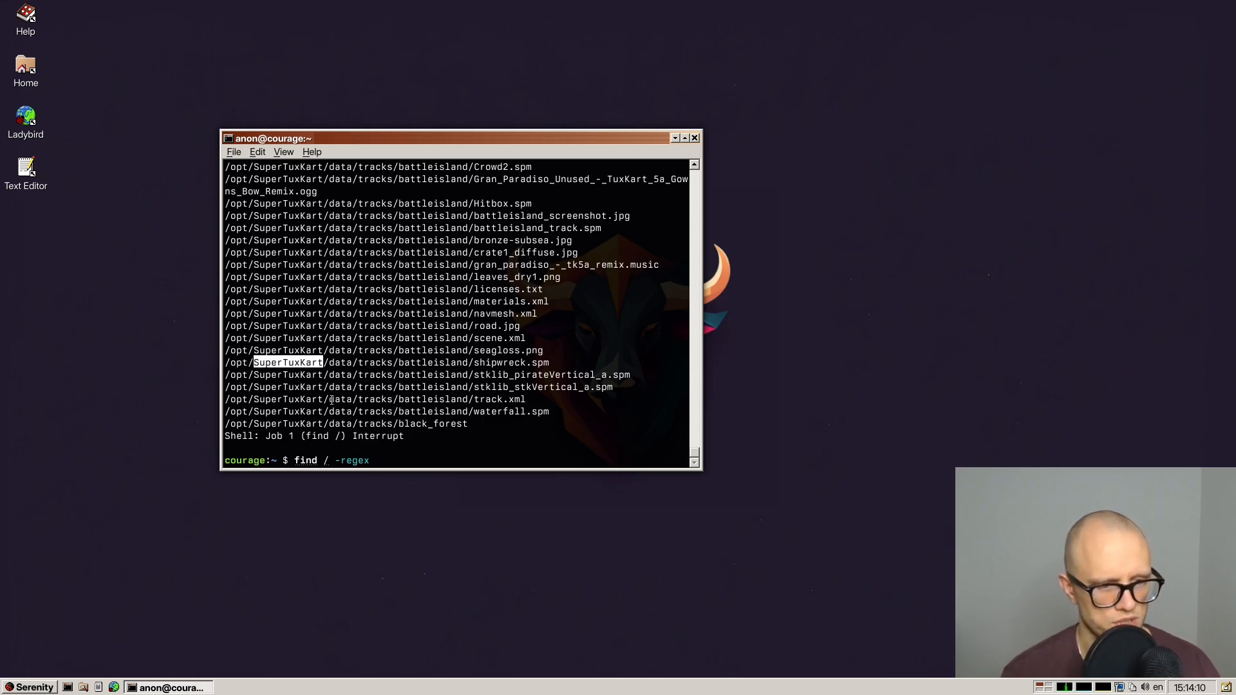
{"action": "type", "text": "SuperTuxKart"}
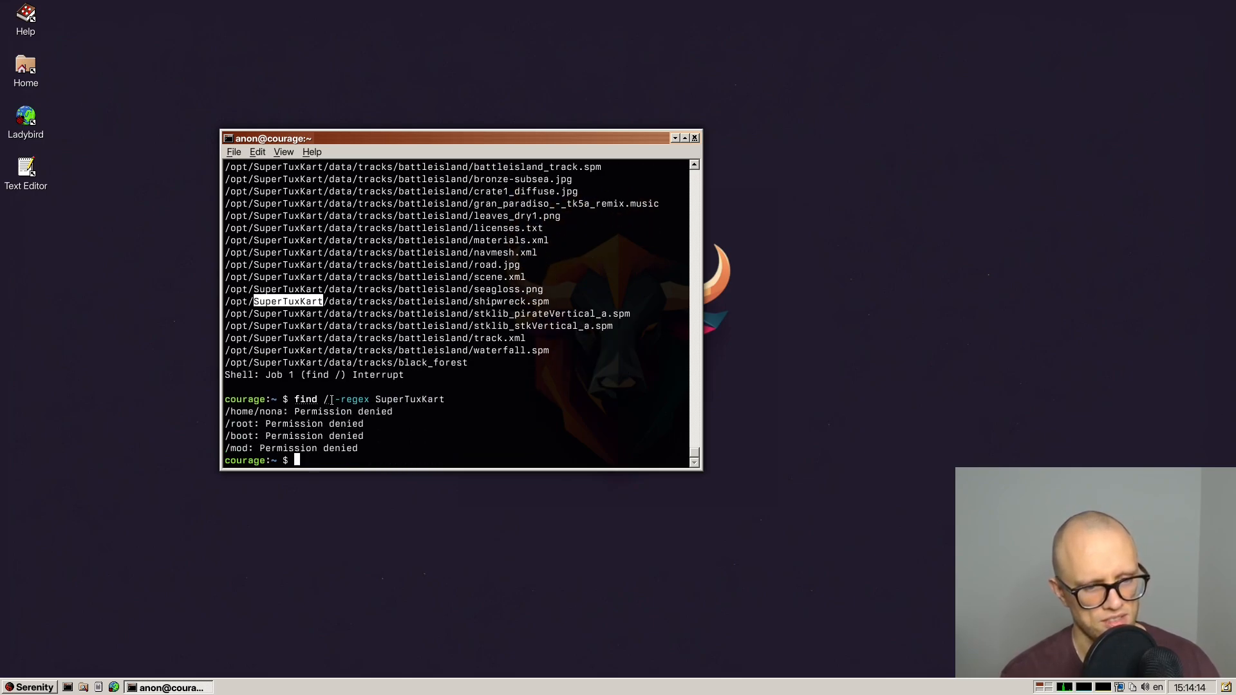
{"action": "type", "text": "find / -regex 'SuperTuxKart"}
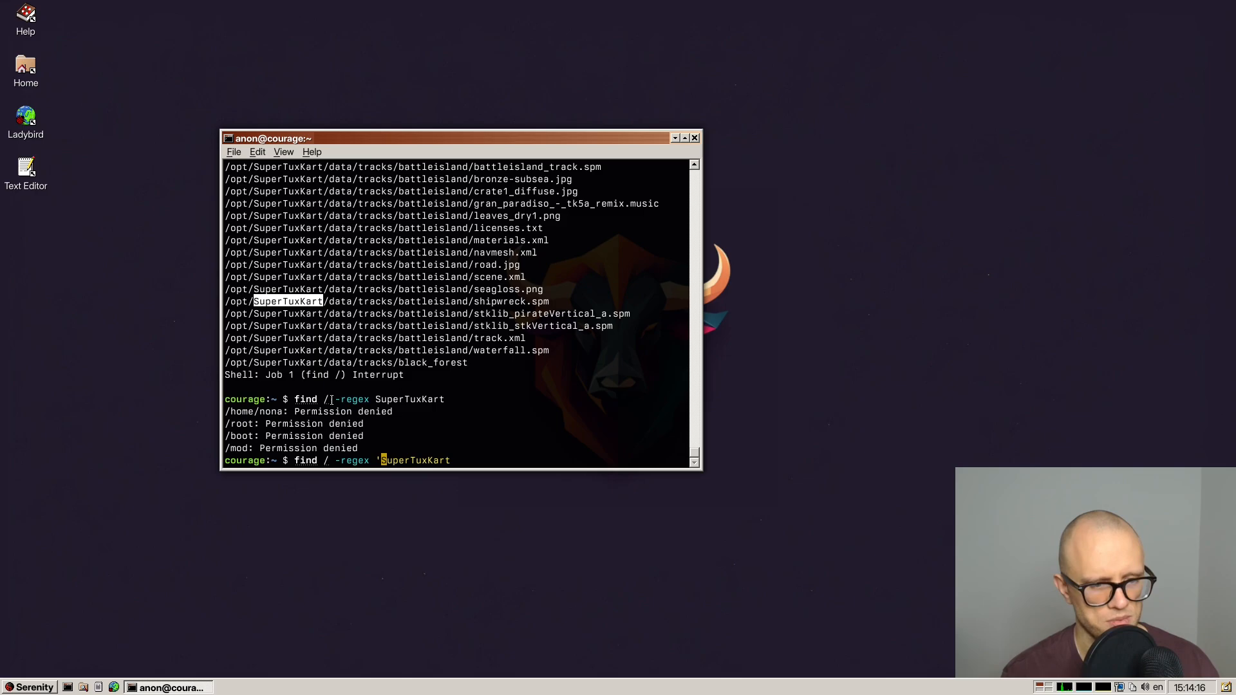
List SuperTuxKart files with find / -regex '.*SuperTuxKart.*', then type a '.*S.per.*' pattern.
{"action": "type", "text": "."}
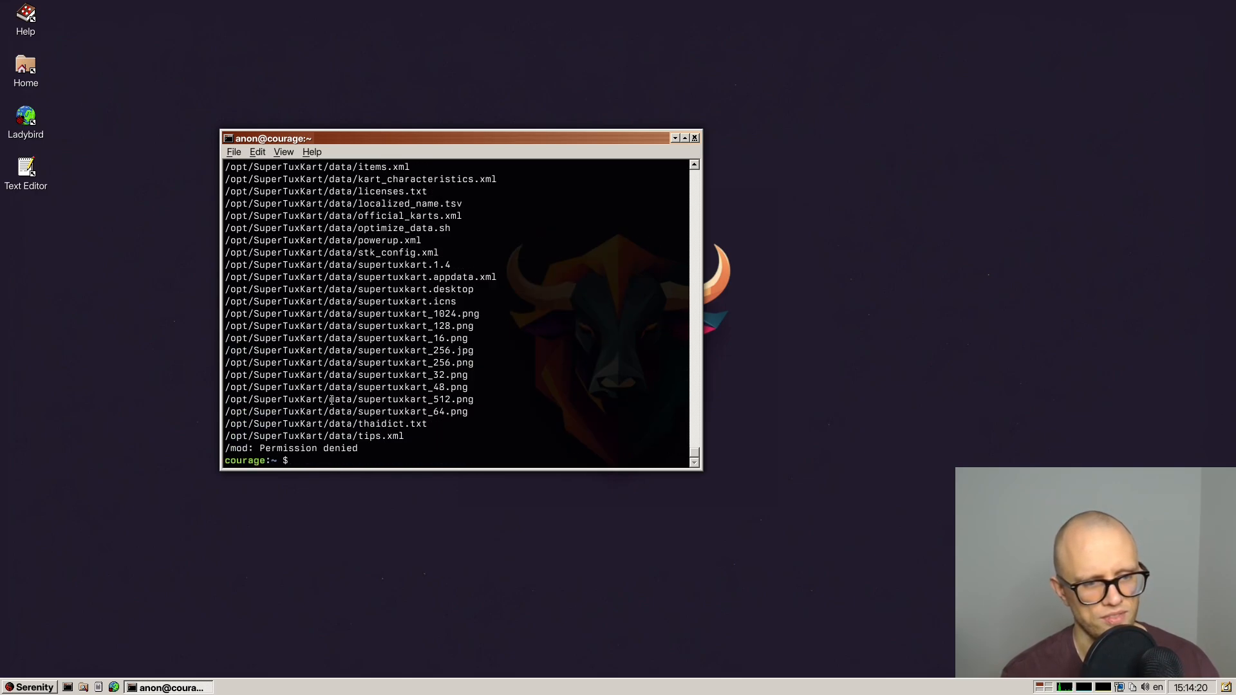
{"action": "type", "text": "find / -regex '.*SuperTuxKart.*'"}
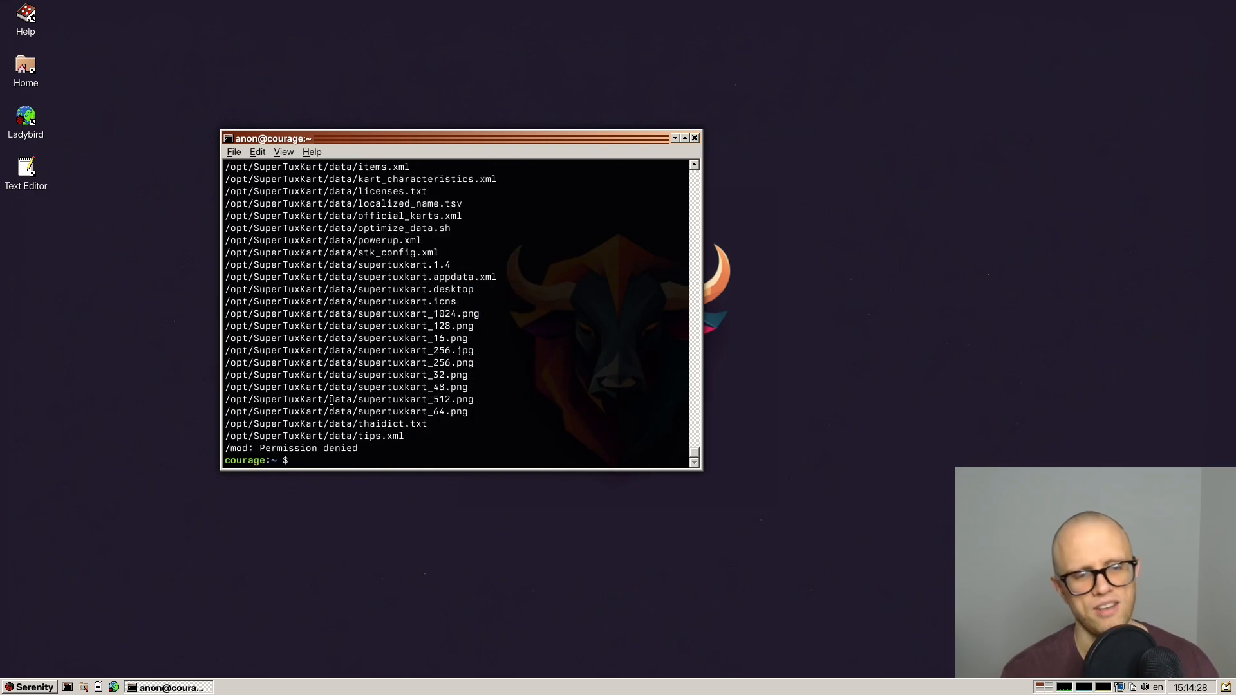
{"action": "type", "text": "find / -regex '.*S.per.*'"}
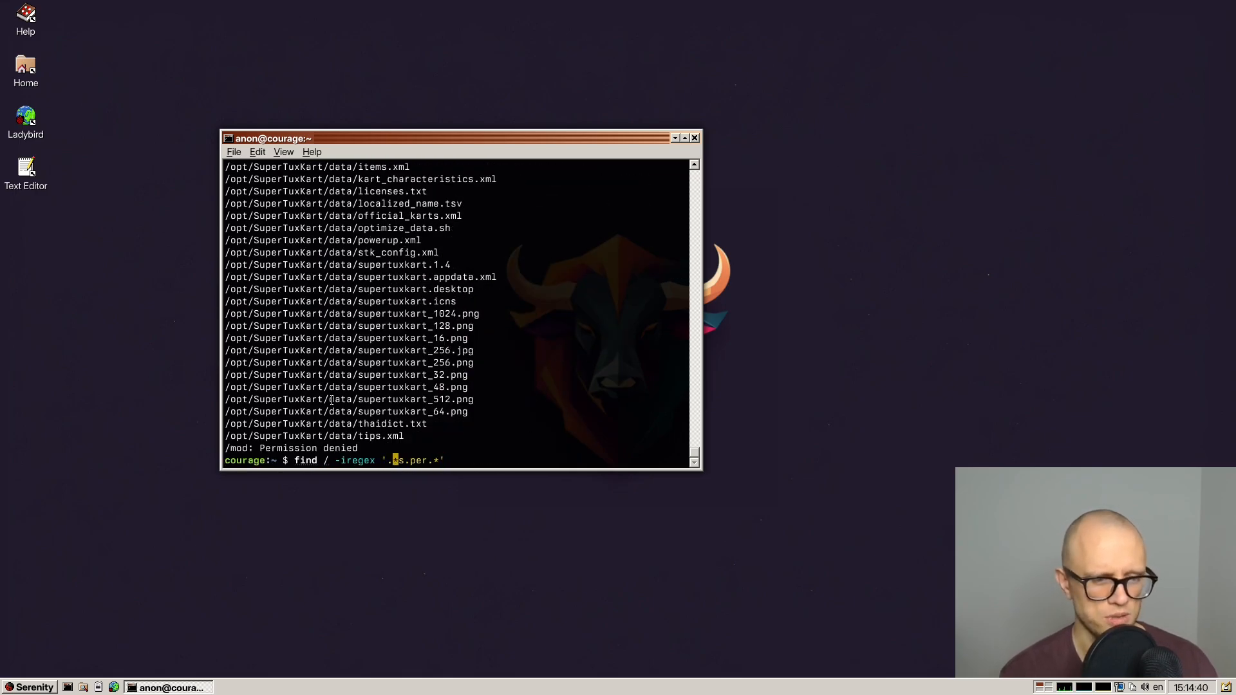
Cancel the pending search, run find / -executable -type f, and scroll through the results.
{"action": "key", "text": "ctrl+c"}
{"action": "type", "text": "find / -executab"}
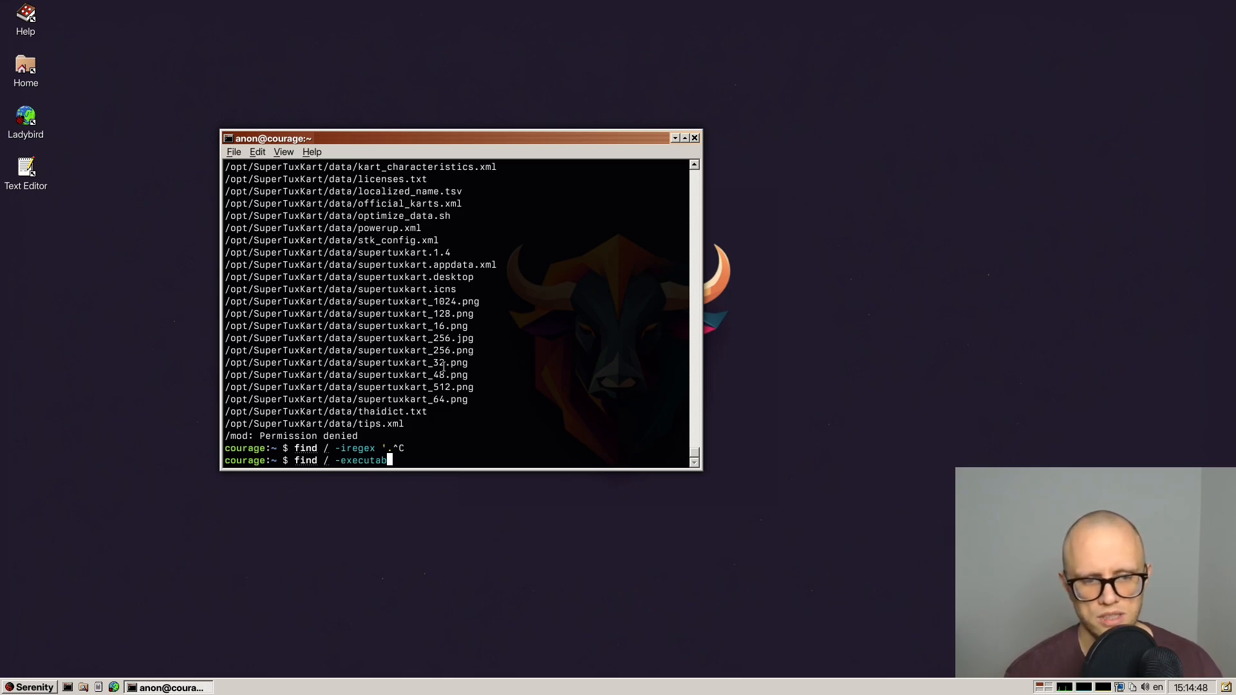
{"action": "key", "text": "Return"}
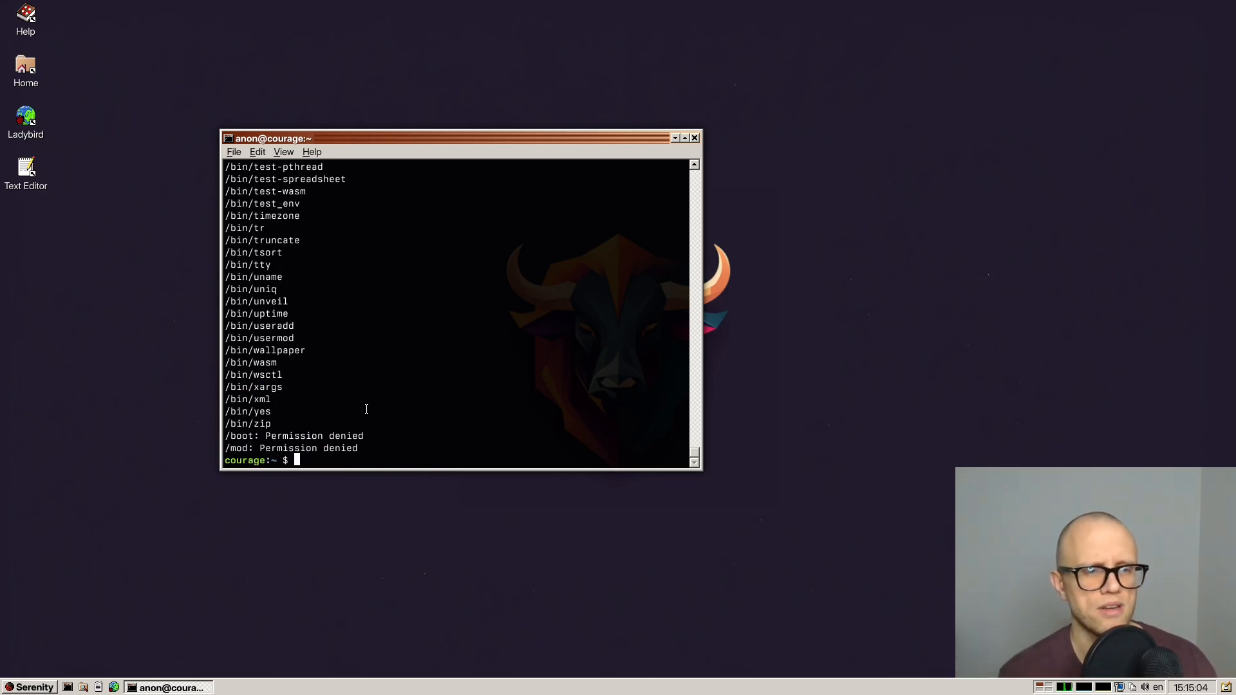
{"action": "type", "text": "find / -executable -type f"}
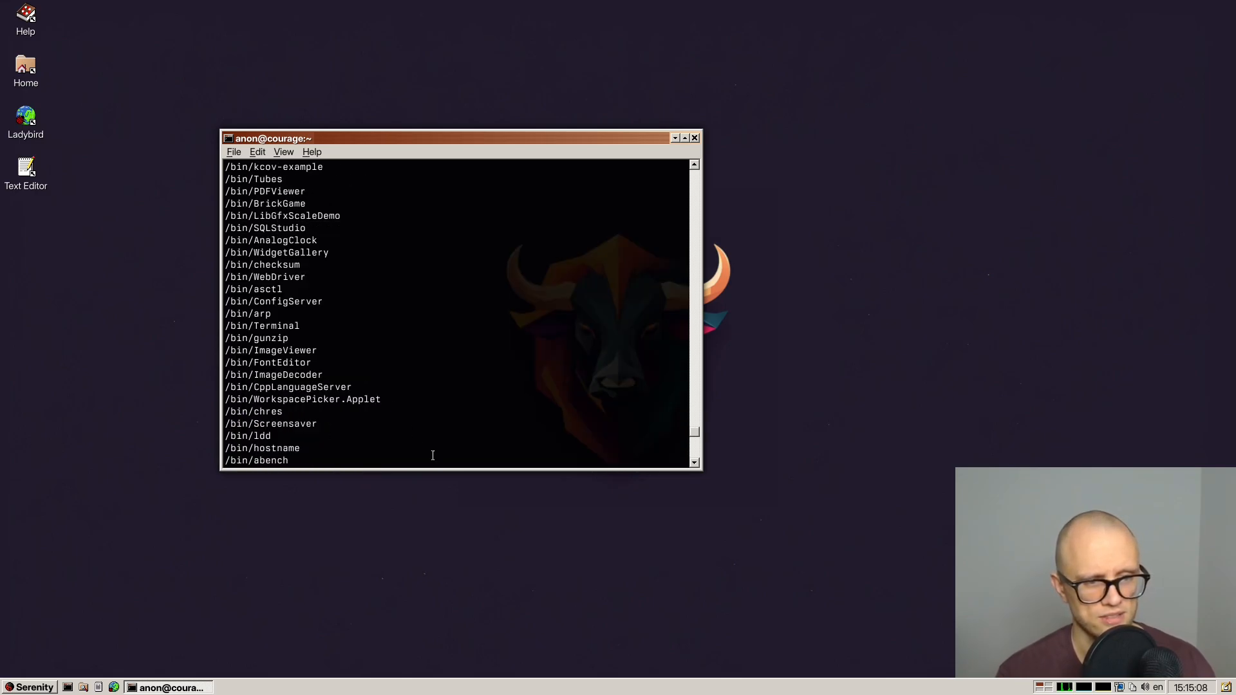
{"action": "scroll", "scroll_direction": "down", "scroll_amount": 3}
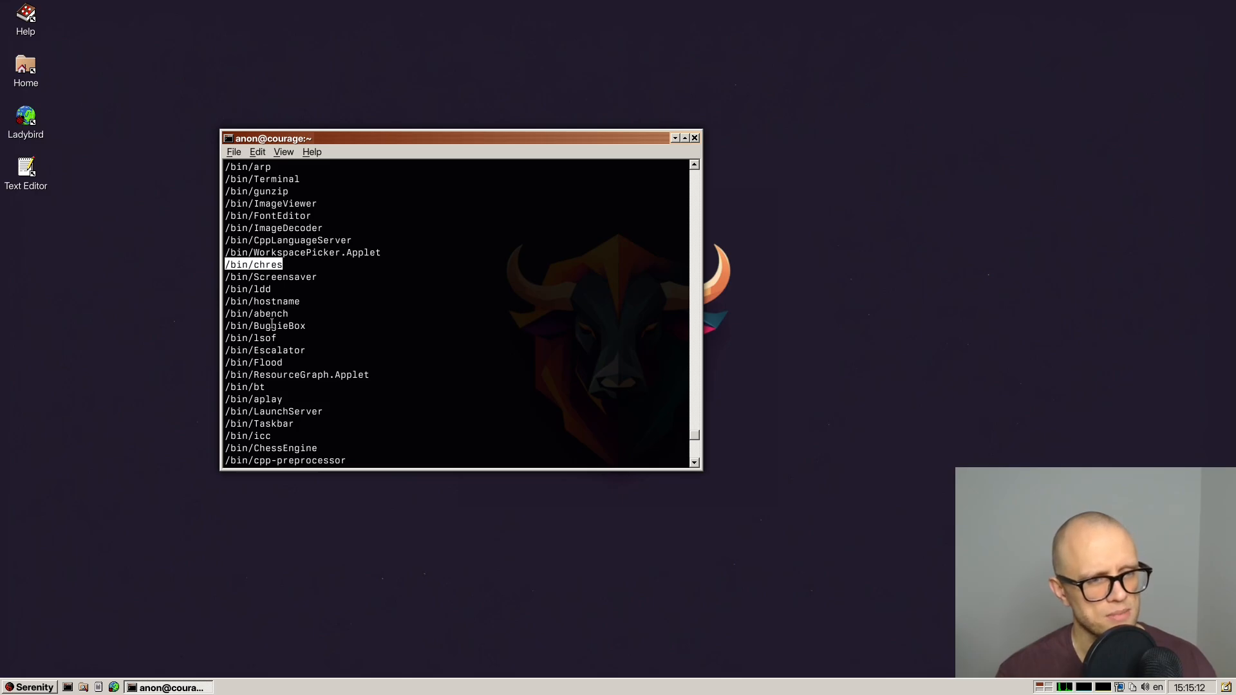
{"action": "scroll", "scroll_direction": "down", "scroll_amount": 3}
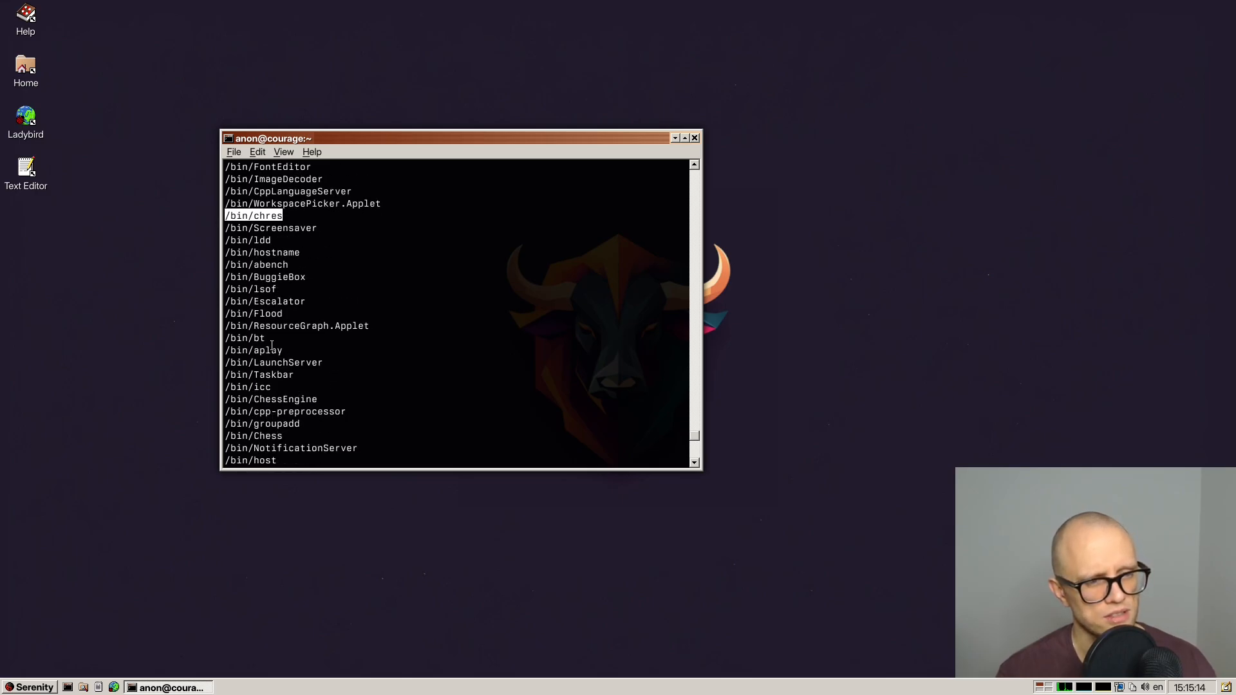
{"action": "scroll", "scroll_direction": "down", "scroll_amount": 3}
{"action": "type", "text": "ls"}
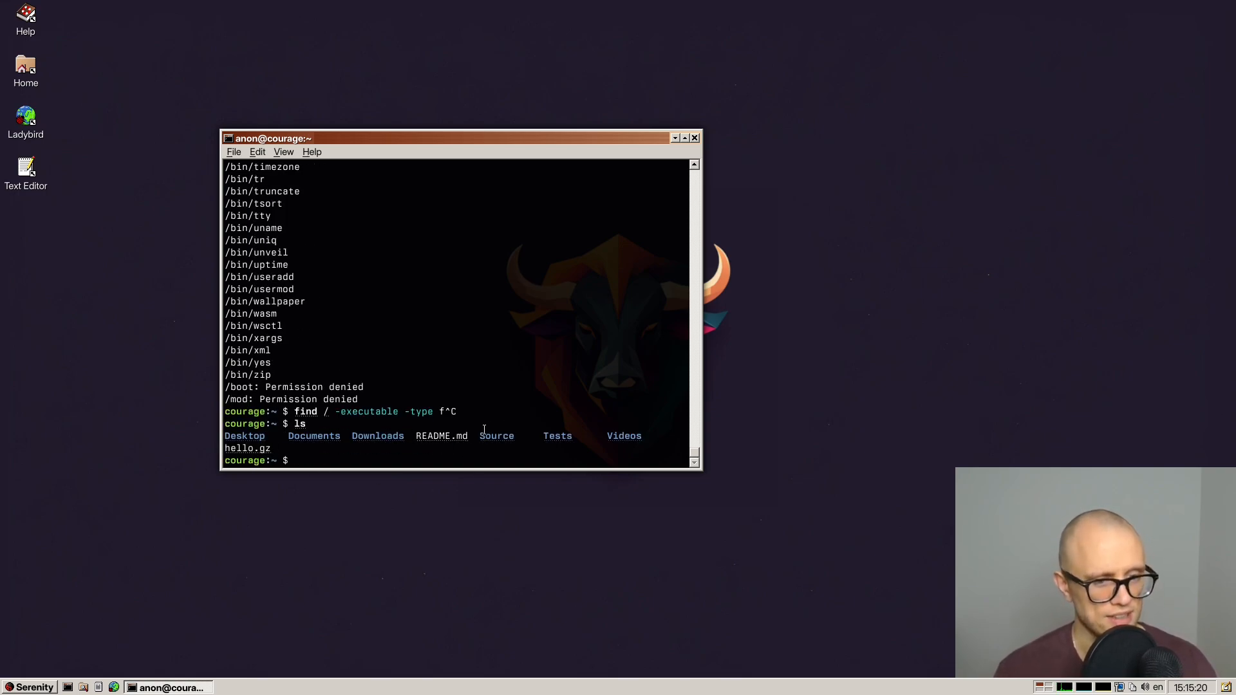
{"action": "mouse_move", "coordinate": [441, 435]}
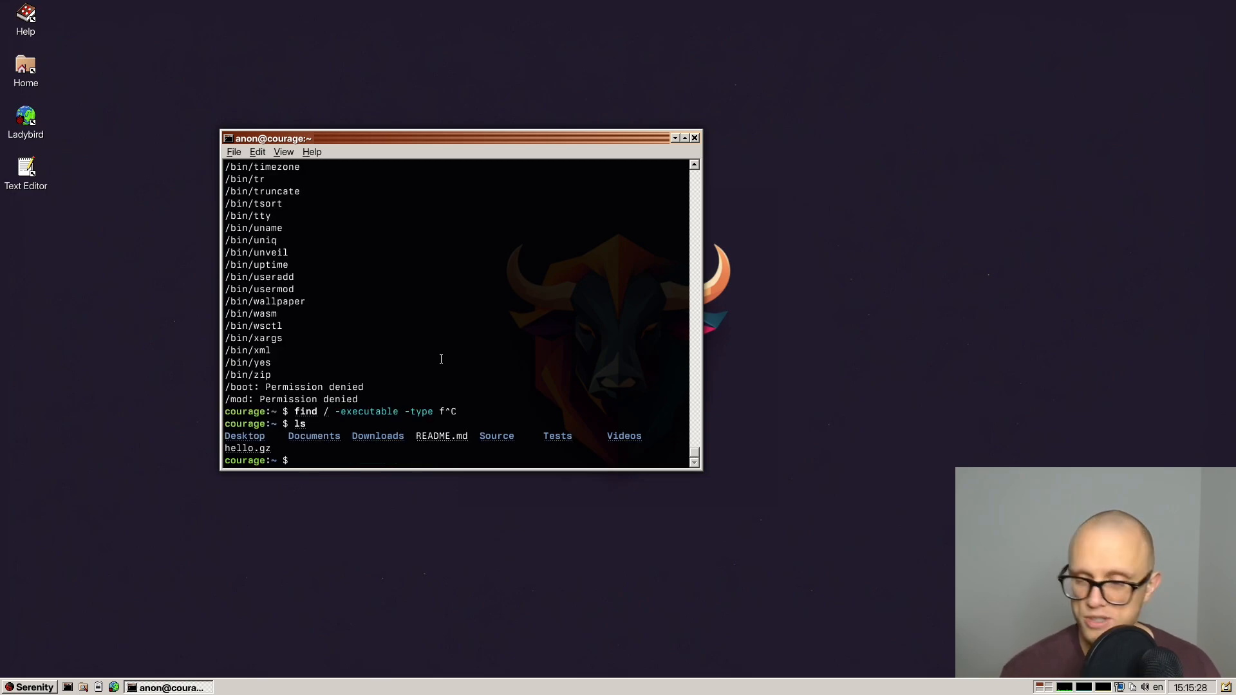
Turn the executable-file search into a writable-file search limited to /dev.
{"action": "type", "text": "find / -executable -type f"}
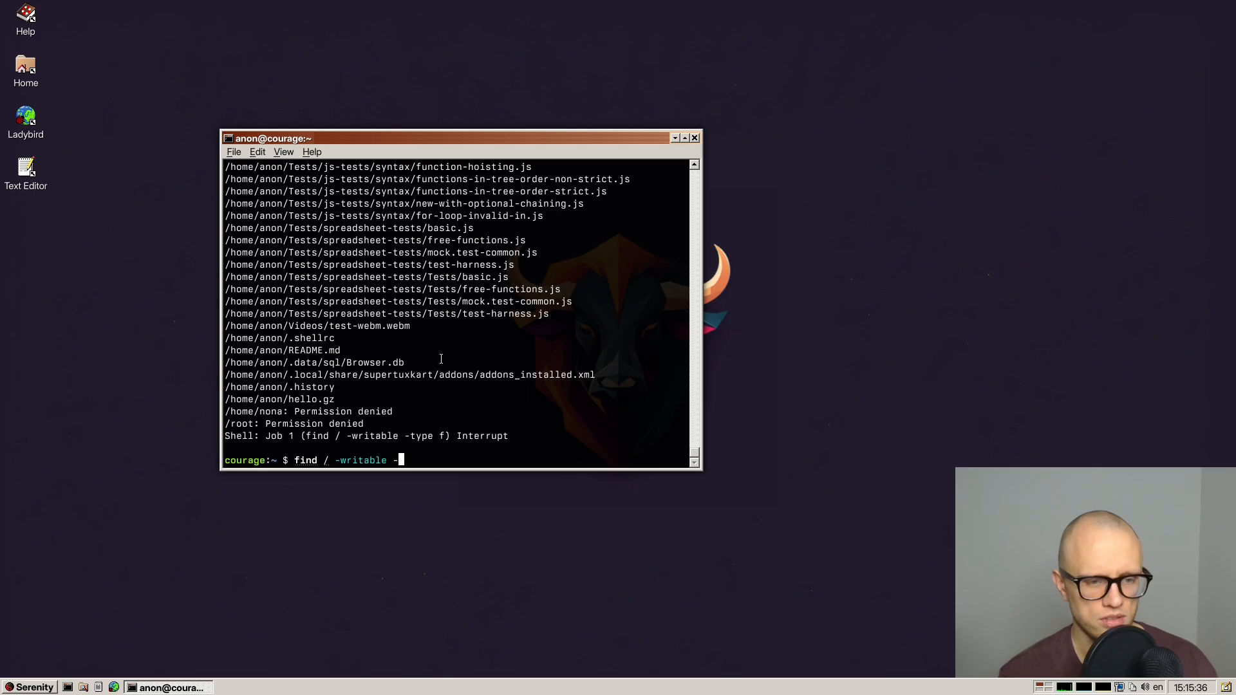
{"action": "type", "text": "type f /dev"}
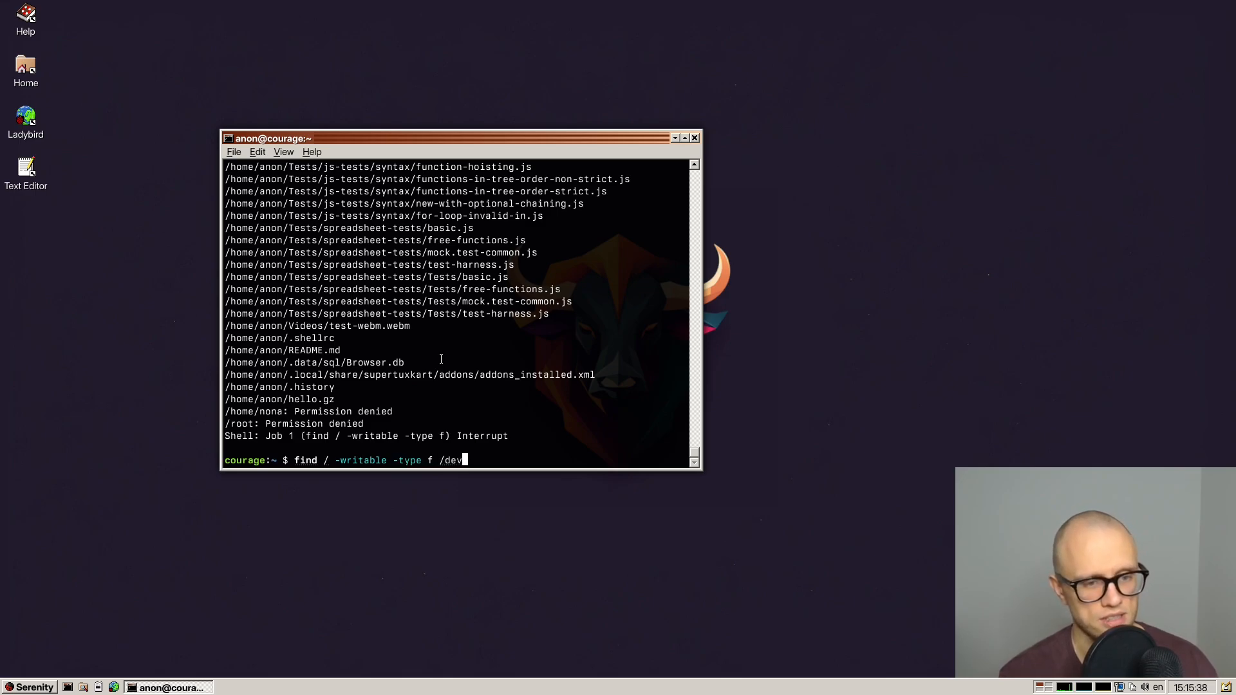
{"action": "key", "text": "BackSpace"}
{"action": "type", "text": "dev"}
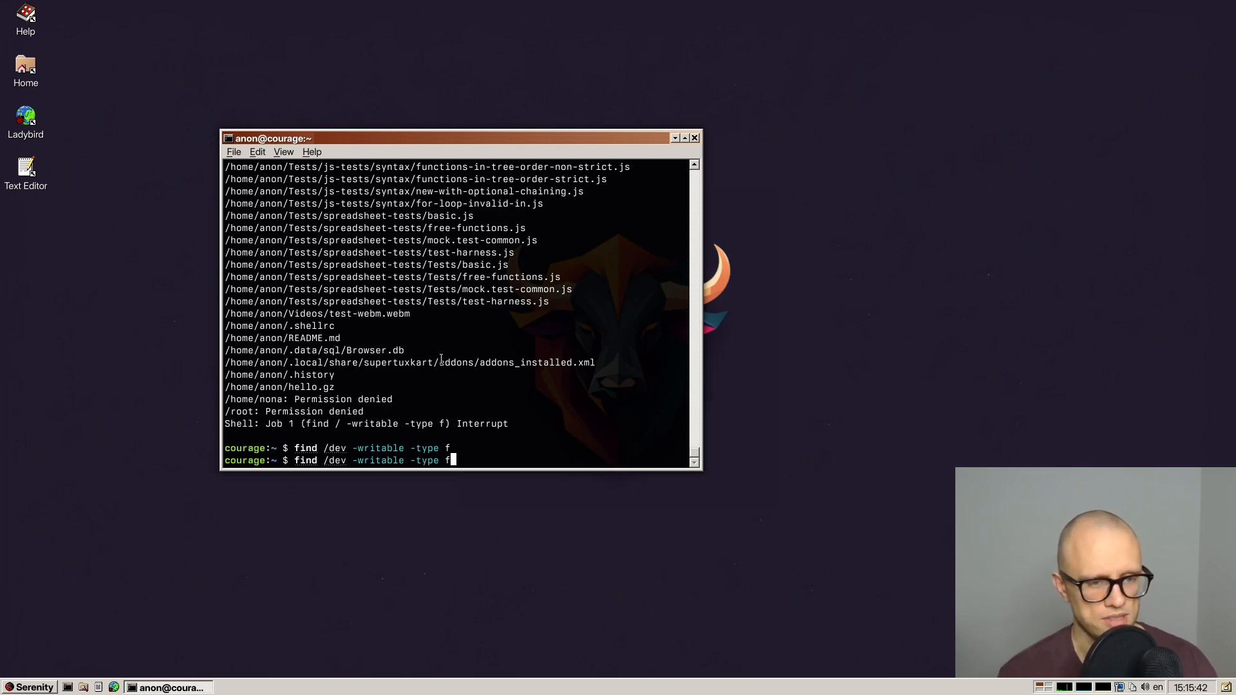
{"action": "key", "text": "BackSpace"}
{"action": "type", "text": "su"}
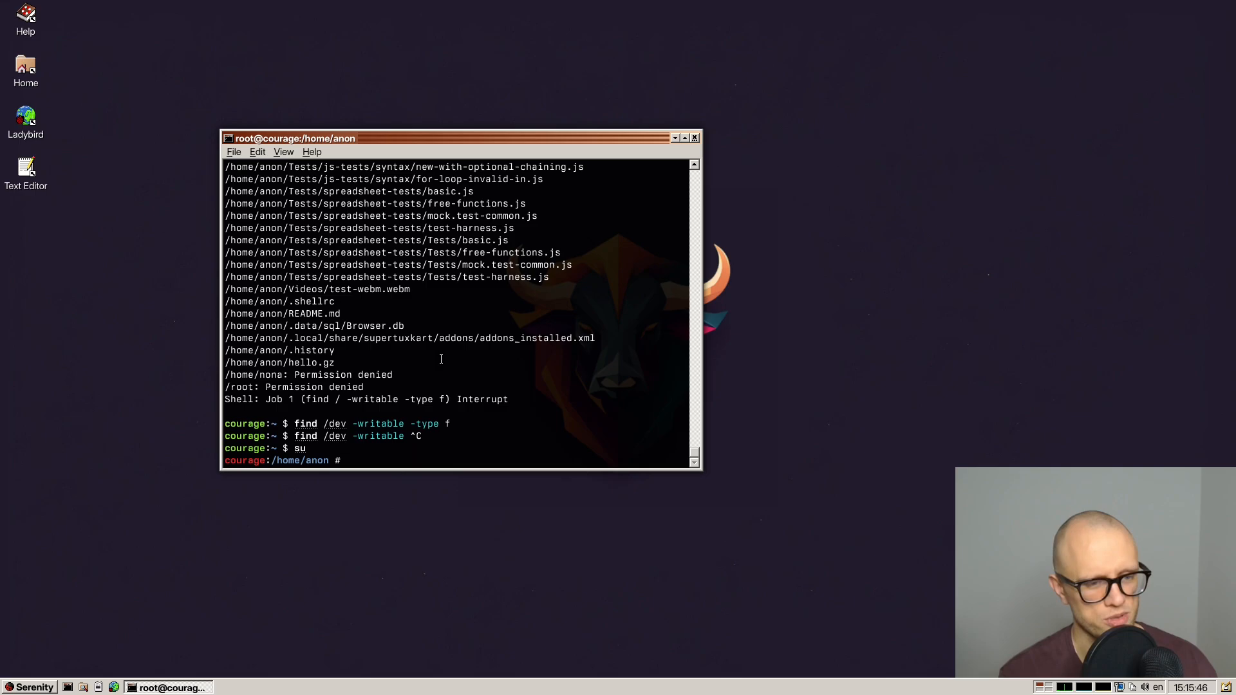
Run find /dev -writable with -type f and -type d, then type find / -writable -type f.
{"action": "type", "text": "find /dev -writable"}
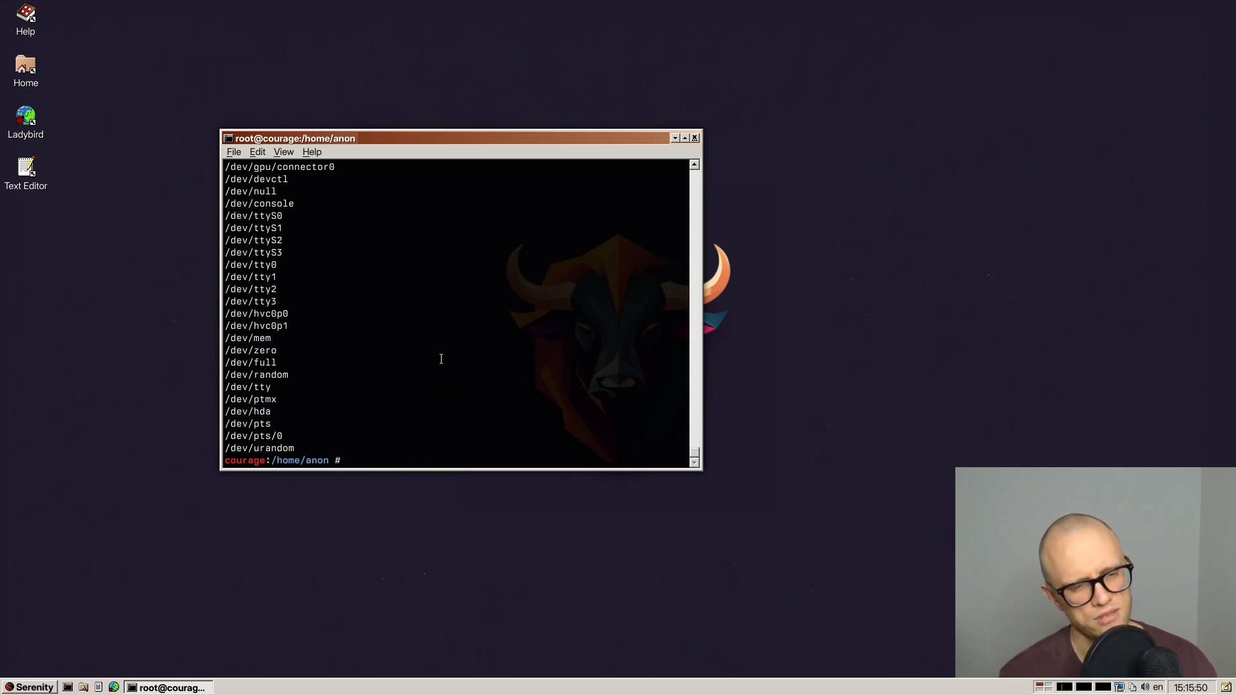
{"action": "type", "text": "find /dev -writable -type f"}
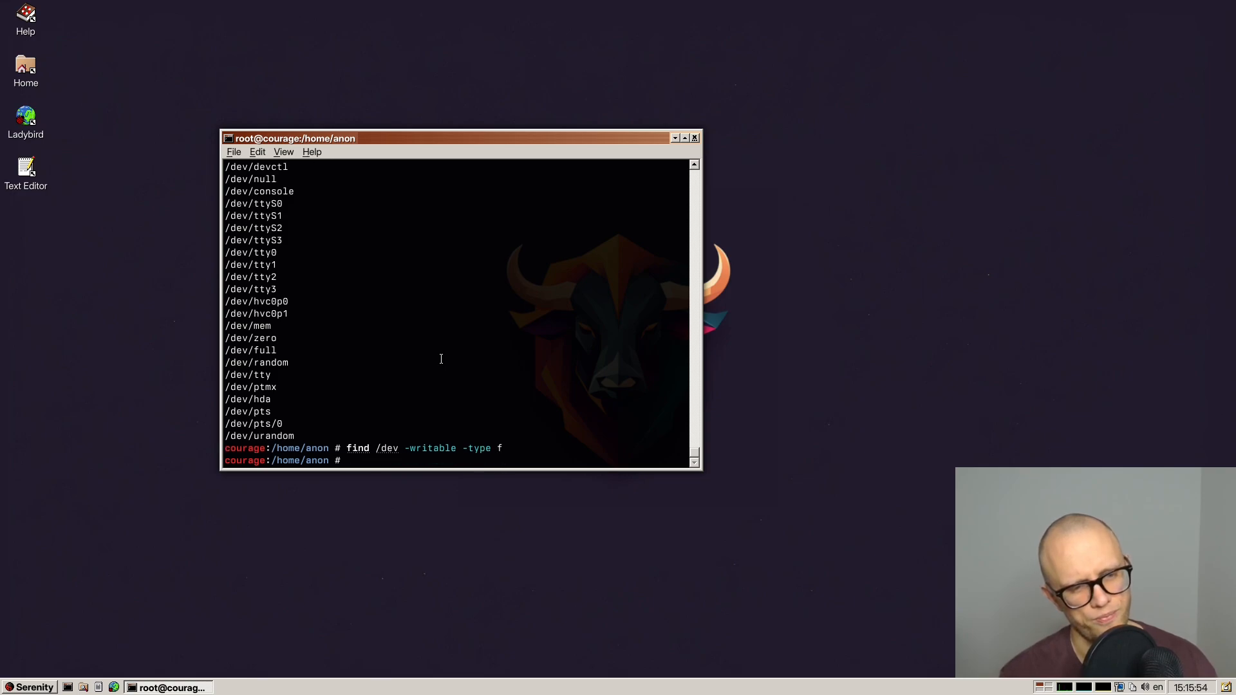
{"action": "type", "text": "find /dev -writable -type d"}
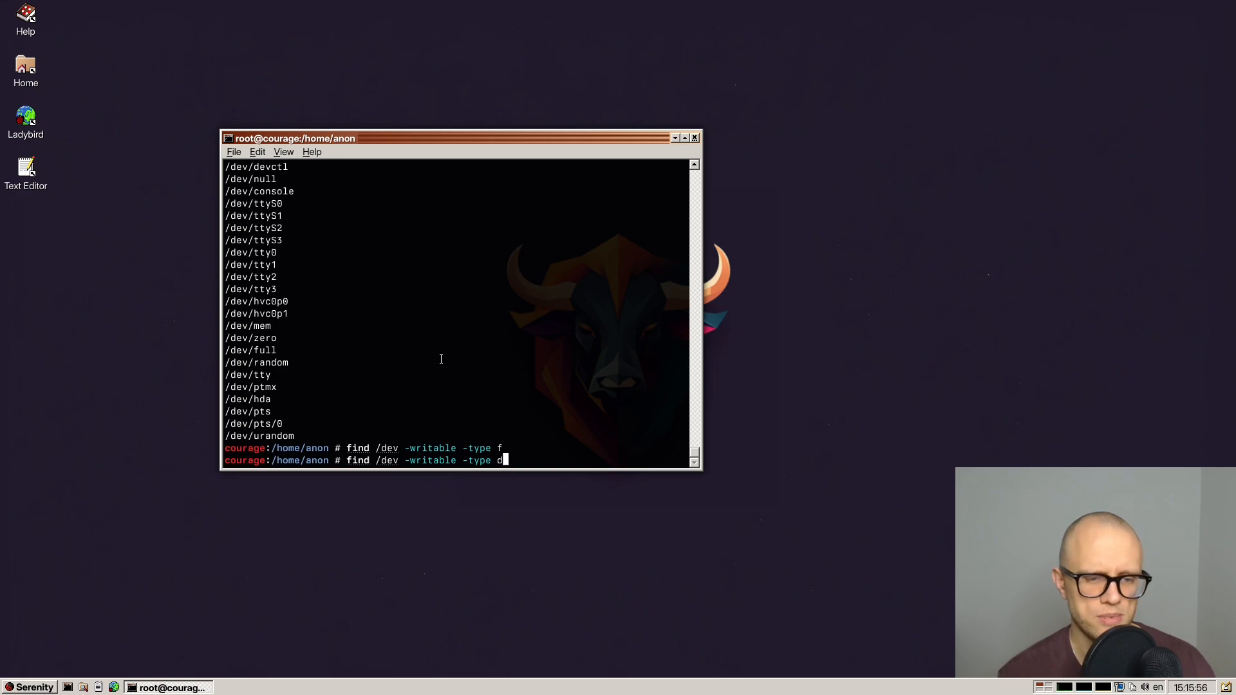
{"action": "key", "text": "BackSpace"}
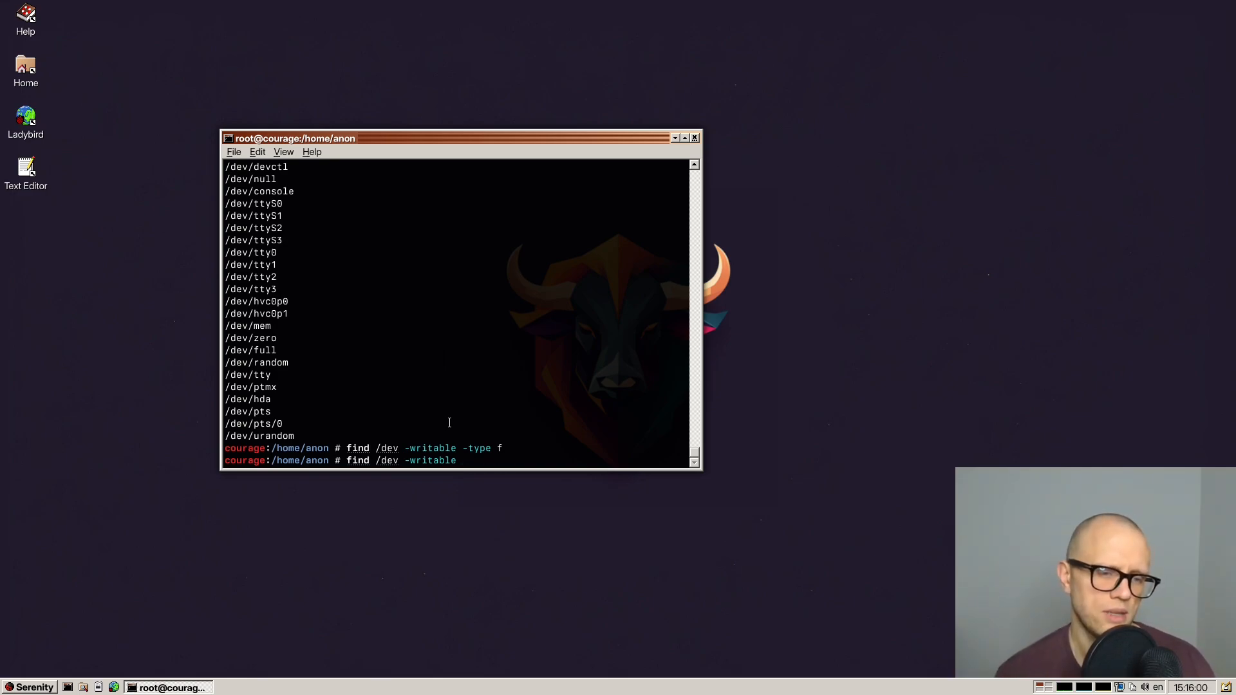
{"action": "key", "text": "Return"}
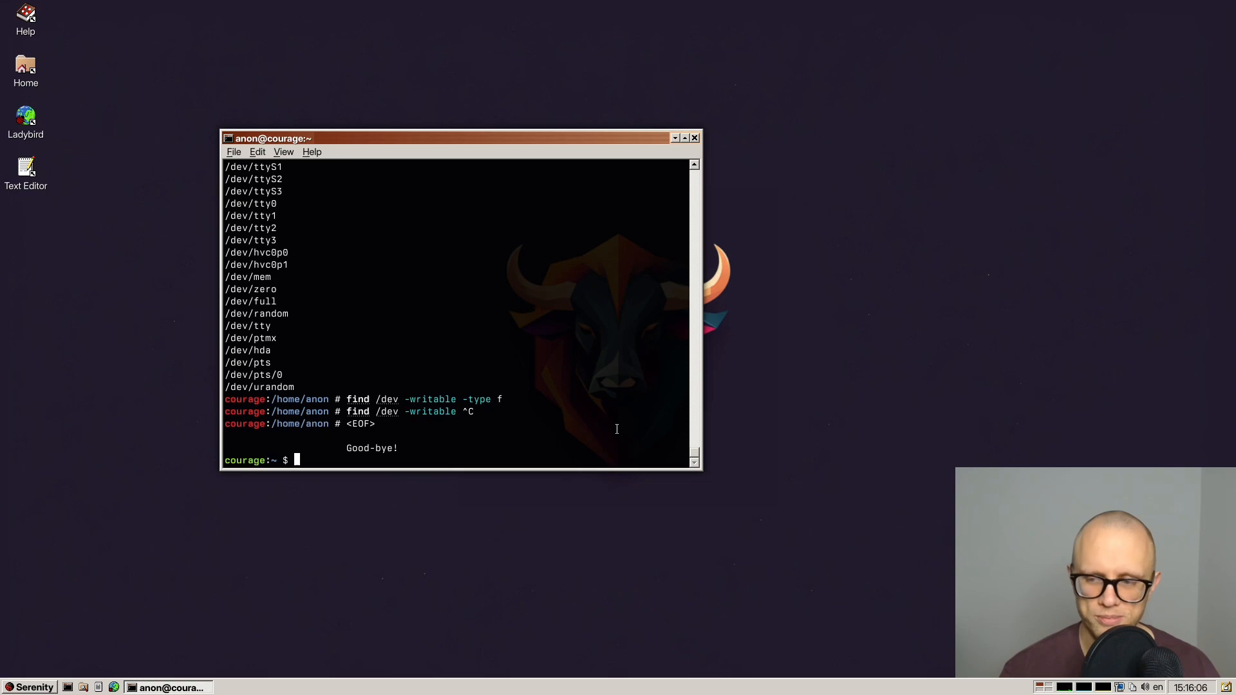
{"action": "type", "text": "find / -writable -type f"}
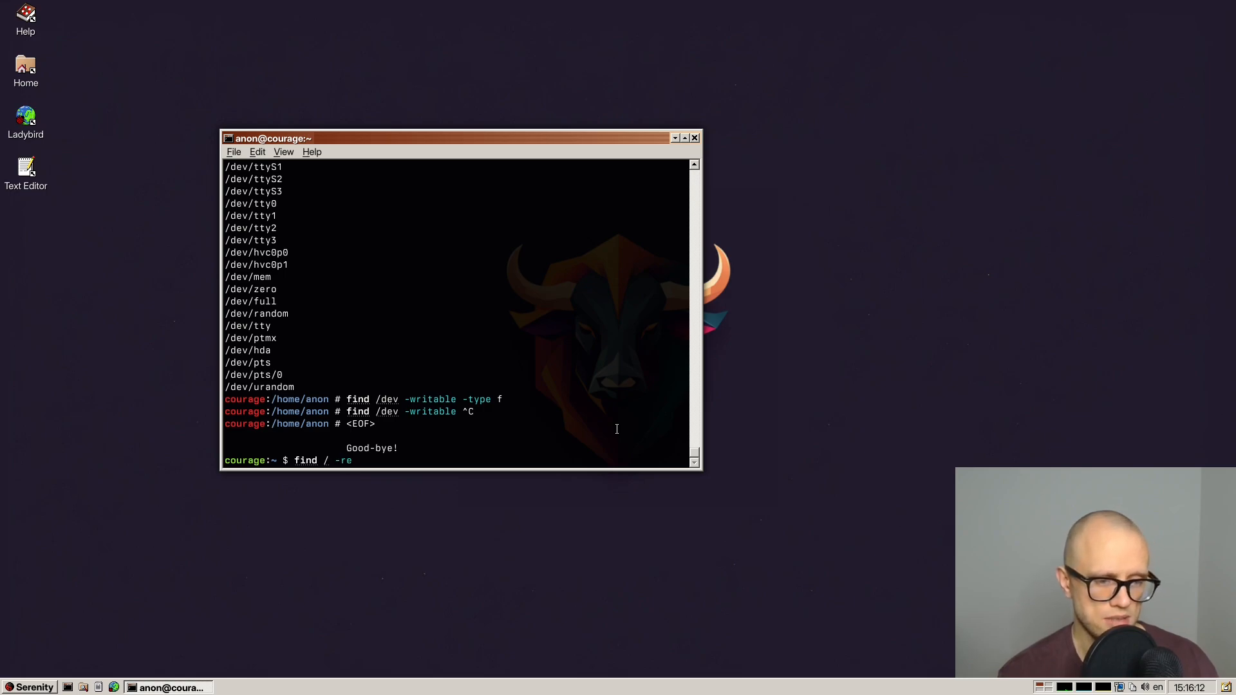
Search for tty|pts paths with find -regex '(tty|pts)' and find / | grep -E '(tty|pts)'.
{"action": "type", "text": "gex"}
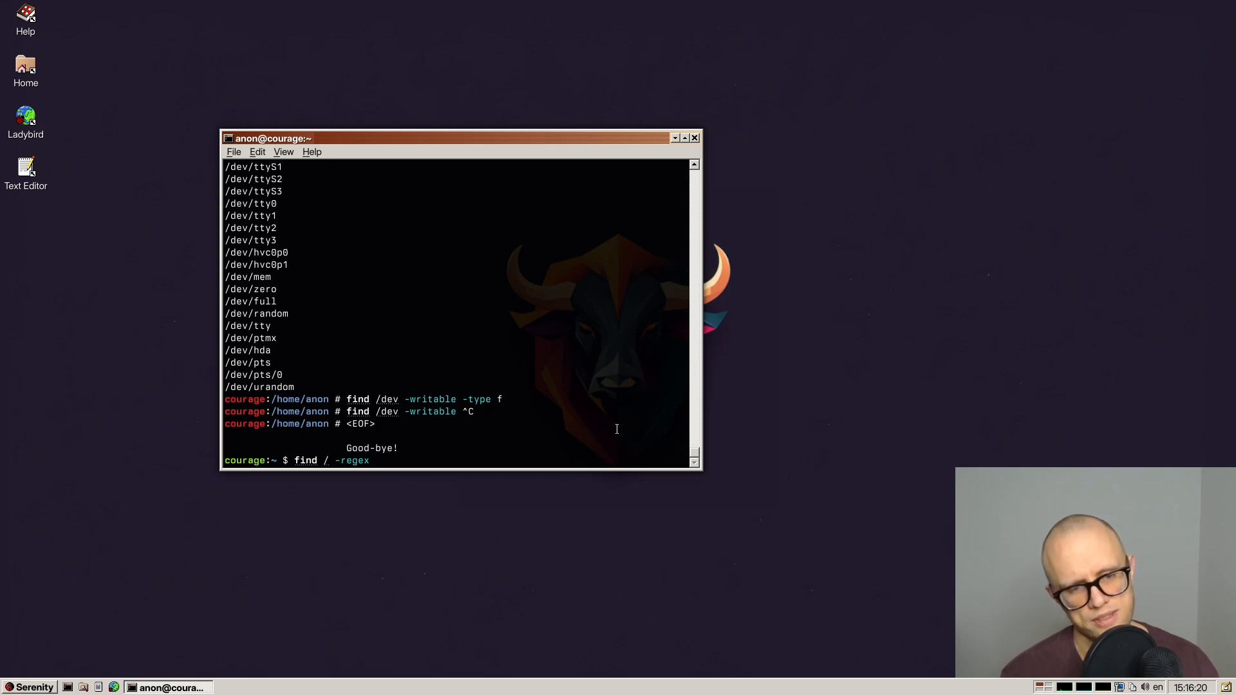
{"action": "type", "text": "'("}
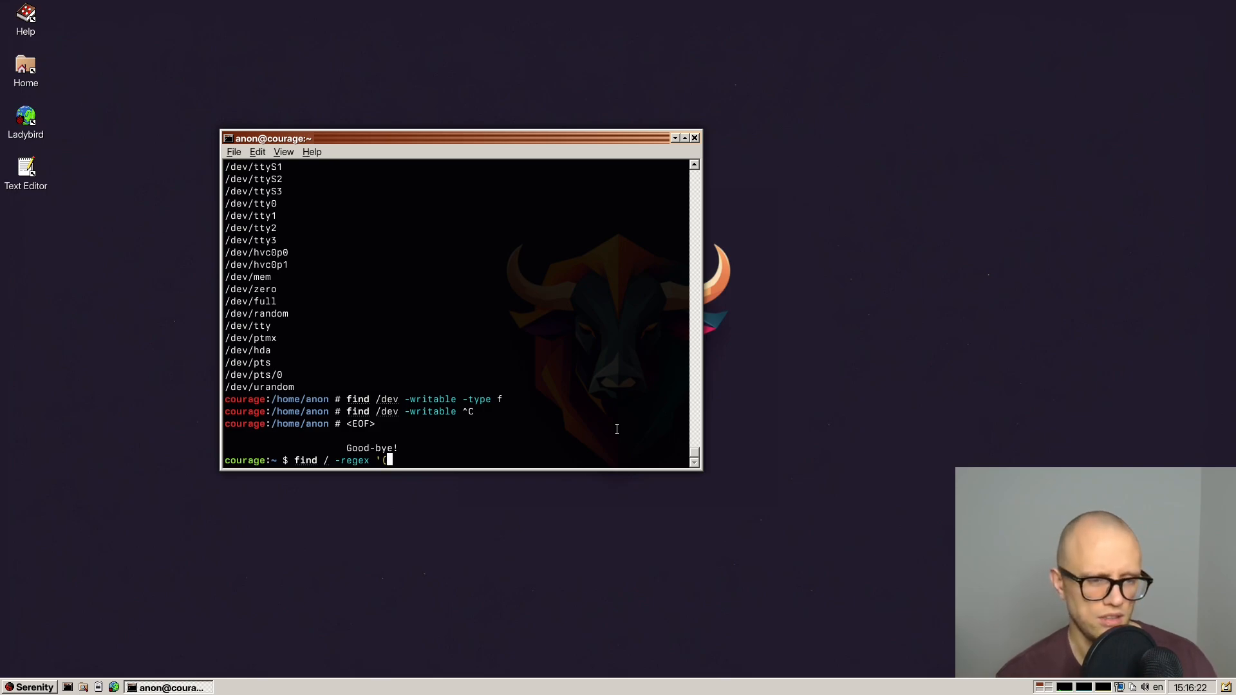
{"action": "type", "text": "("}
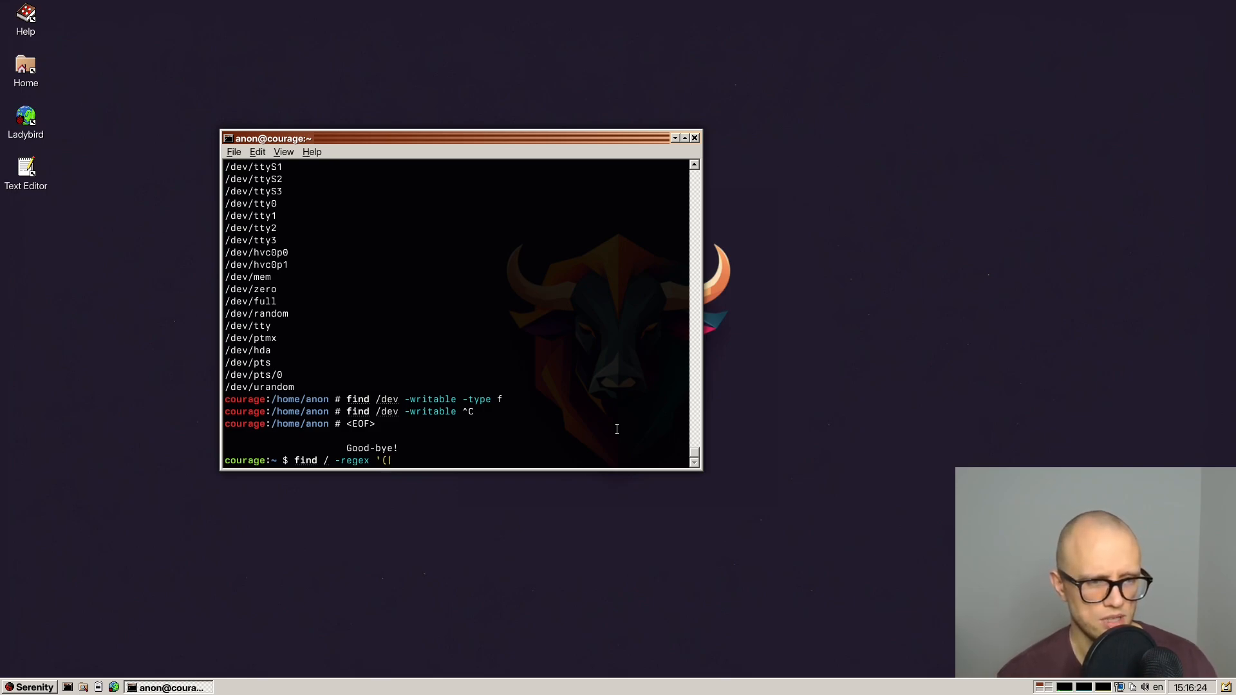
{"action": "type", "text": "tty|pts"}
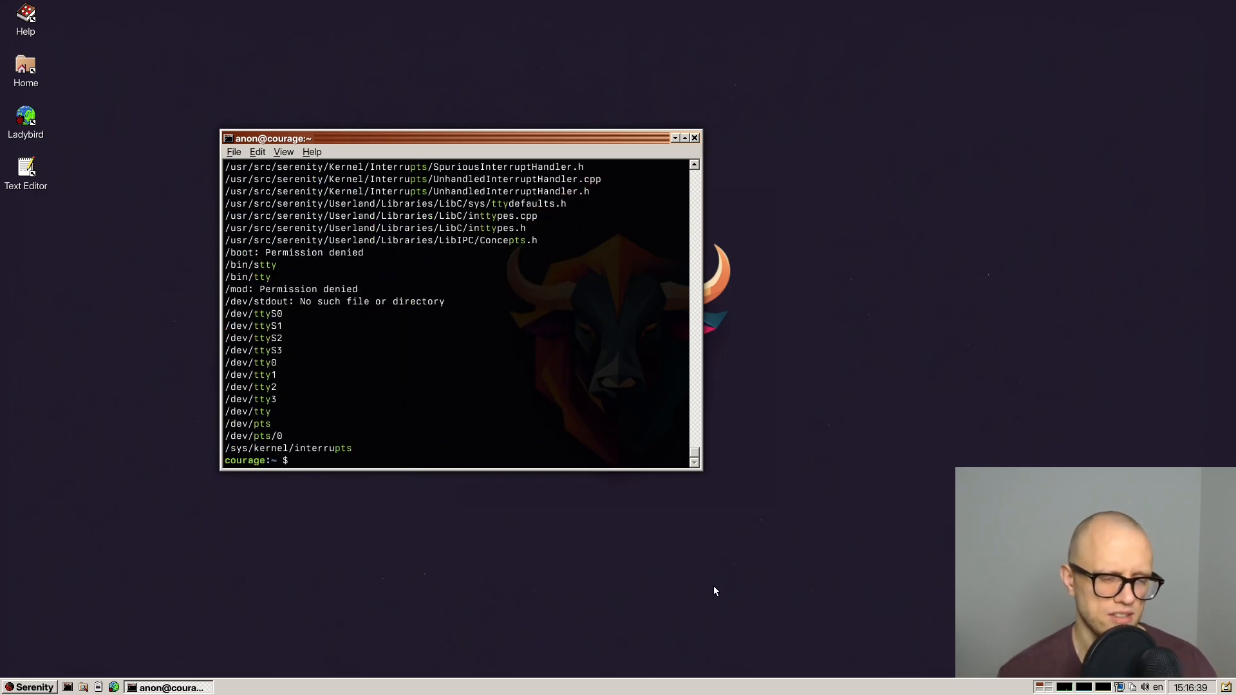
{"action": "type", "text": "find / | grep -E '(tty|pts)'"}
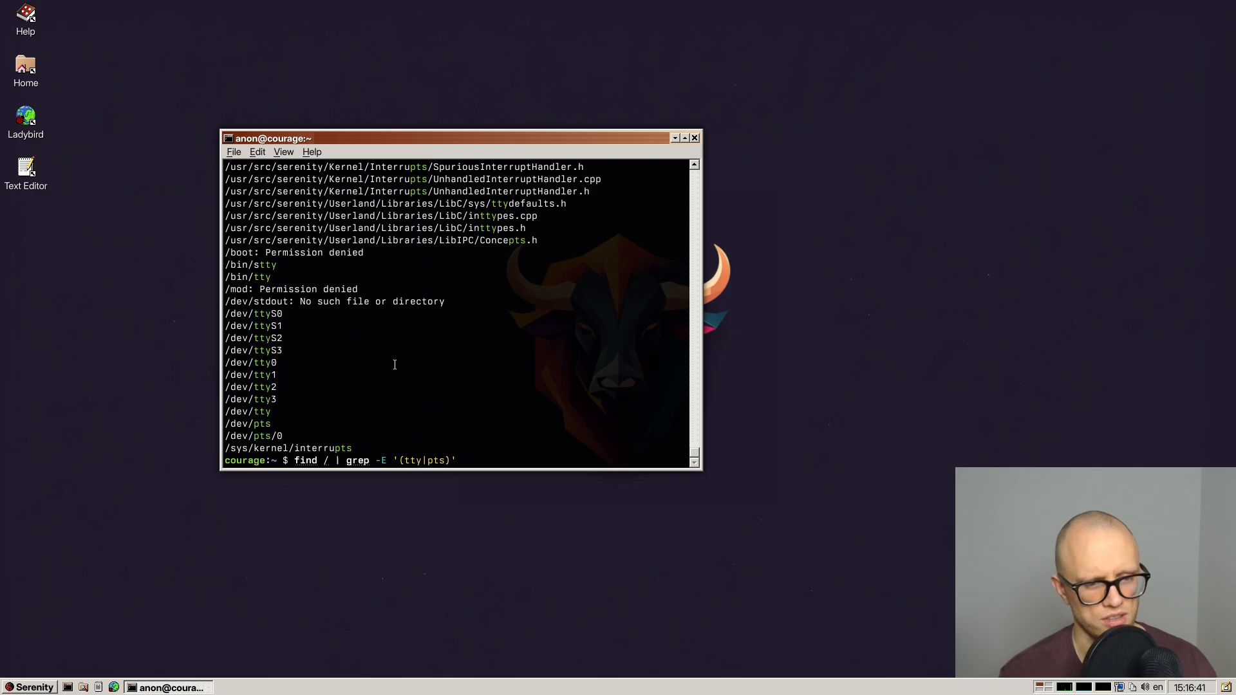
{"action": "type", "text": "-regex"}
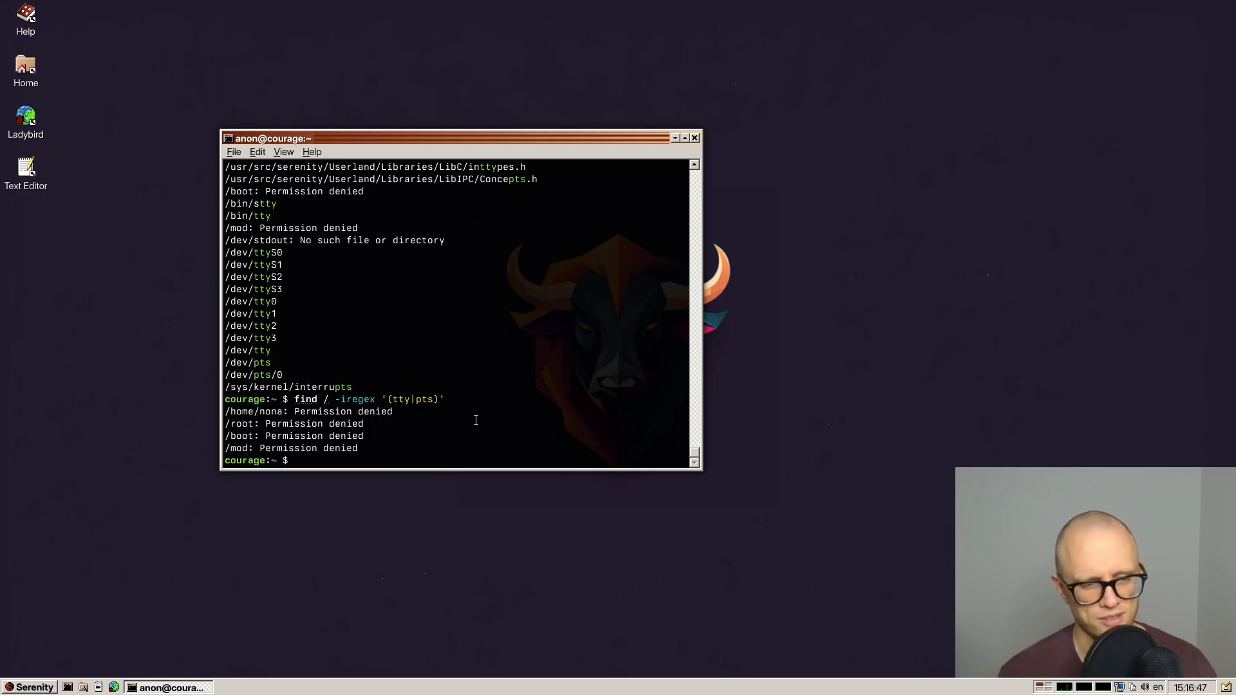
{"action": "mouse_move", "coordinate": [385, 391]}
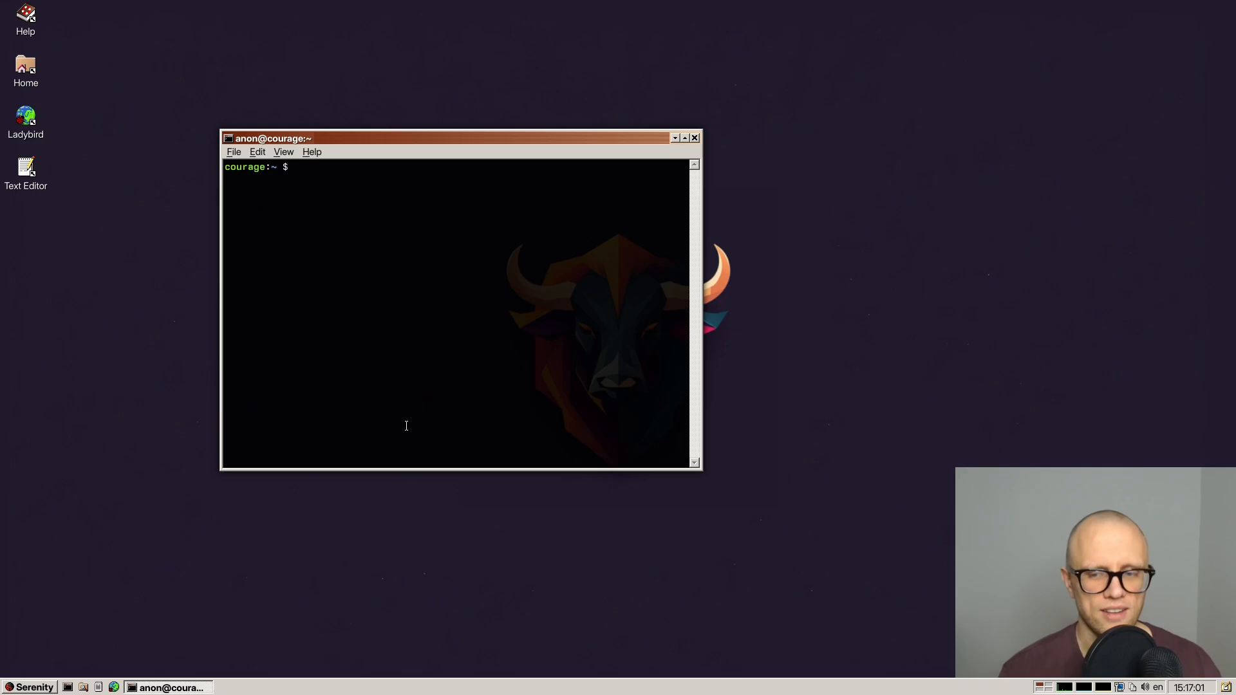
Launch Pixel Paint from the Serenity menu and open /res/wallpapers/cerphus.png.
{"action": "left_click", "coordinate": [31, 688]}
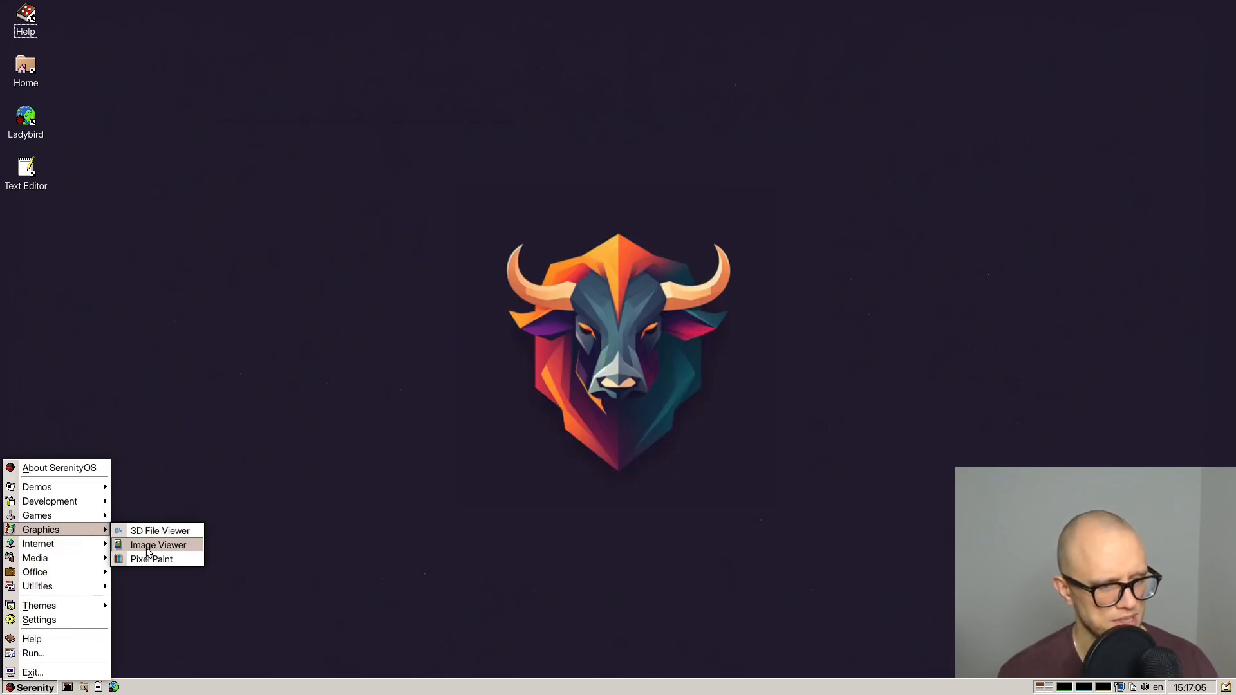
{"action": "left_click", "coordinate": [151, 559]}
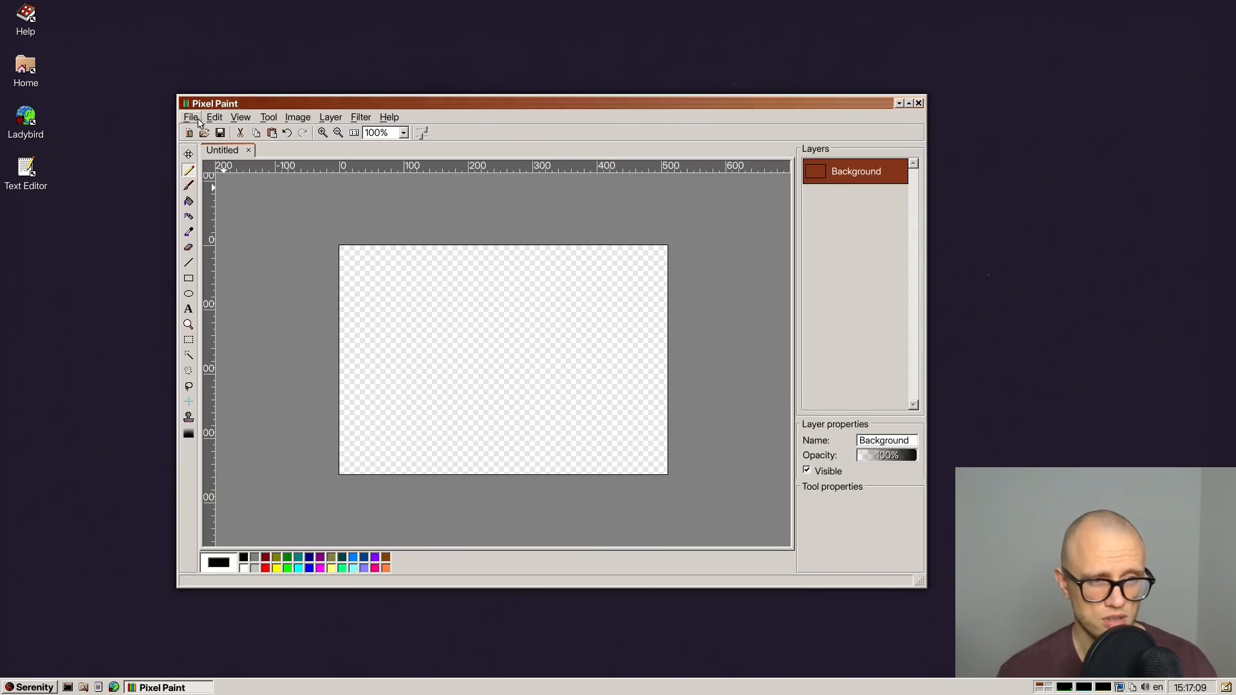
{"action": "left_click", "coordinate": [192, 117]}
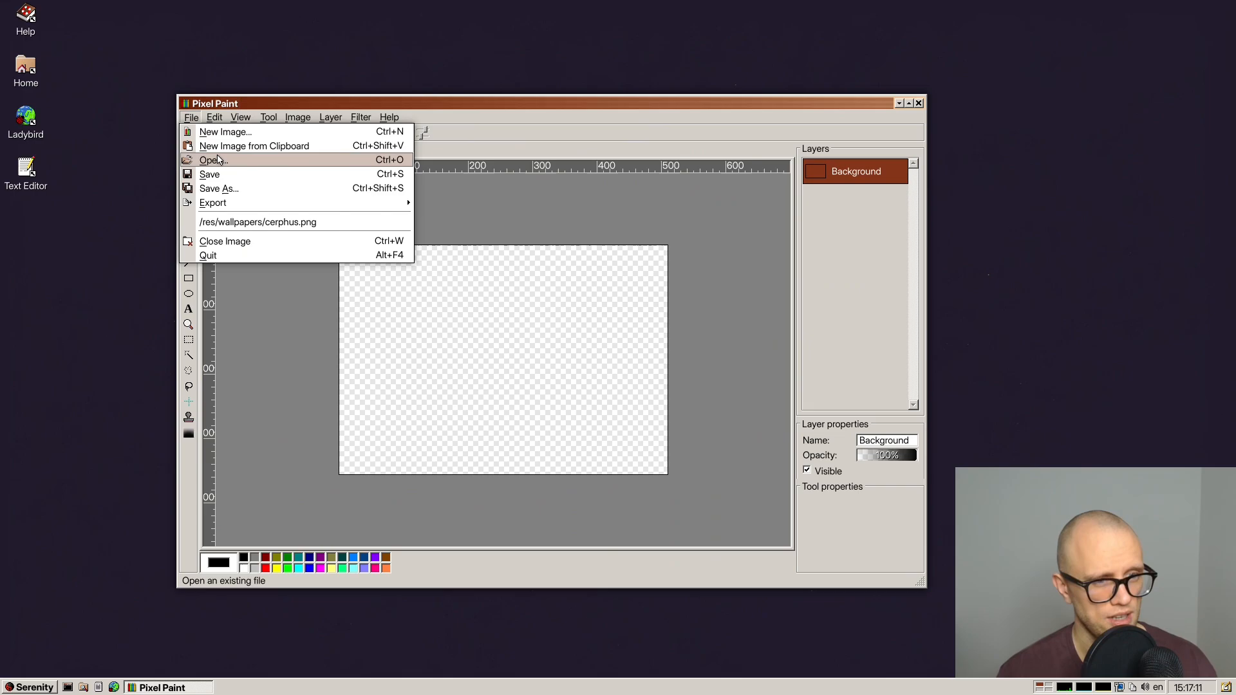
{"action": "left_click", "coordinate": [258, 221]}
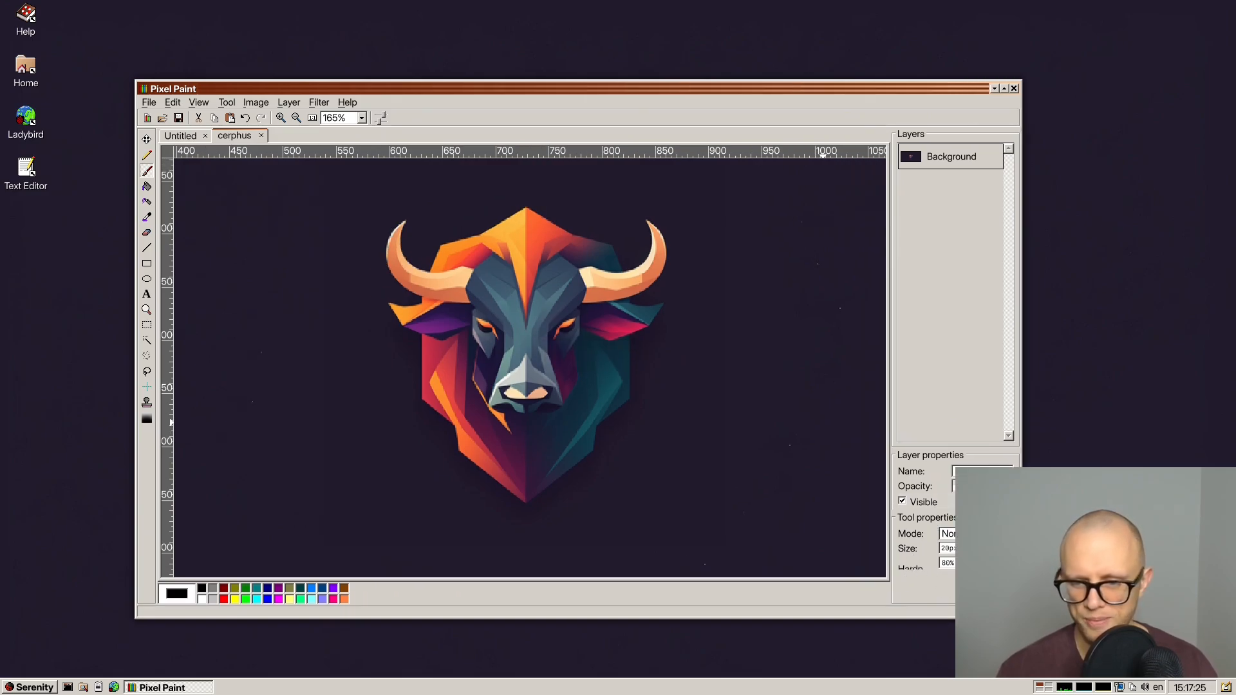
Switch the brush mode from Dodge to Burn and darken the bull's right cheek and muzzle.
{"action": "left_click", "coordinate": [948, 534]}
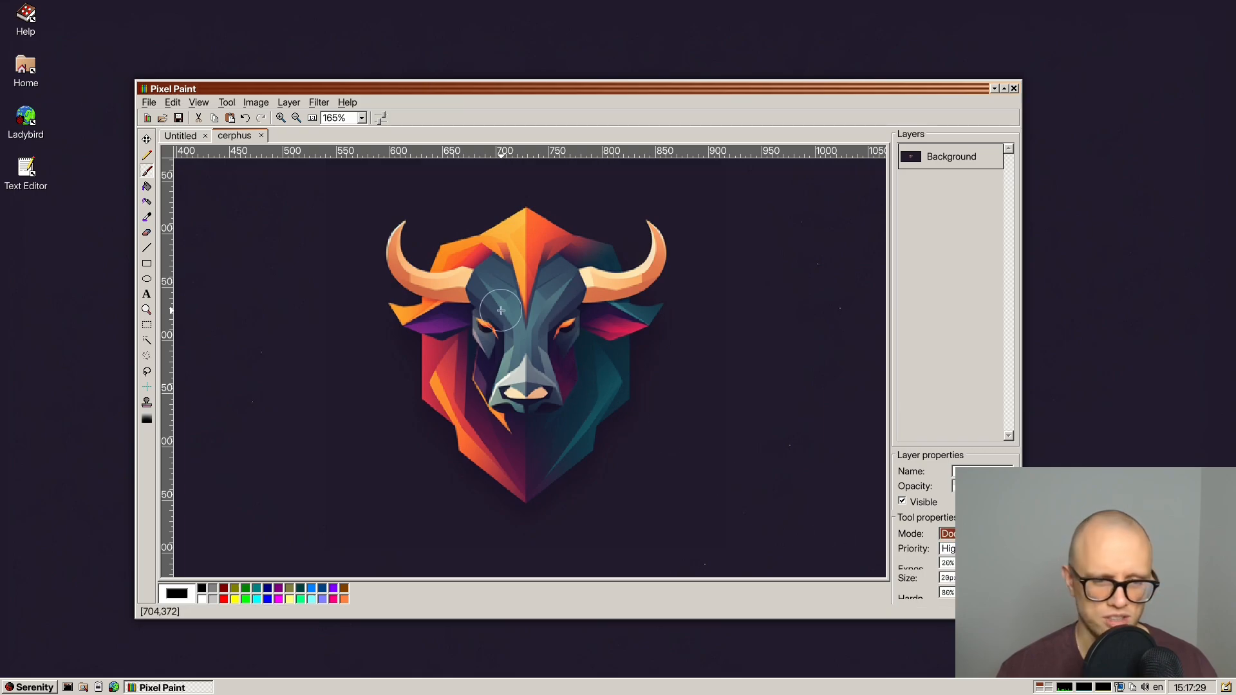
{"action": "left_click", "coordinate": [281, 117]}
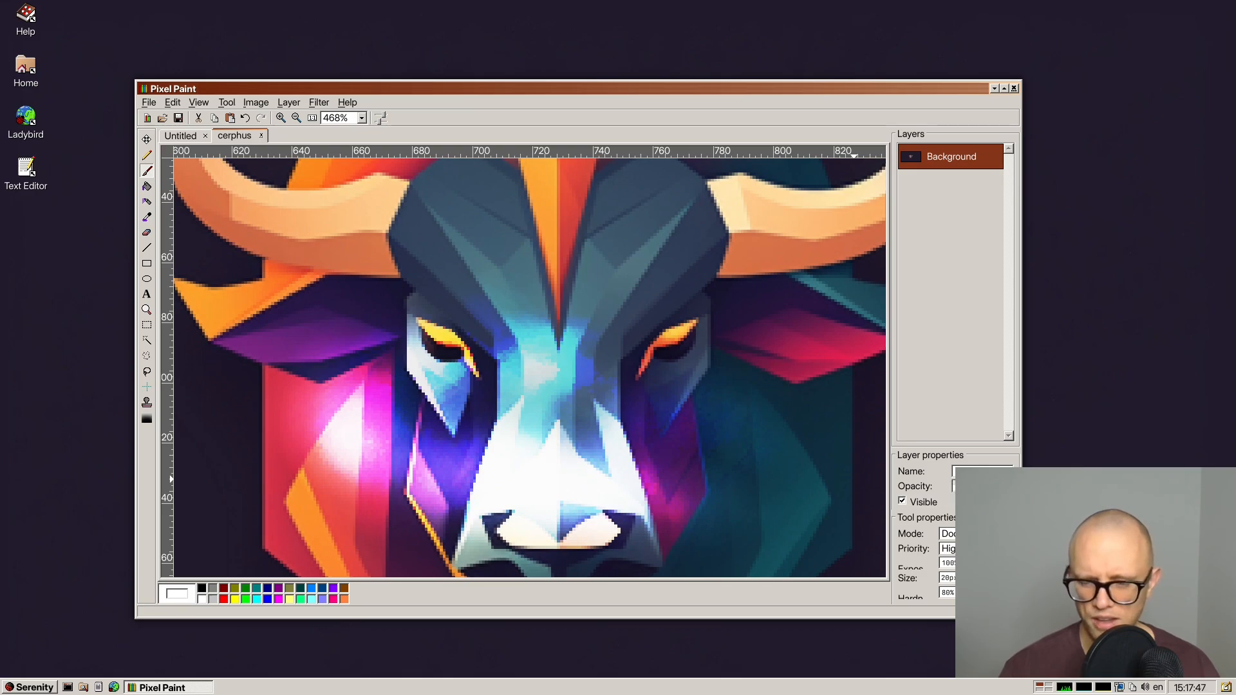
{"action": "left_click", "coordinate": [948, 533]}
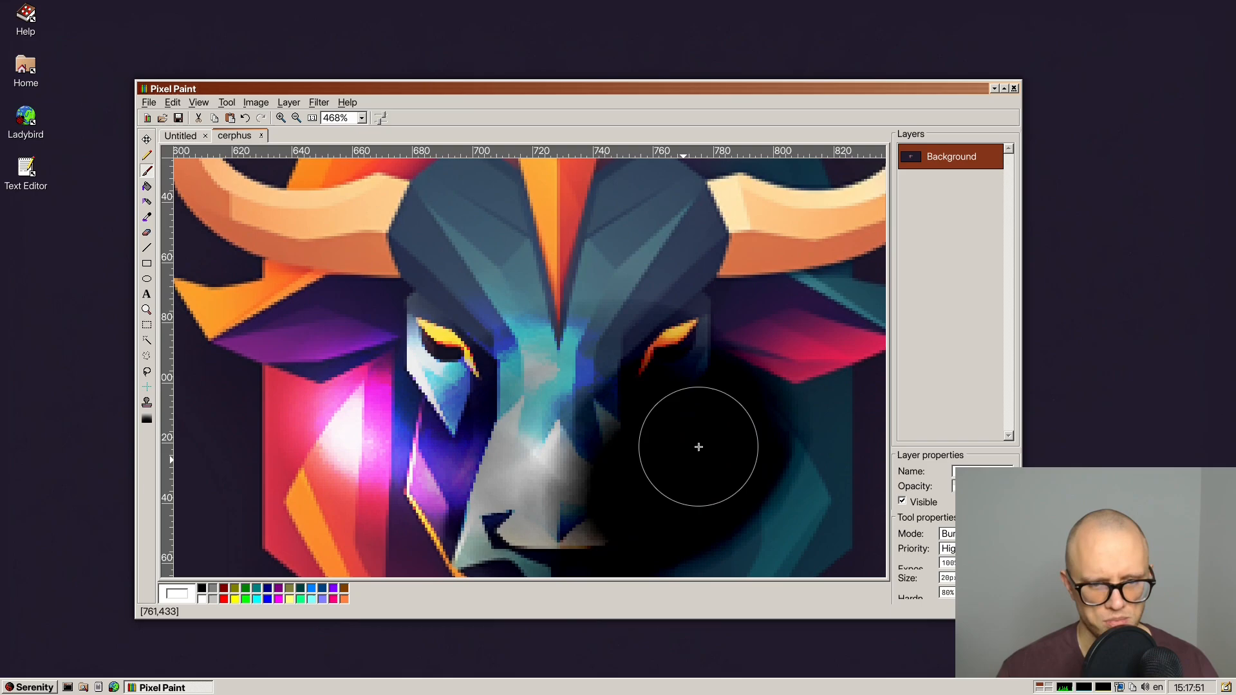
{"action": "left_click_drag", "start_coordinate": [698, 448], "coordinate": [853, 540]}
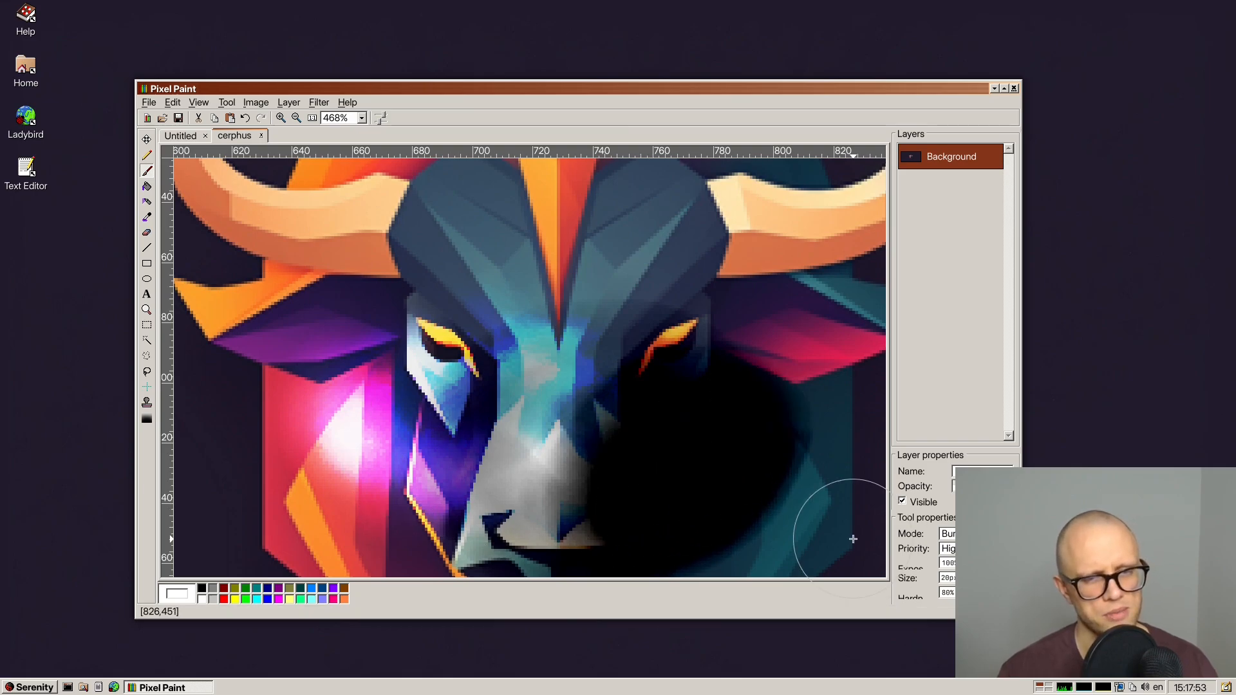
{"action": "mouse_move", "coordinate": [946, 398]}
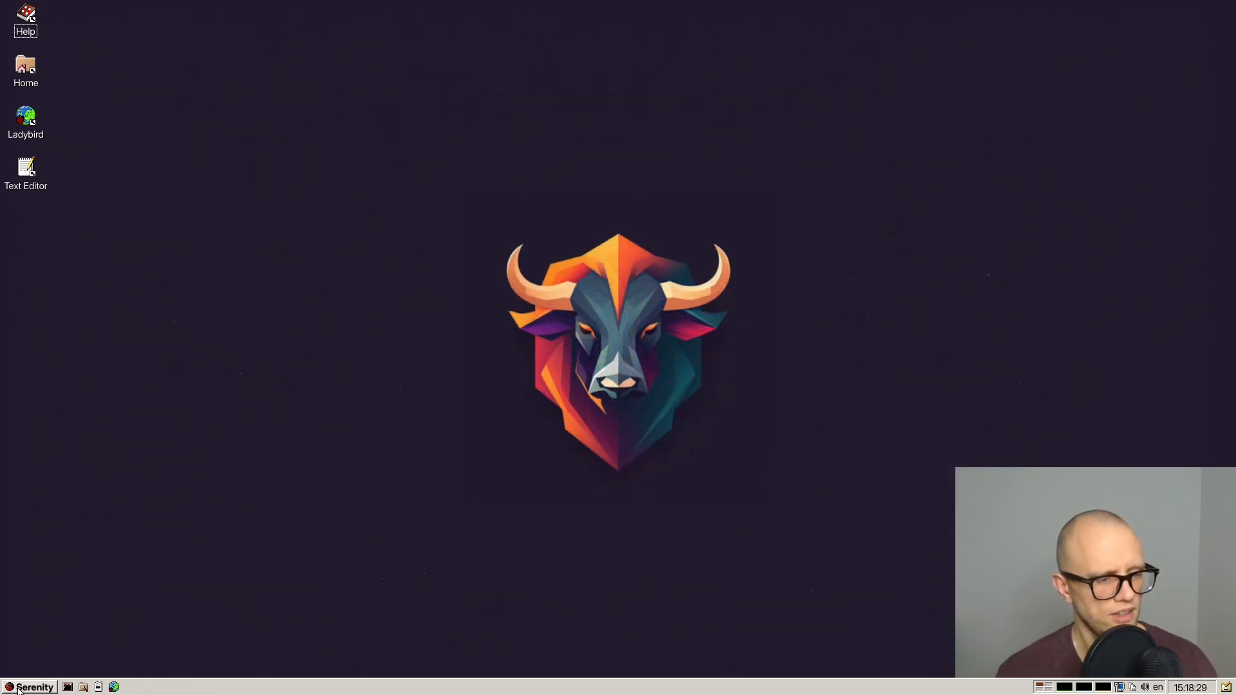
Launch Solitaire, set the card back to yak-deck.png in Cards Settings, and close the game.
{"action": "left_click", "coordinate": [30, 688]}
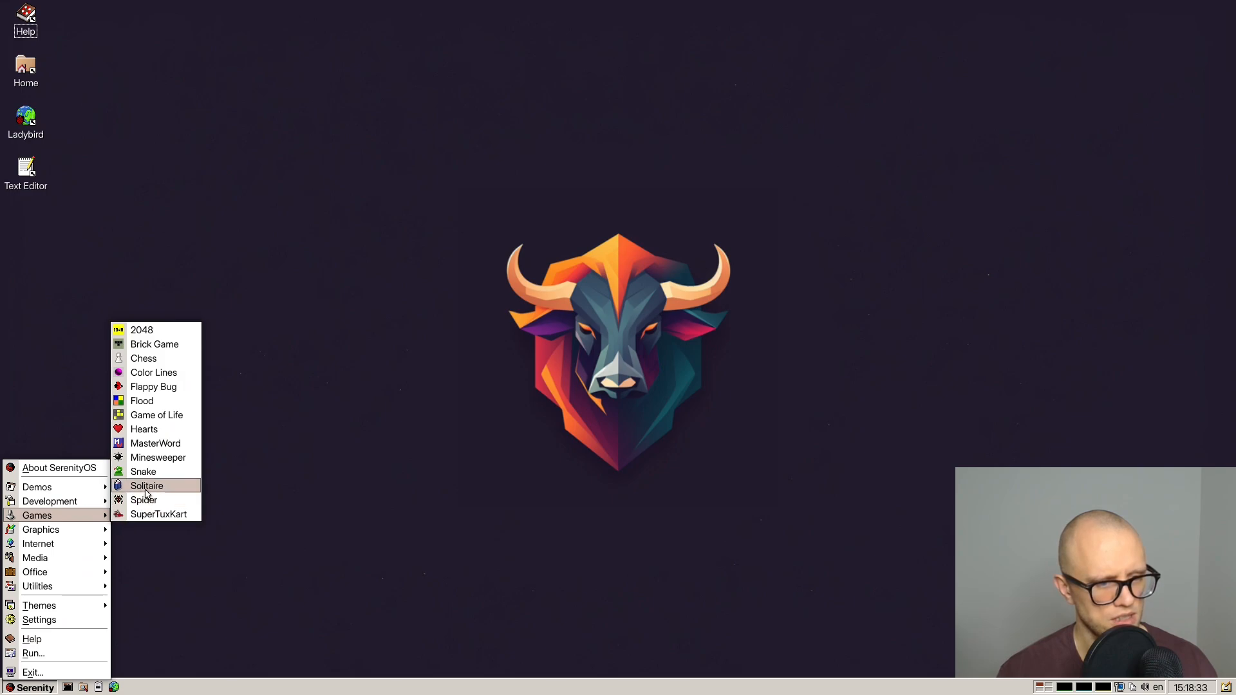
{"action": "left_click", "coordinate": [147, 485]}
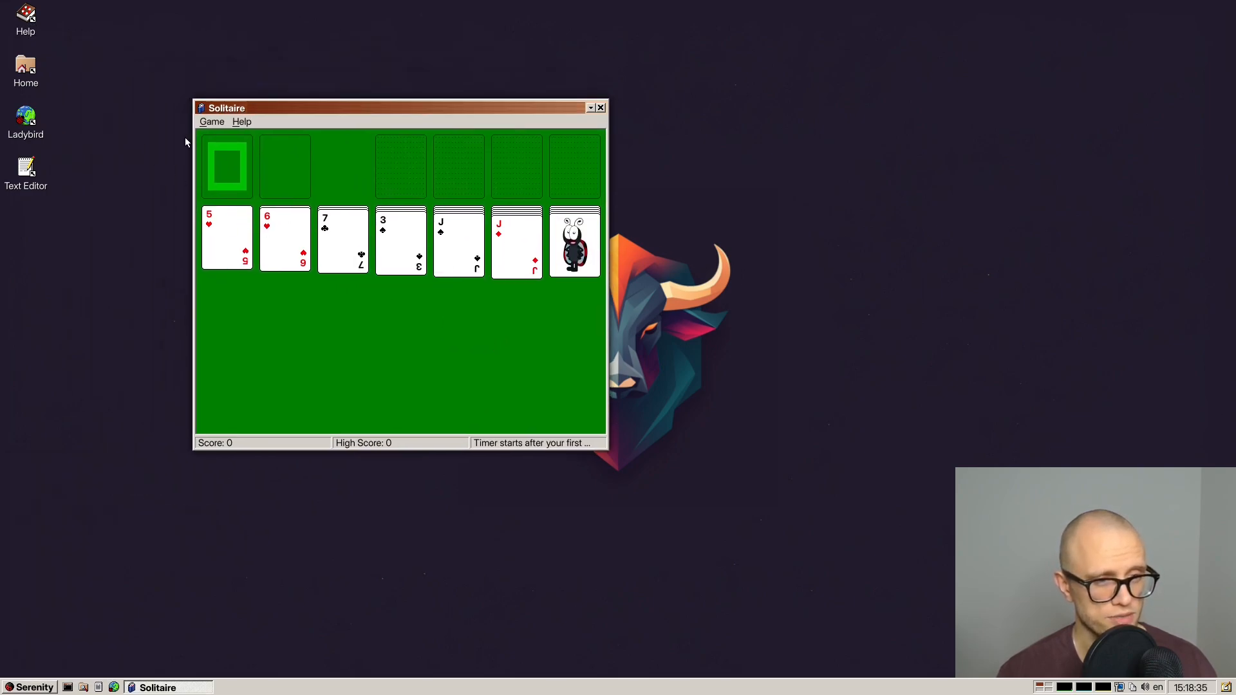
{"action": "left_click", "coordinate": [573, 240]}
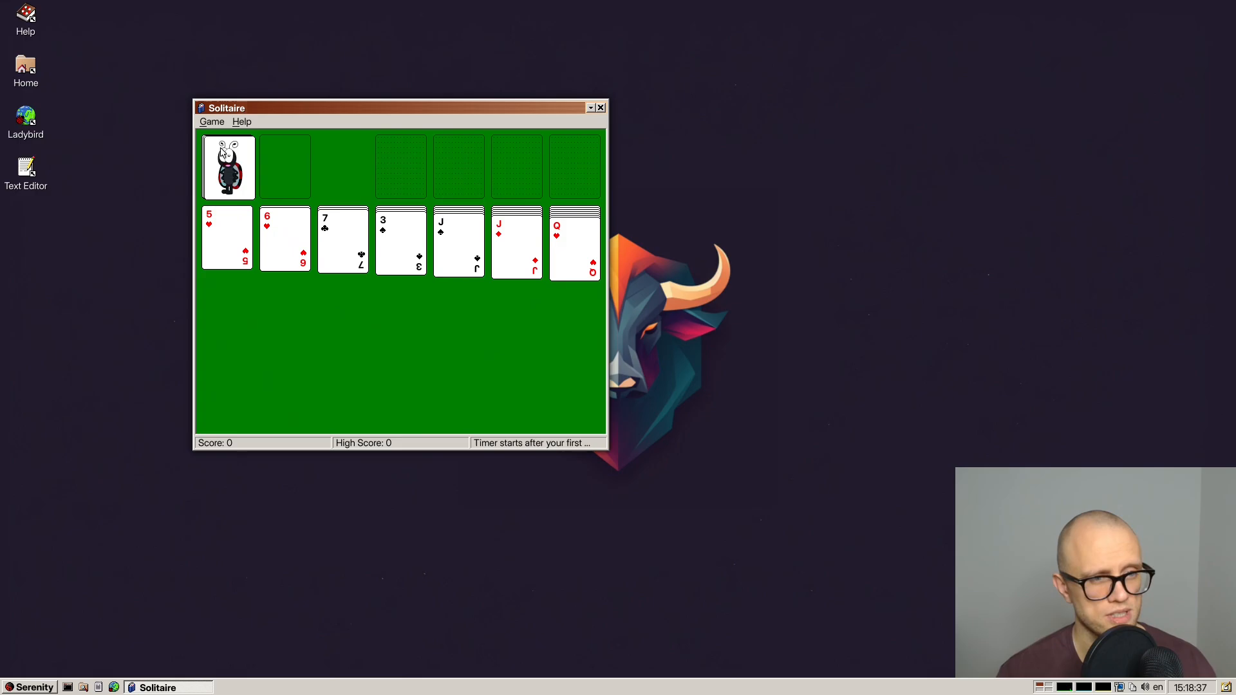
{"action": "left_click", "coordinate": [211, 121]}
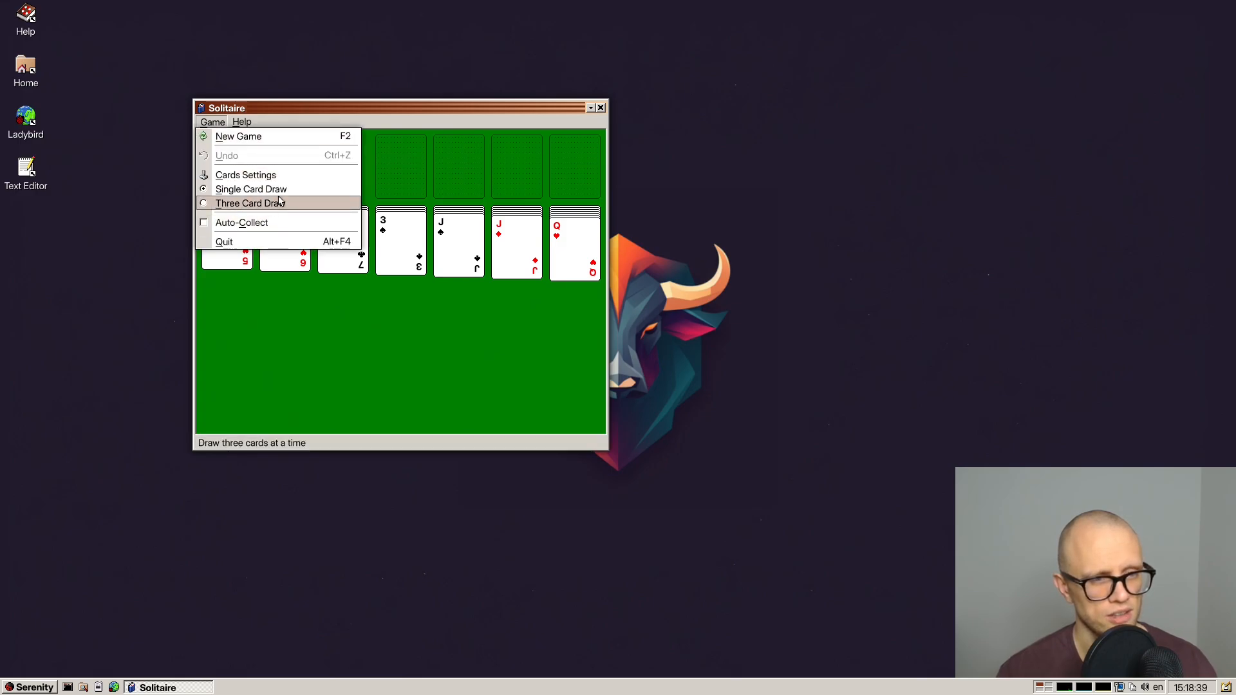
{"action": "left_click", "coordinate": [246, 175]}
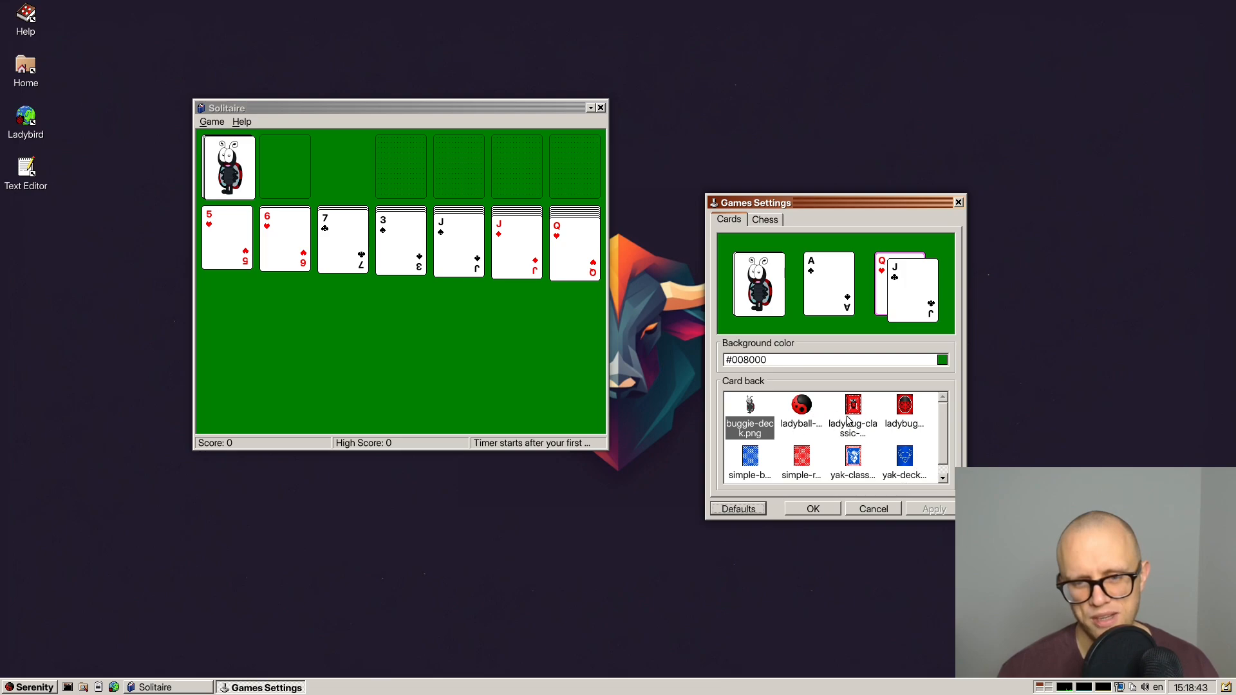
{"action": "left_click", "coordinate": [904, 457]}
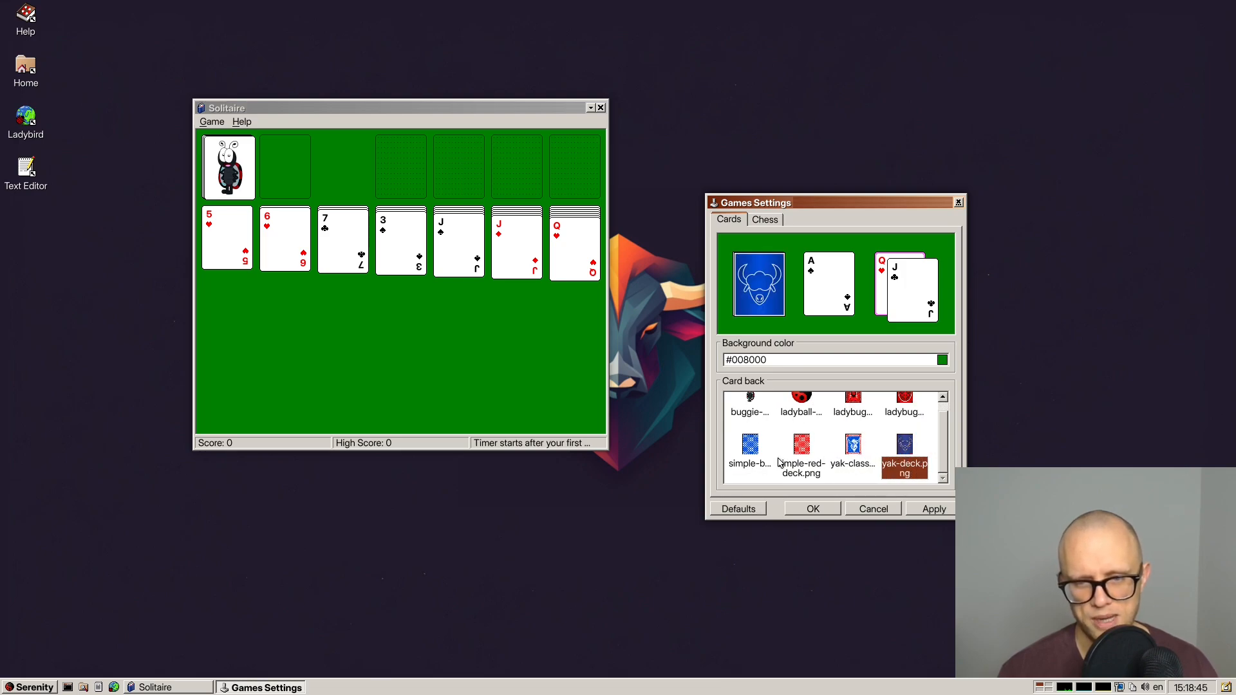
{"action": "left_click", "coordinate": [748, 448]}
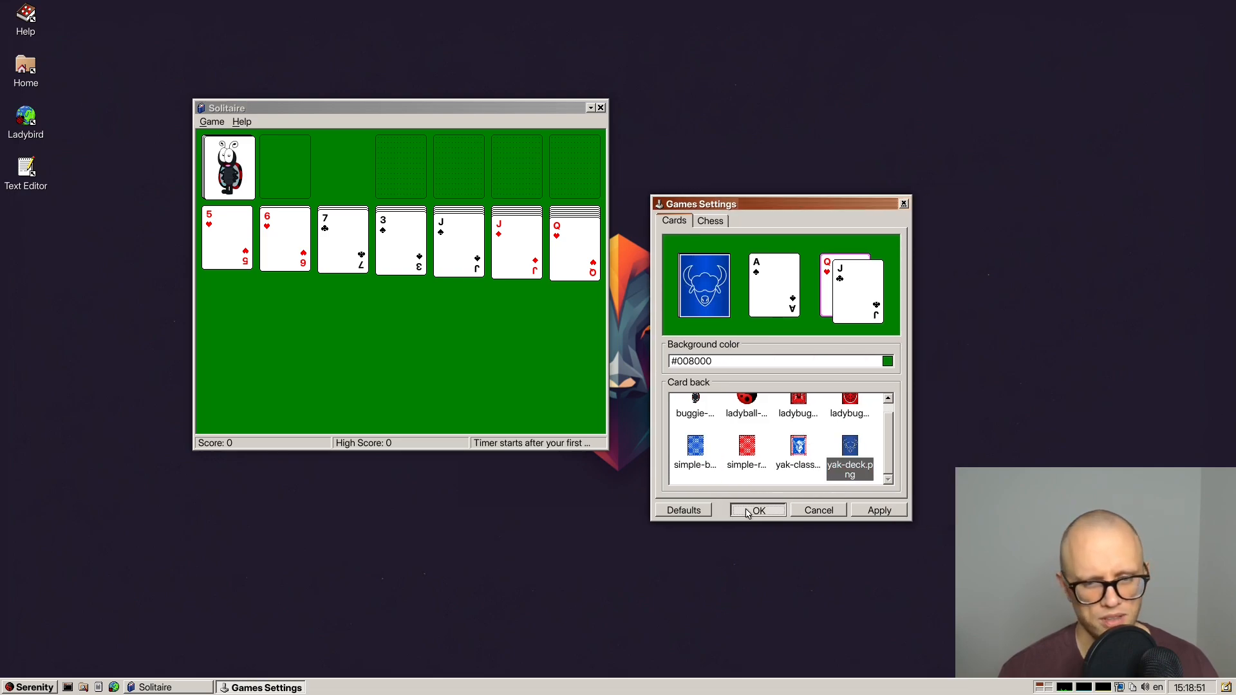
{"action": "left_click", "coordinate": [758, 510]}
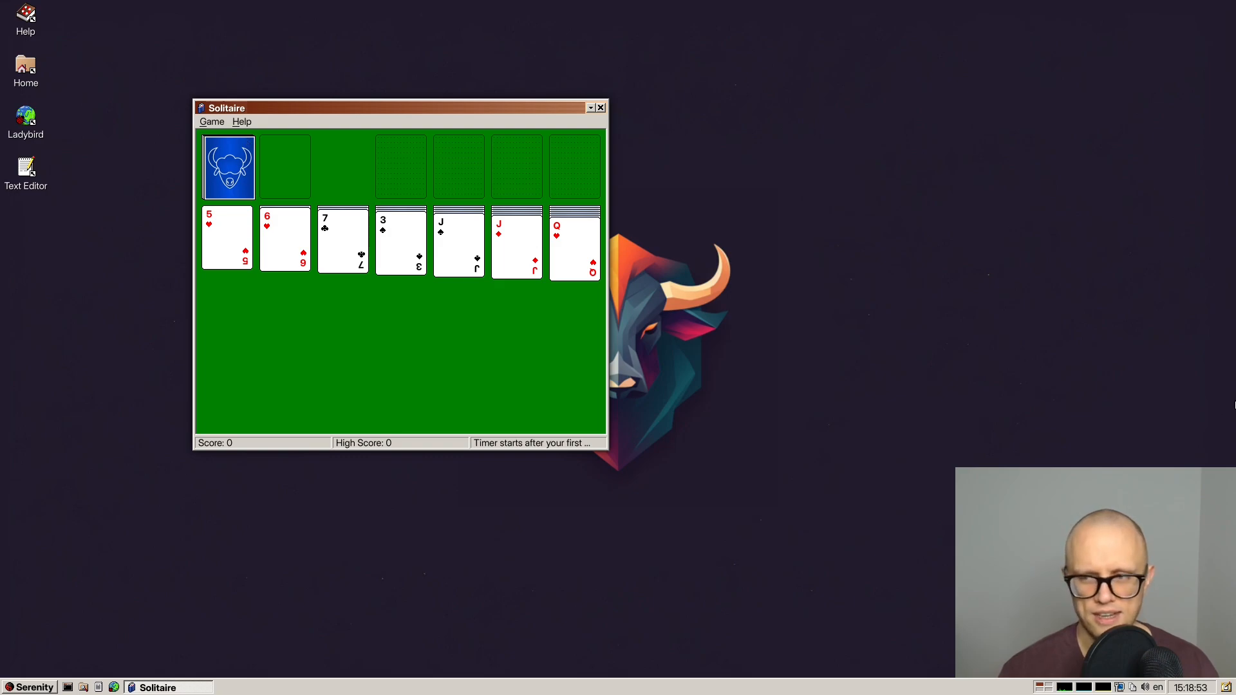
{"action": "mouse_move", "coordinate": [469, 386]}
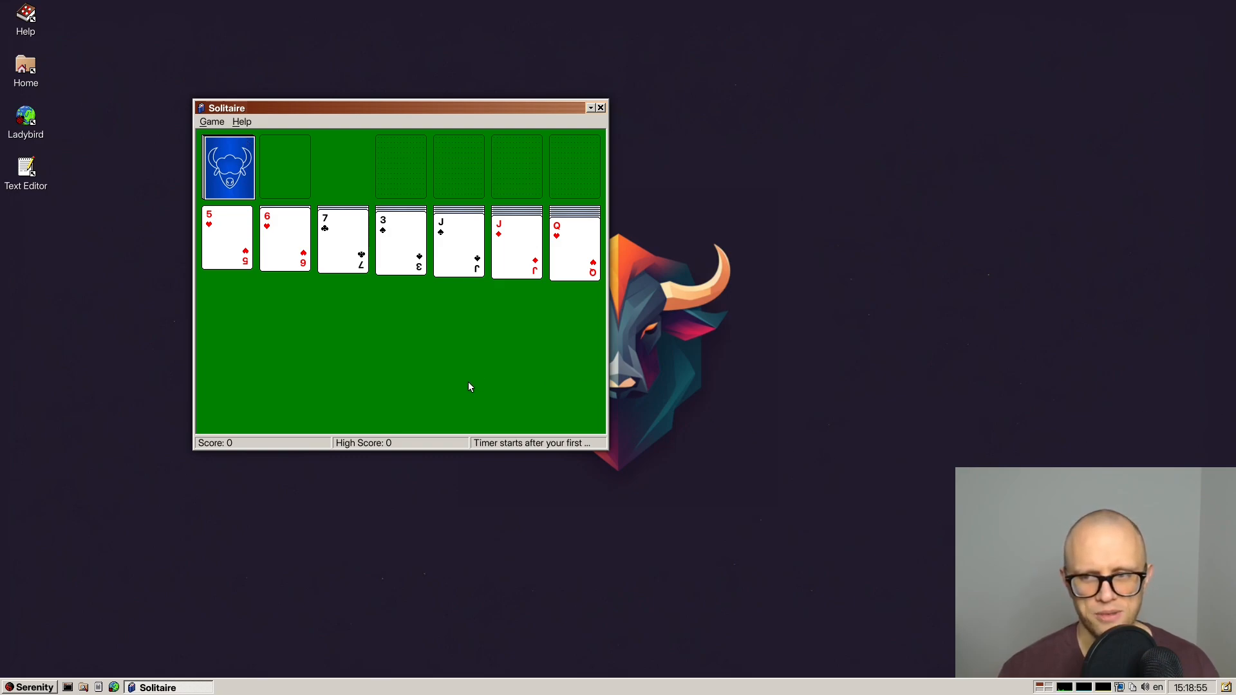
{"action": "left_click", "coordinate": [210, 122]}
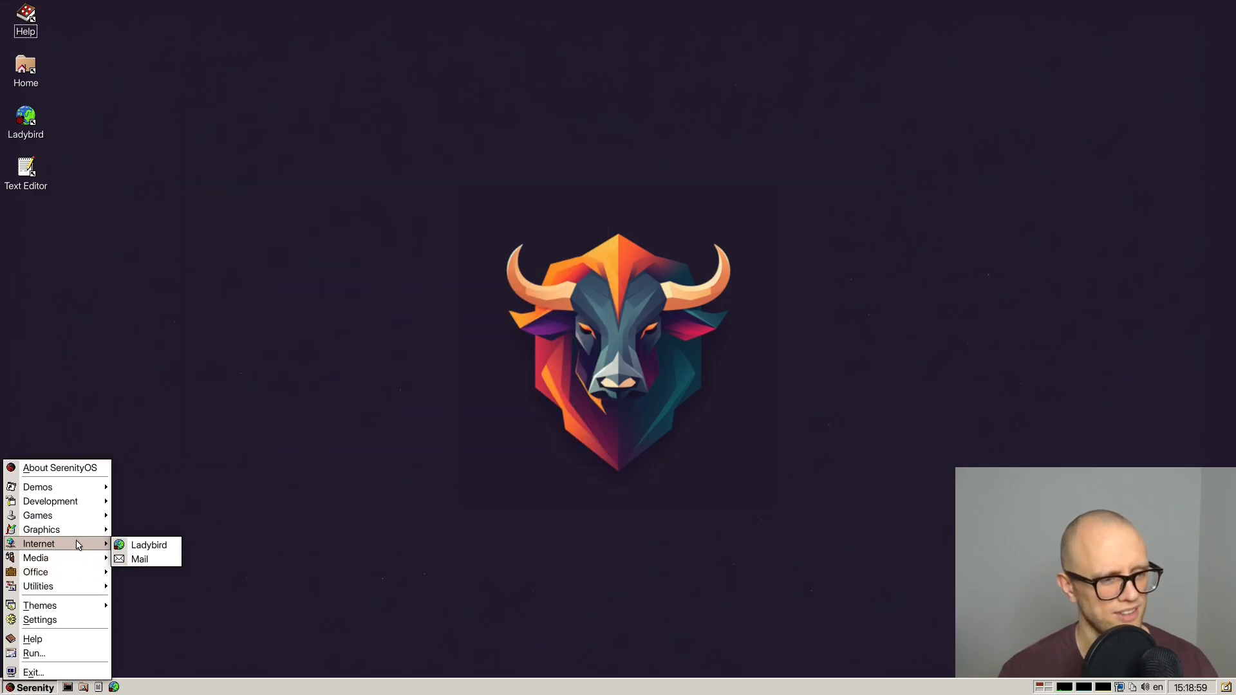
{"action": "mouse_move", "coordinate": [38, 515]}
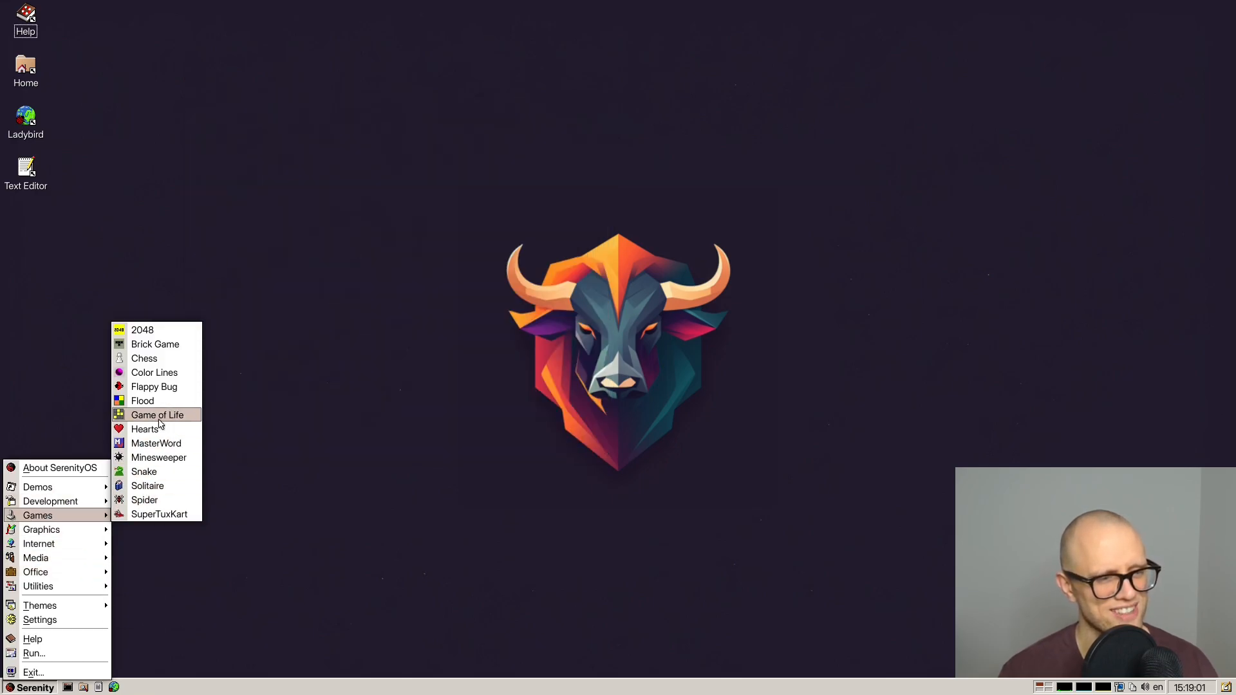
Launch Chess, enlarge its window, and show the Engine submenu listing Human and ChessEngine.
{"action": "left_click", "coordinate": [143, 358]}
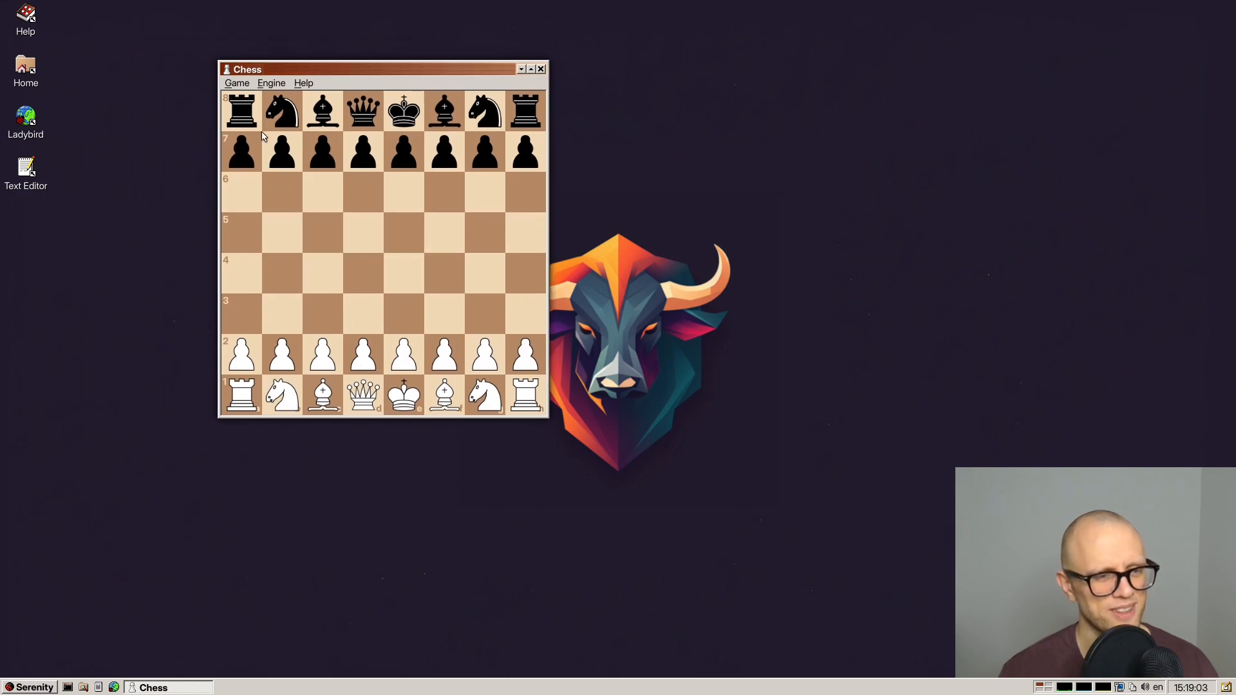
{"action": "left_click", "coordinate": [236, 83]}
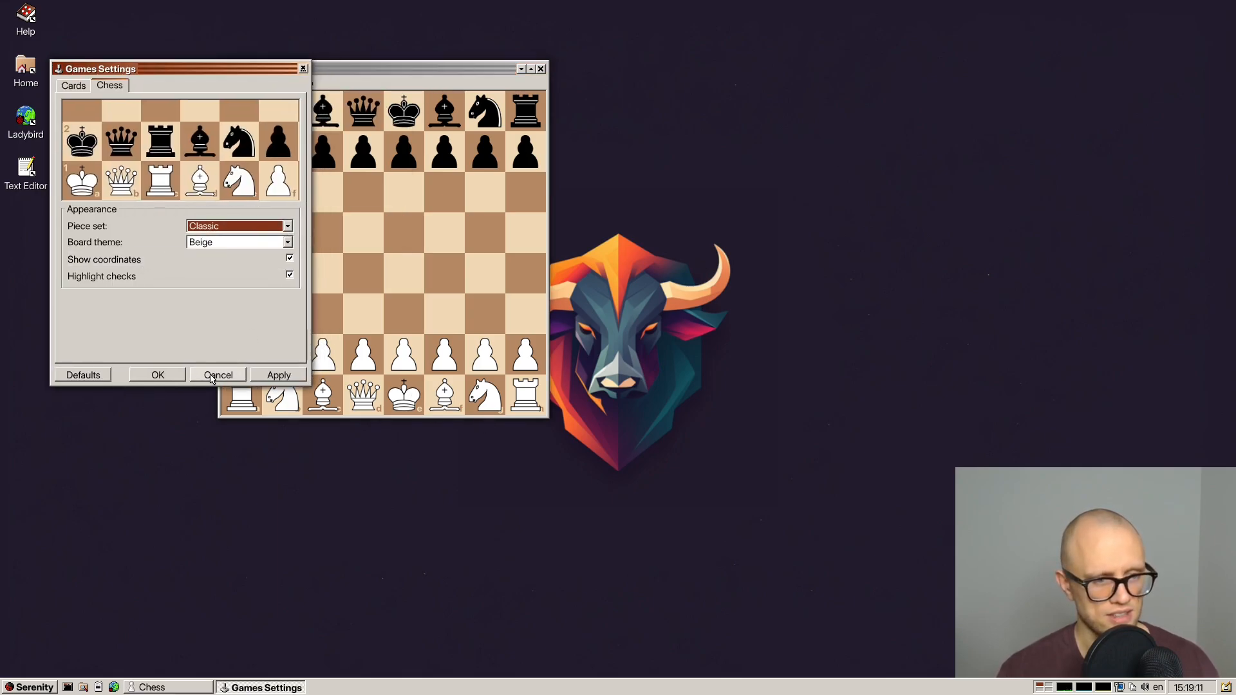
{"action": "left_click", "coordinate": [218, 375]}
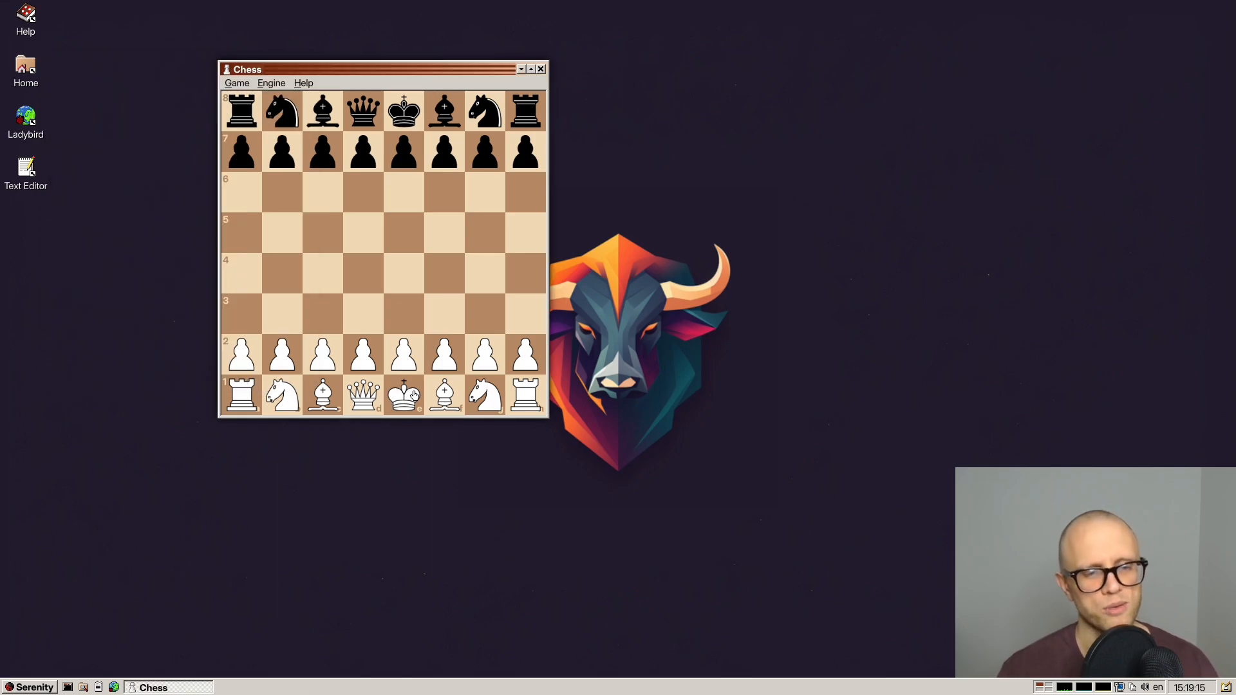
{"action": "left_click_drag", "start_coordinate": [548, 418], "coordinate": [772, 556]}
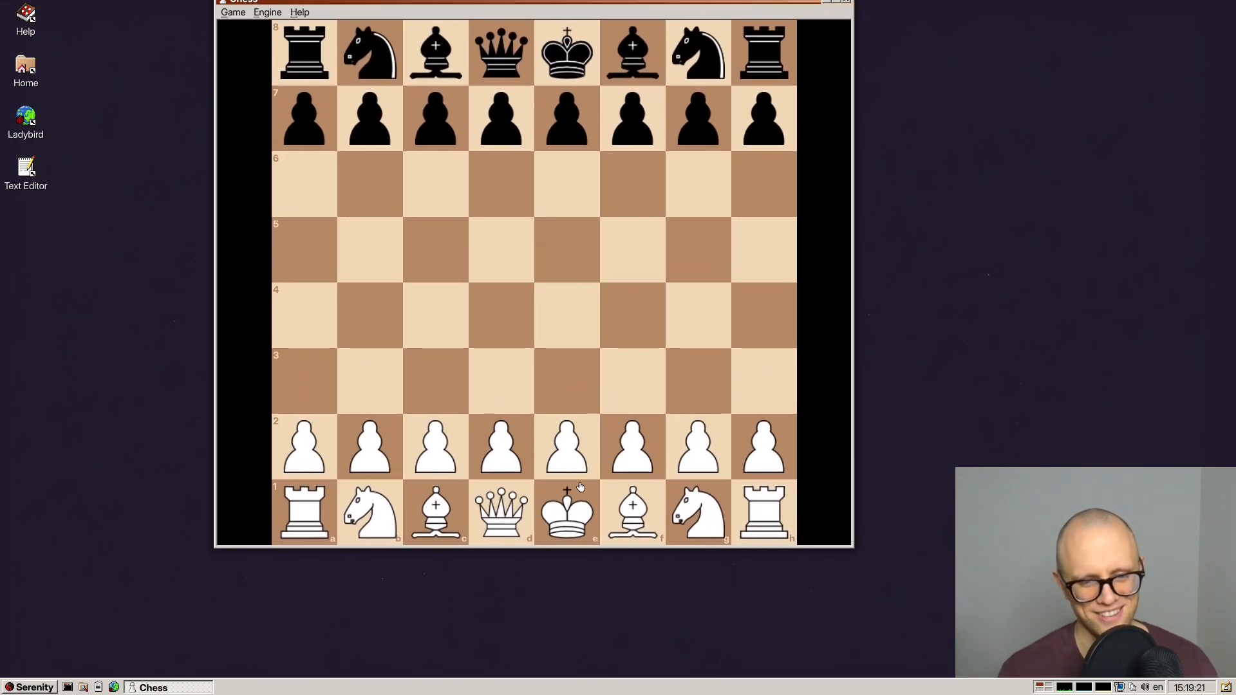
{"action": "left_click_drag", "start_coordinate": [537, 3], "coordinate": [544, 15]}
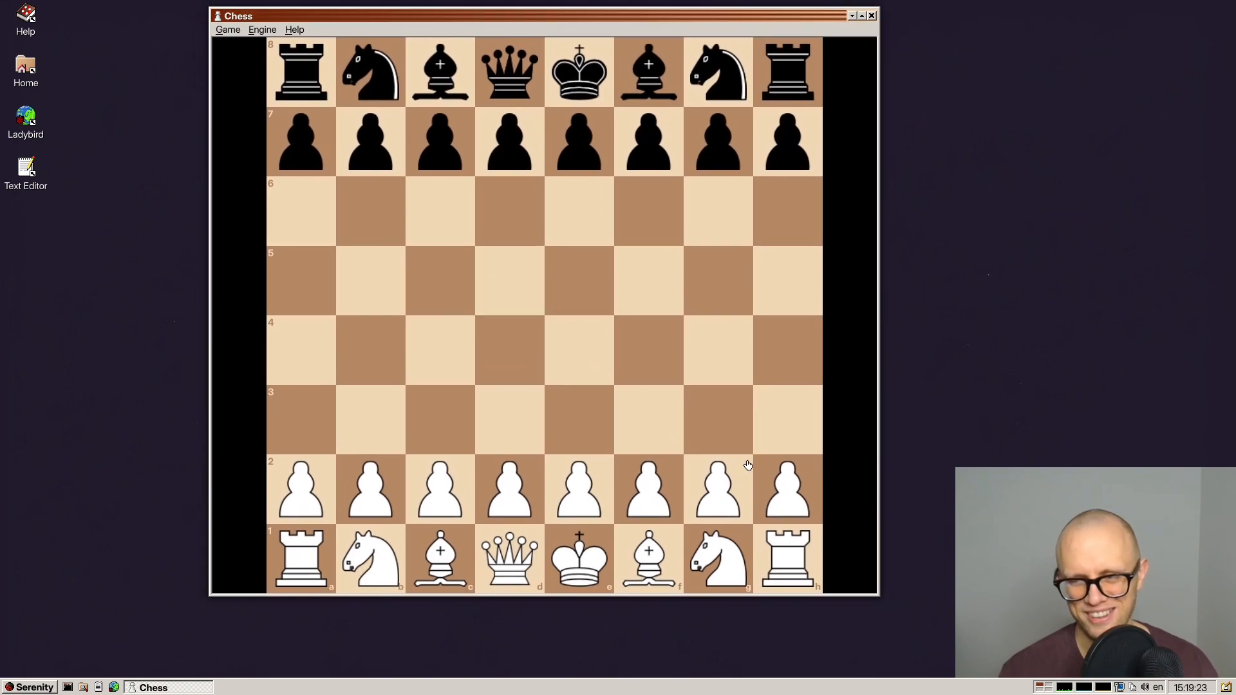
{"action": "mouse_move", "coordinate": [724, 380]}
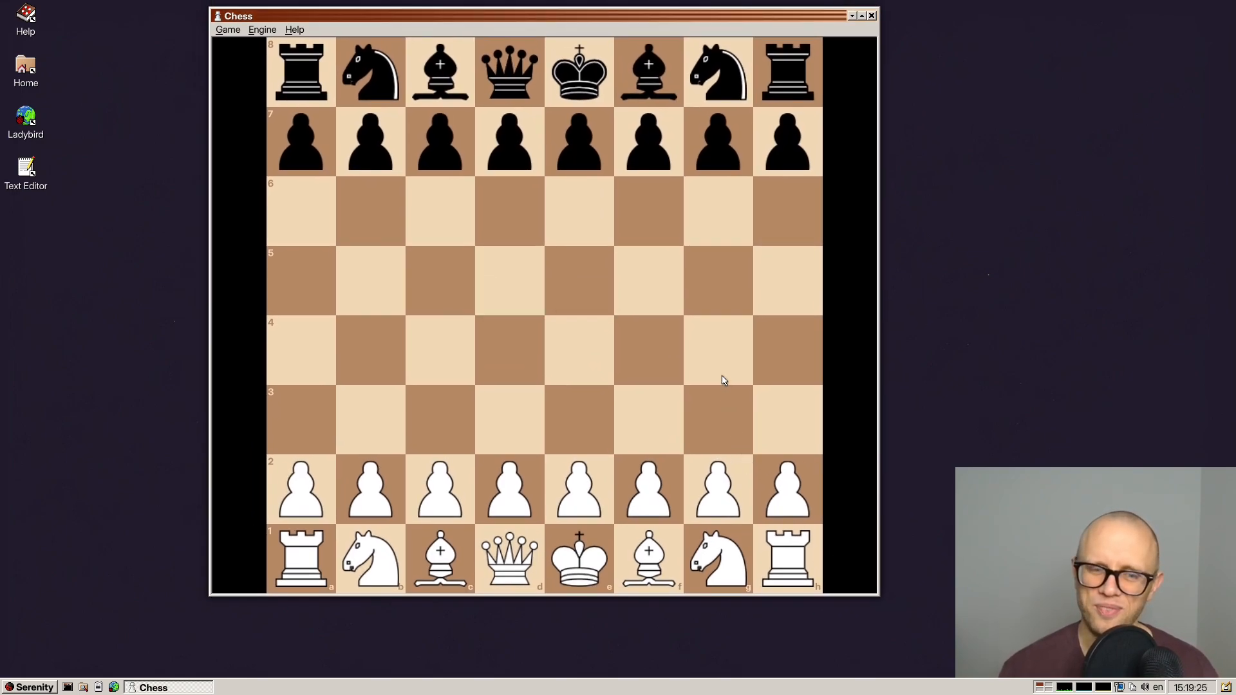
{"action": "left_click", "coordinate": [262, 28]}
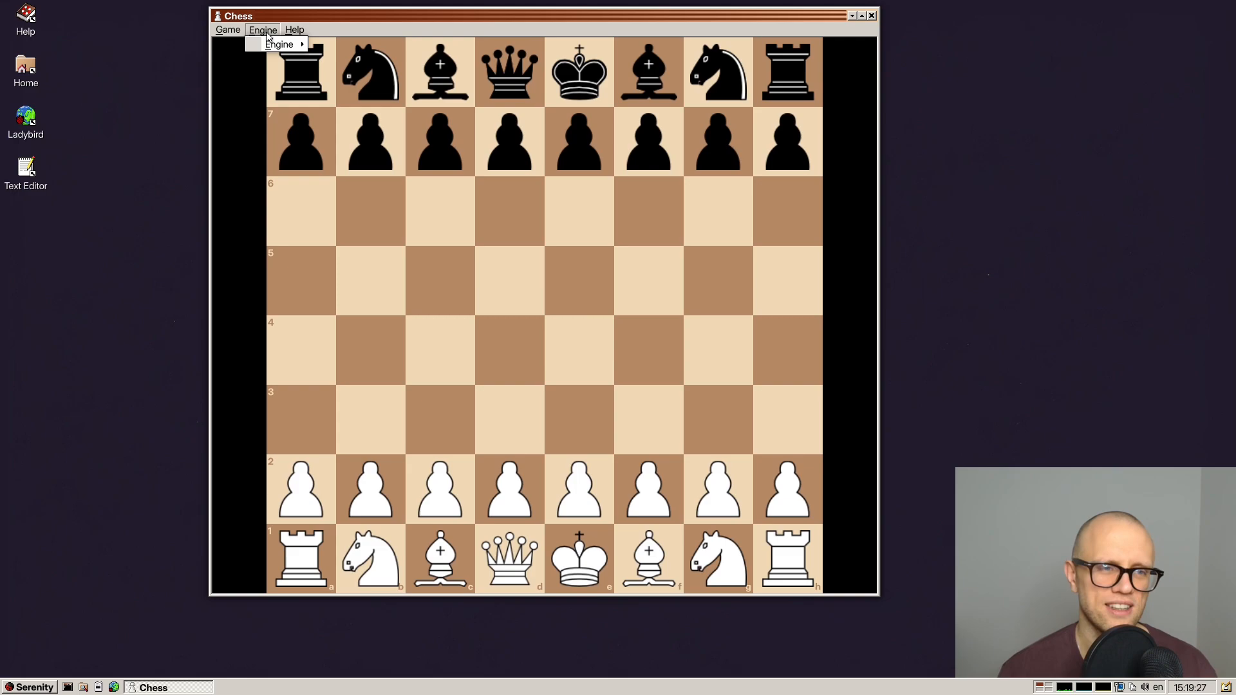
{"action": "left_click", "coordinate": [278, 43]}
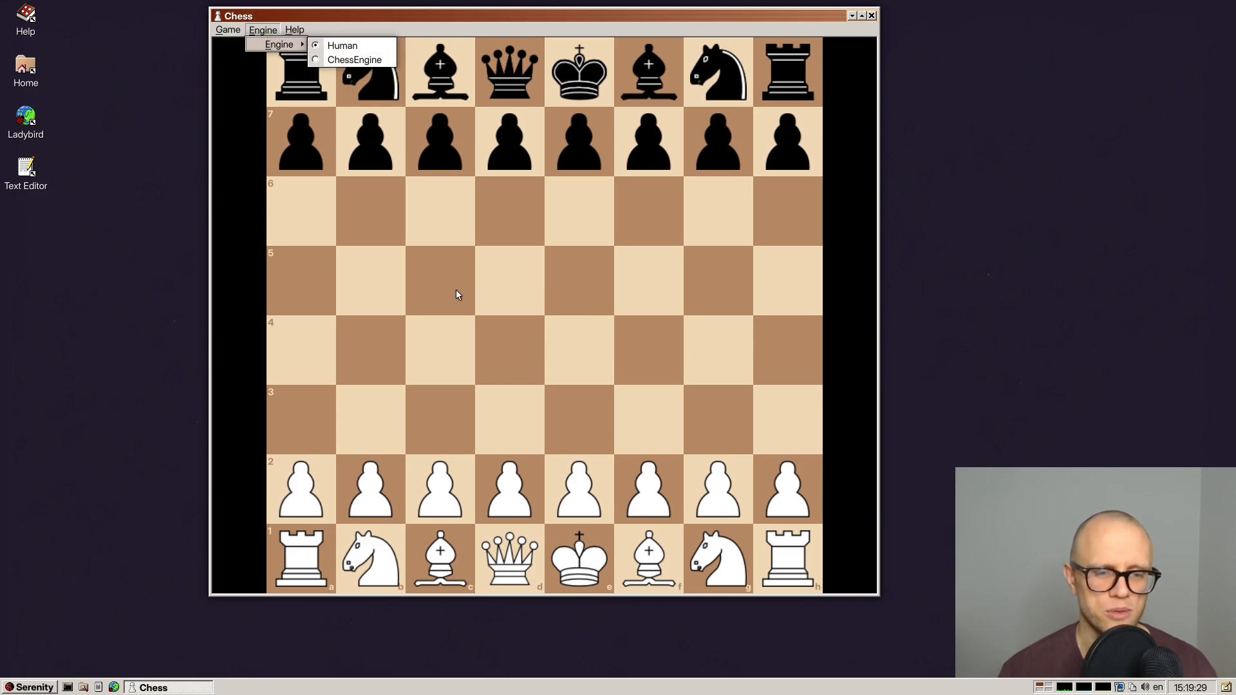